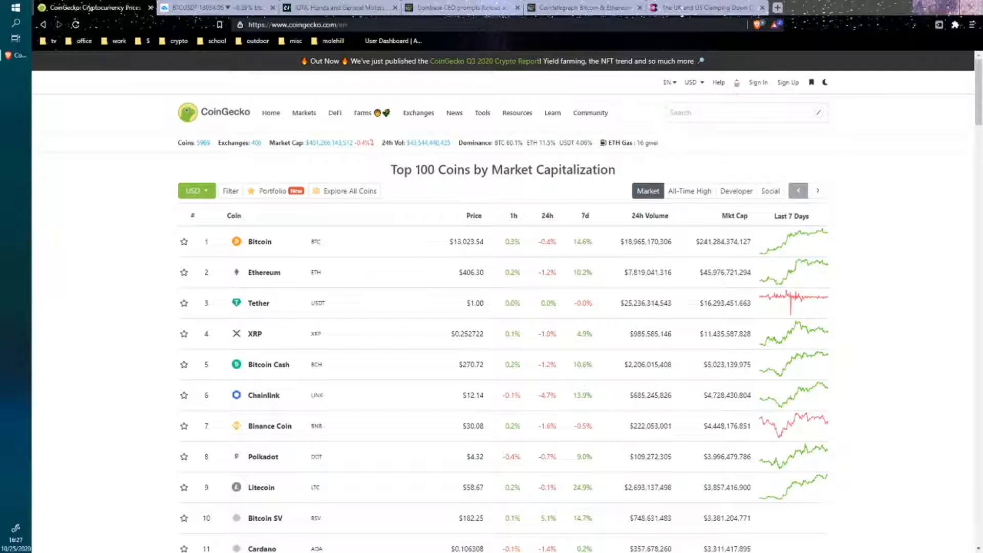
mouse_move(653, 417)
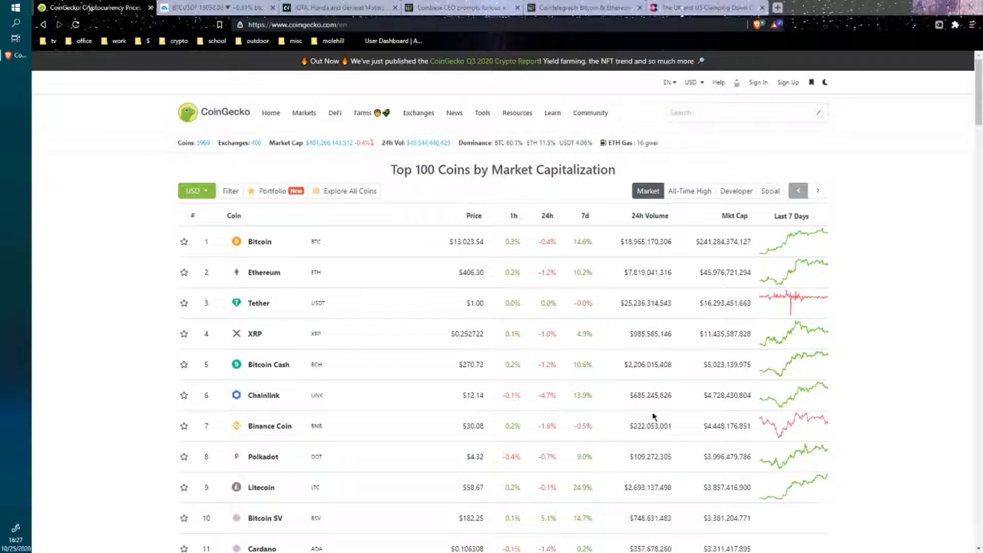
mouse_move(644, 415)
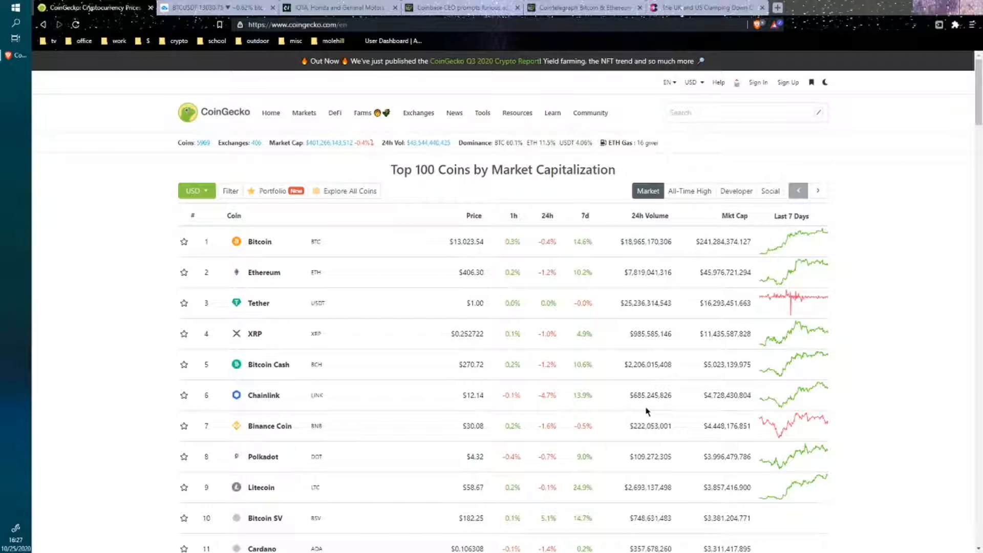
mouse_move(659, 416)
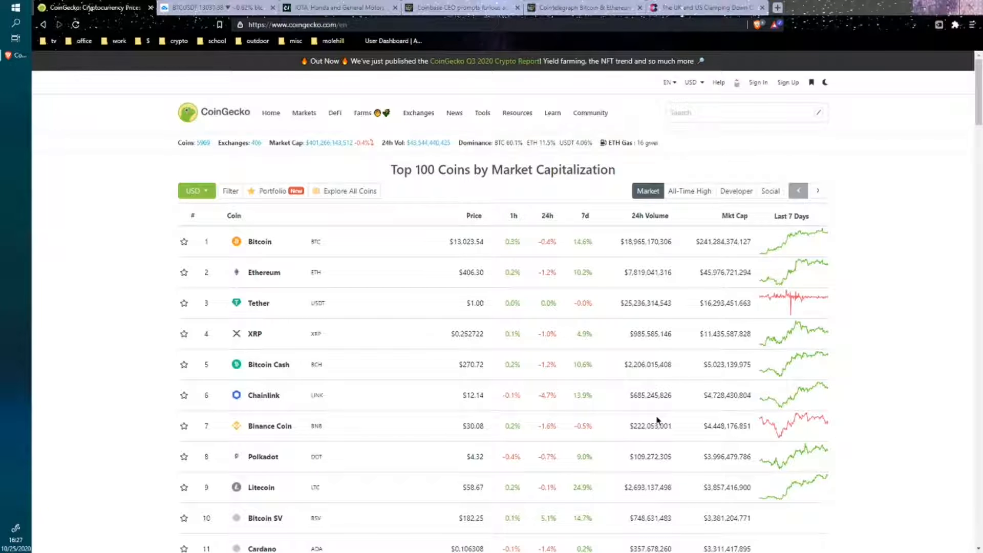
mouse_move(658, 438)
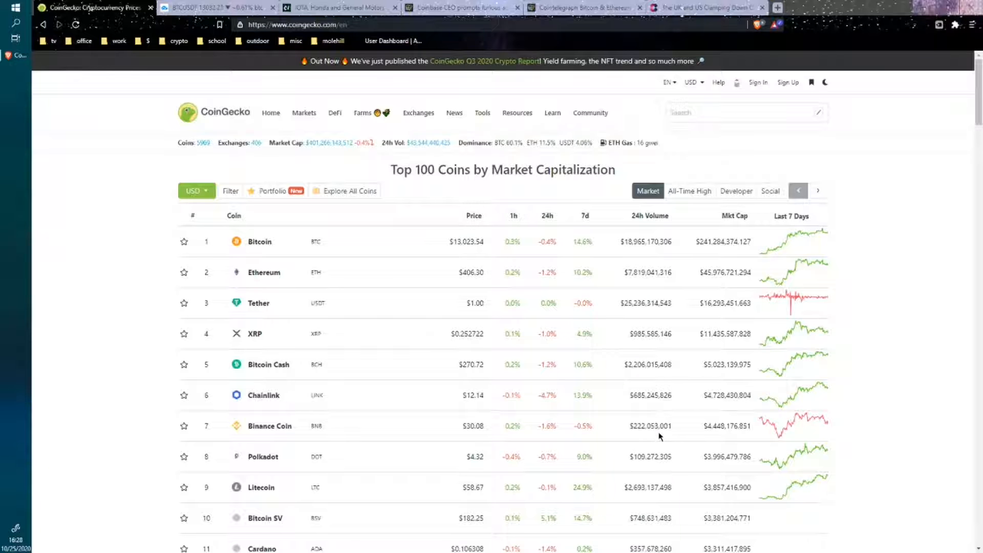
mouse_move(626, 465)
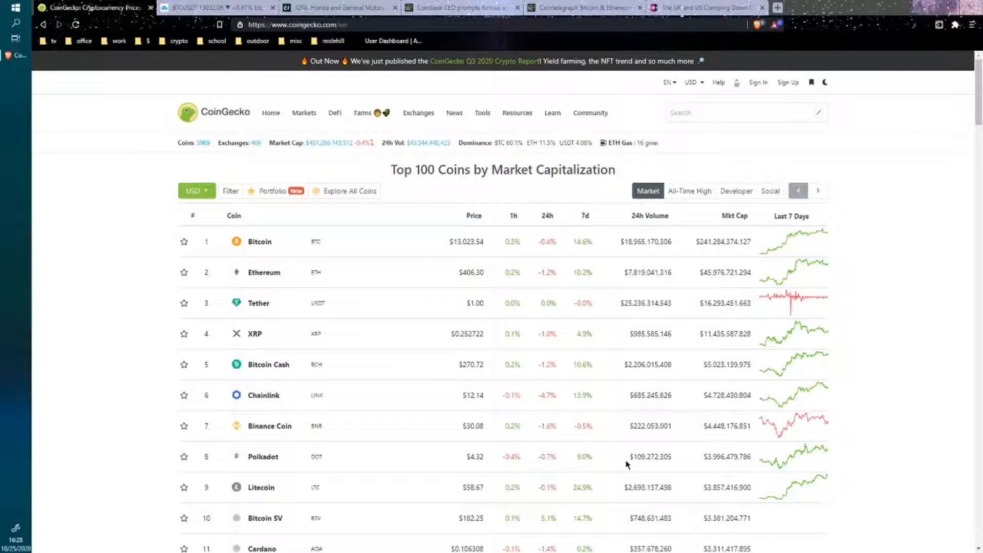
mouse_move(290, 232)
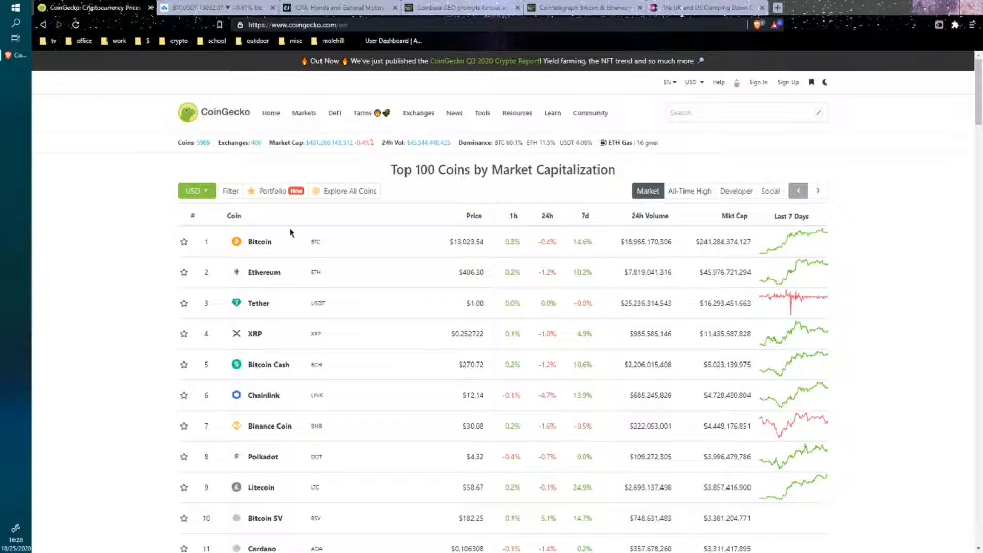
mouse_move(314, 257)
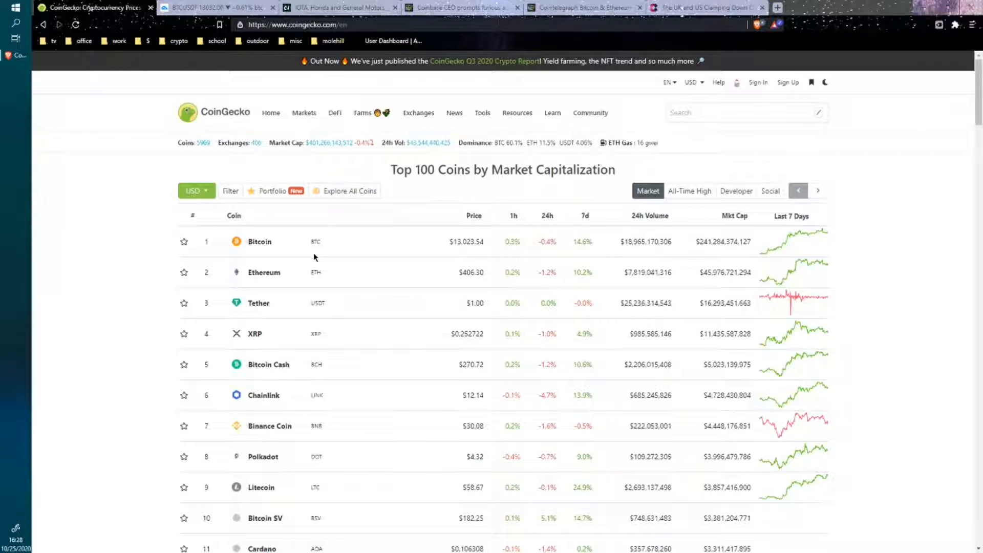
mouse_move(340, 289)
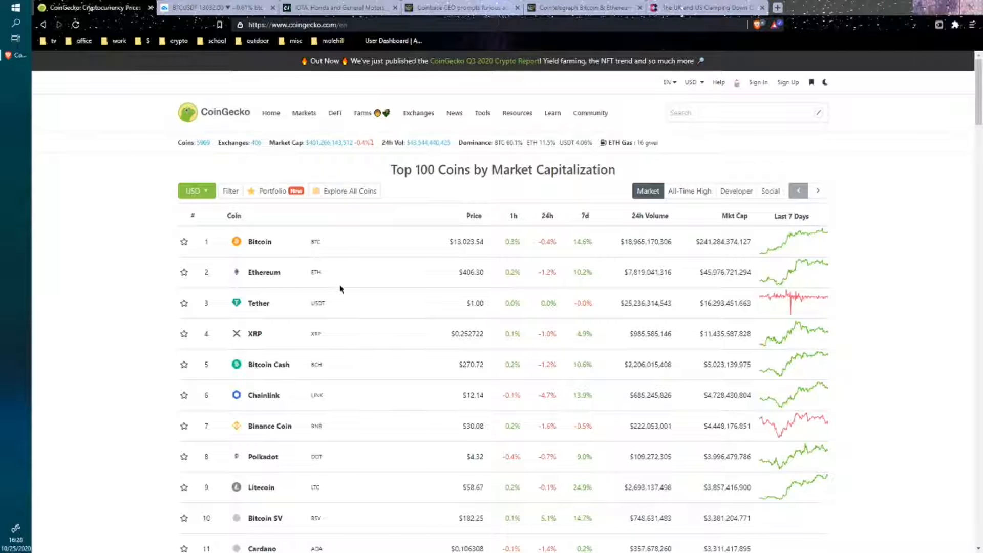
mouse_move(342, 276)
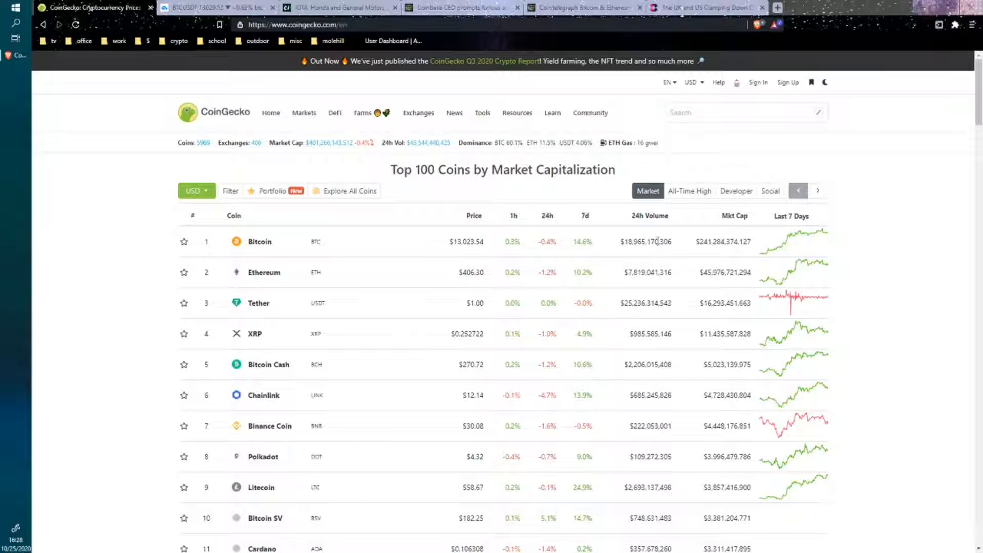
Sort the CoinGecko coin table by 24h volume, highest first, Tether ahead of Bitcoin
click(650, 216)
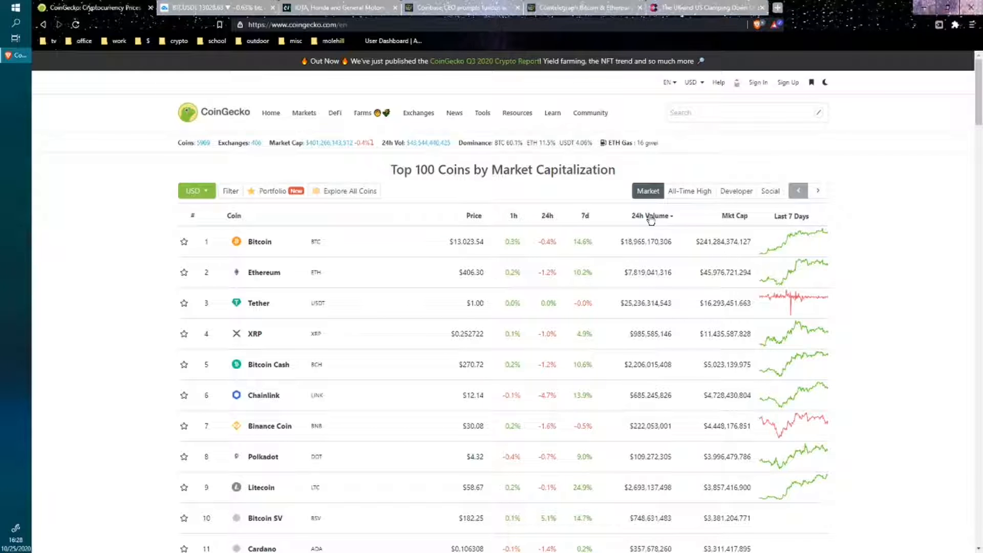
click(652, 216)
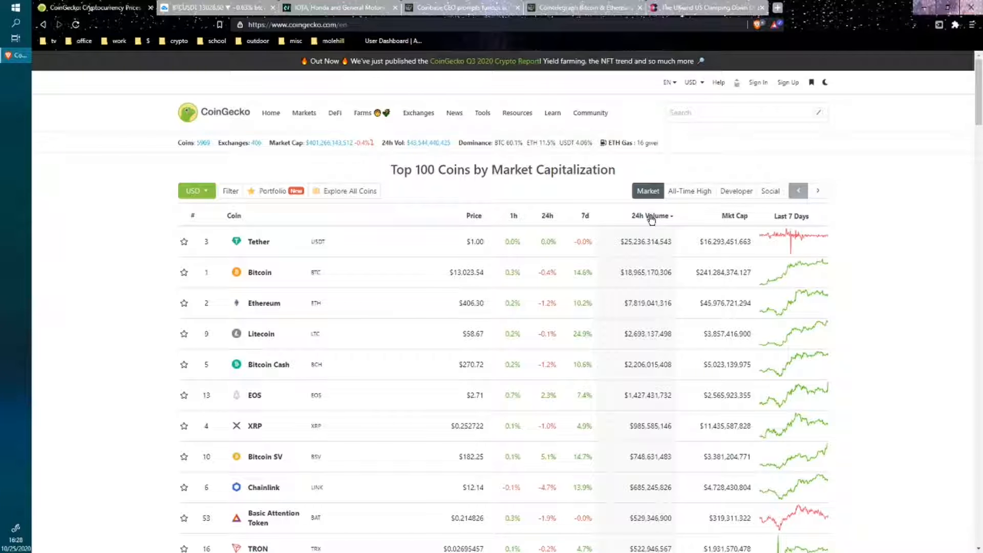
mouse_move(636, 262)
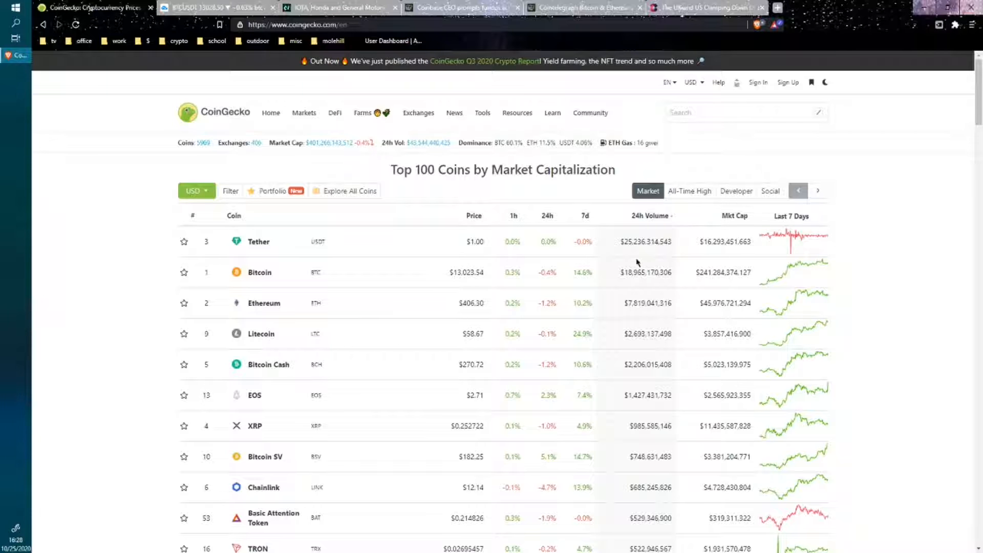
Return the CoinGecko table to market-cap ranking with Bitcoin first
click(734, 216)
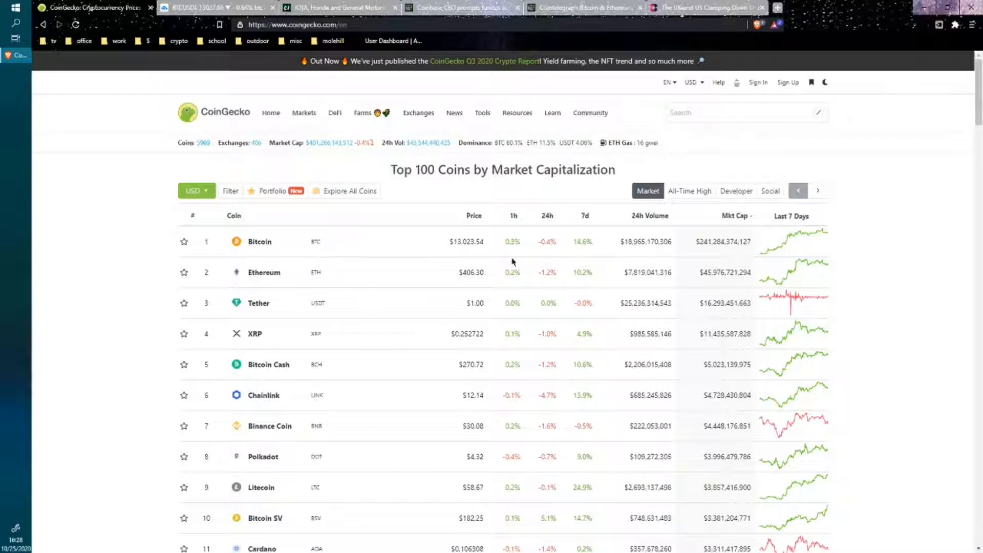
mouse_move(551, 251)
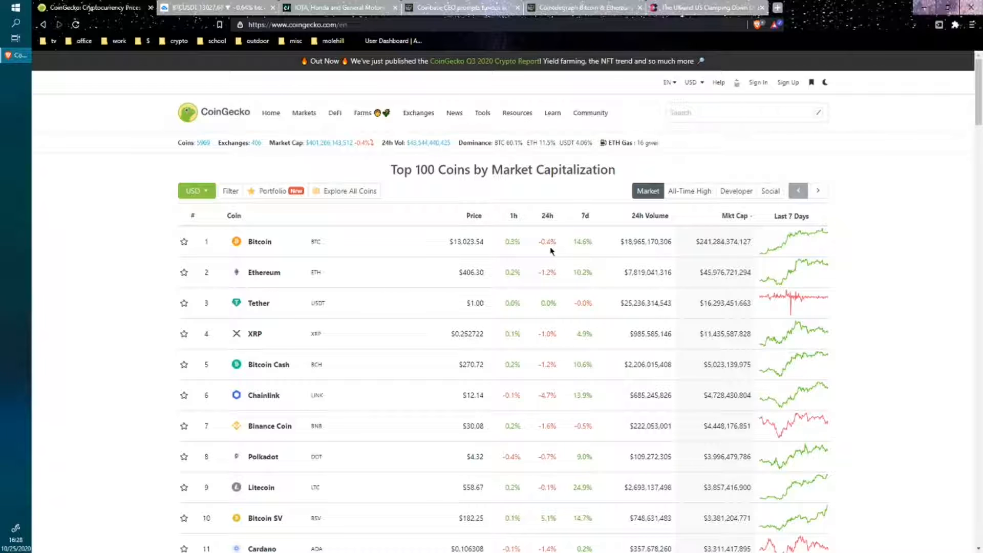
mouse_move(551, 270)
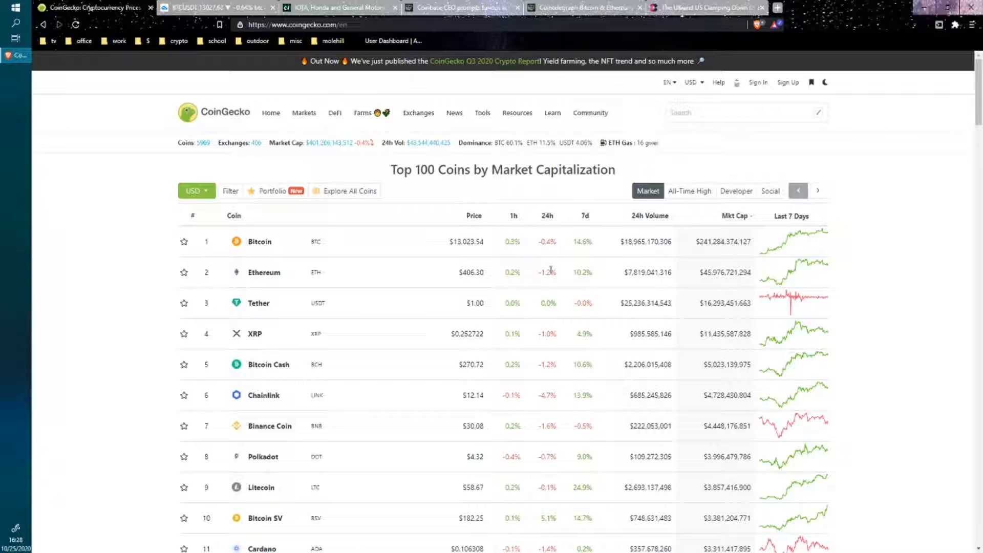
mouse_move(552, 284)
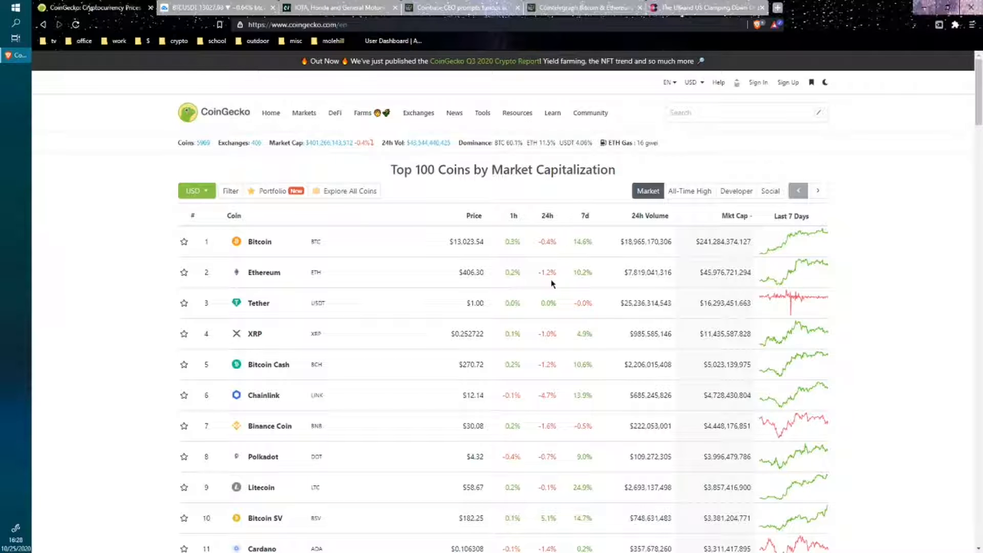
mouse_move(403, 306)
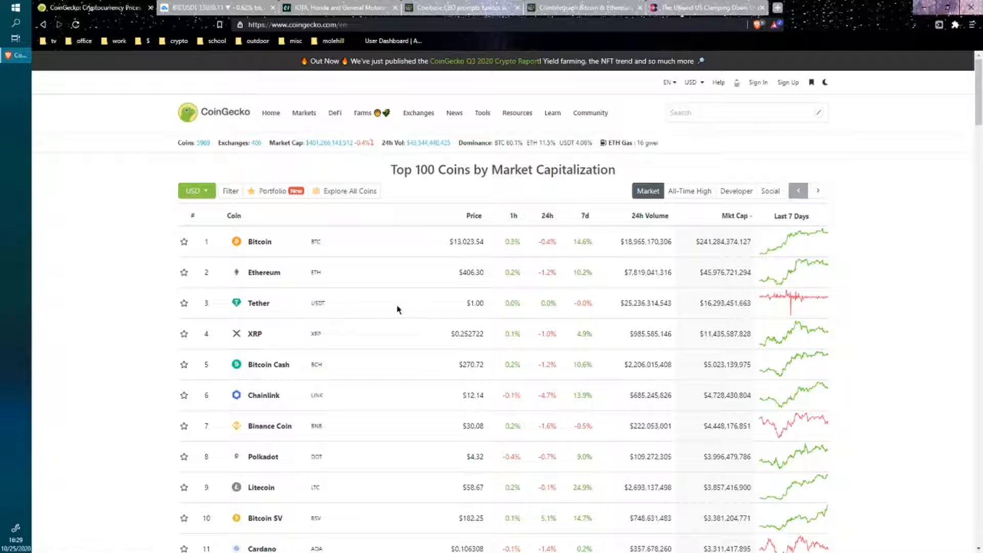
mouse_move(346, 310)
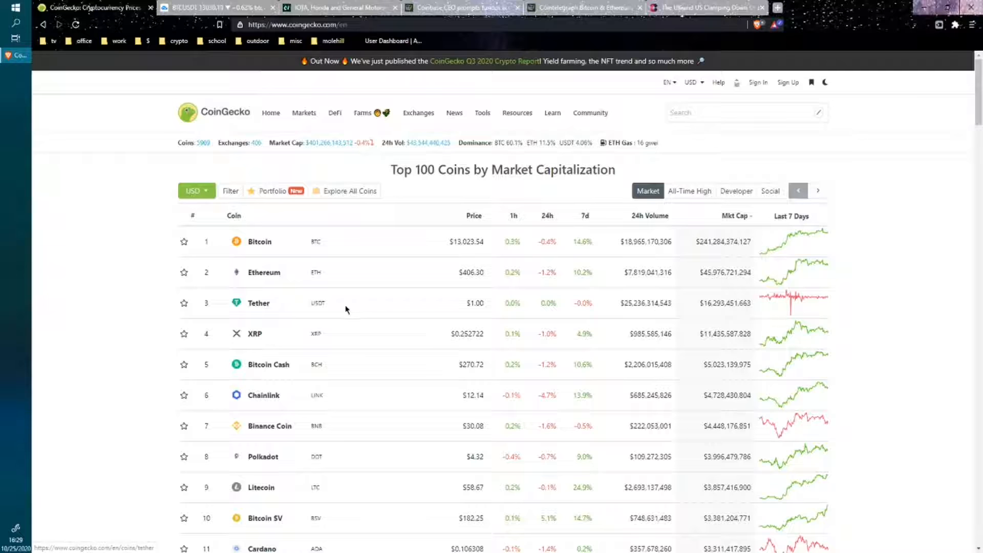
mouse_move(353, 297)
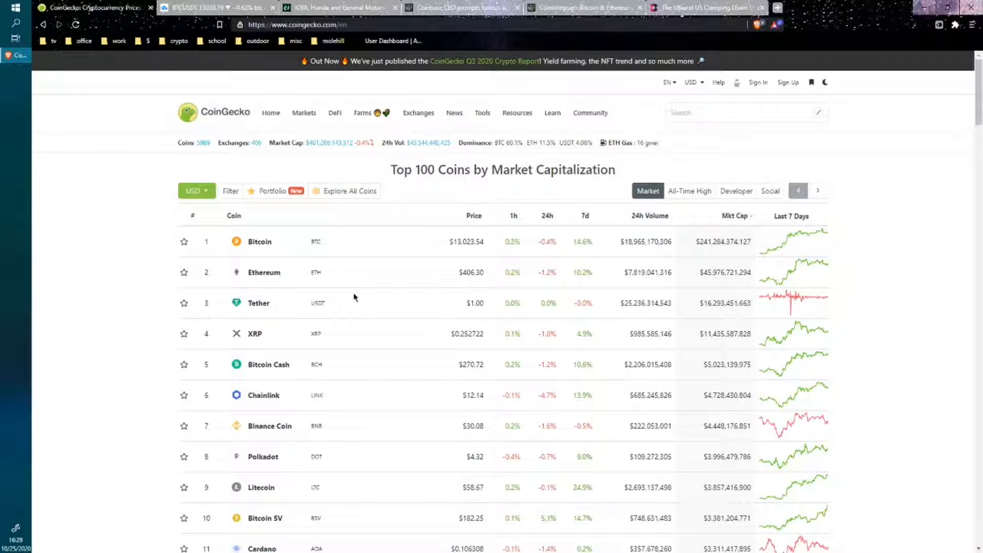
mouse_move(443, 331)
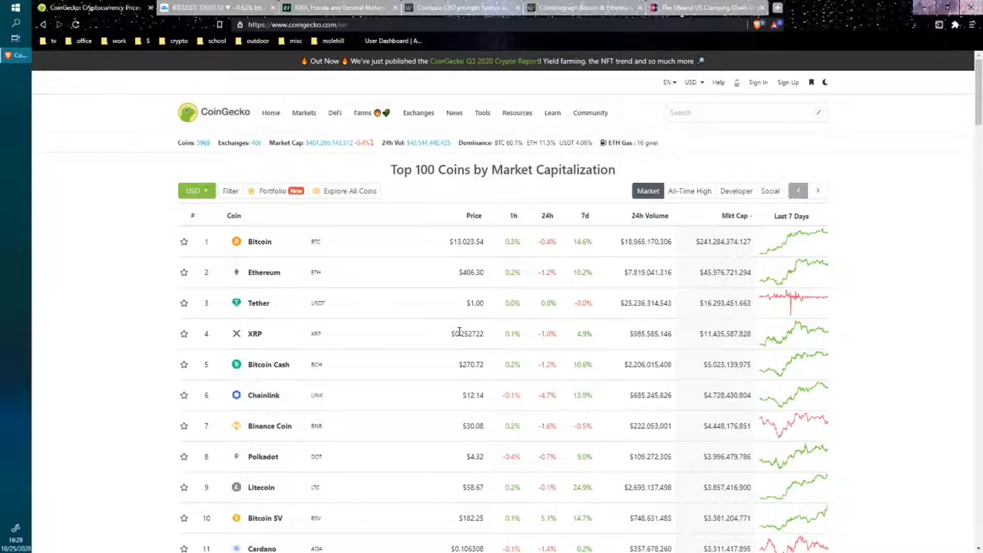
mouse_move(452, 333)
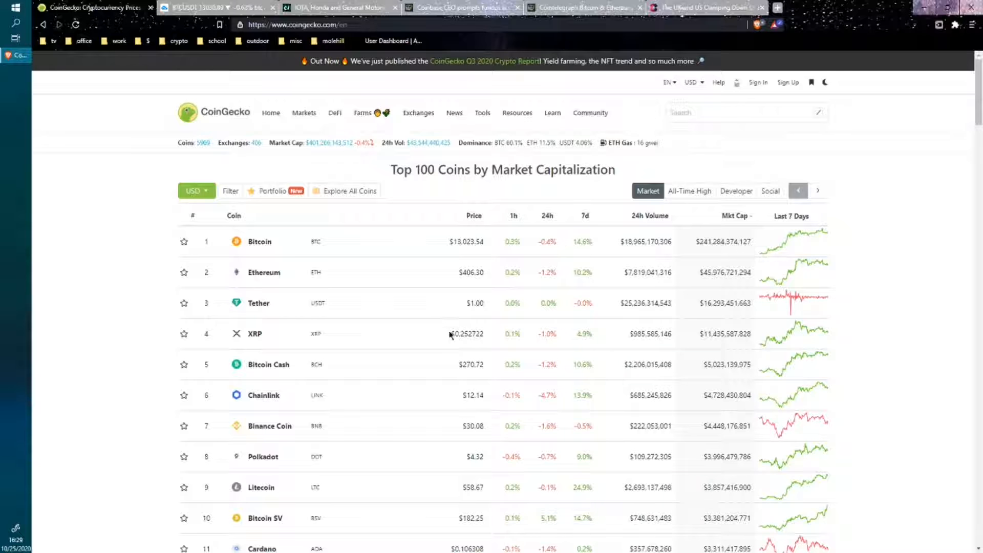
mouse_move(460, 343)
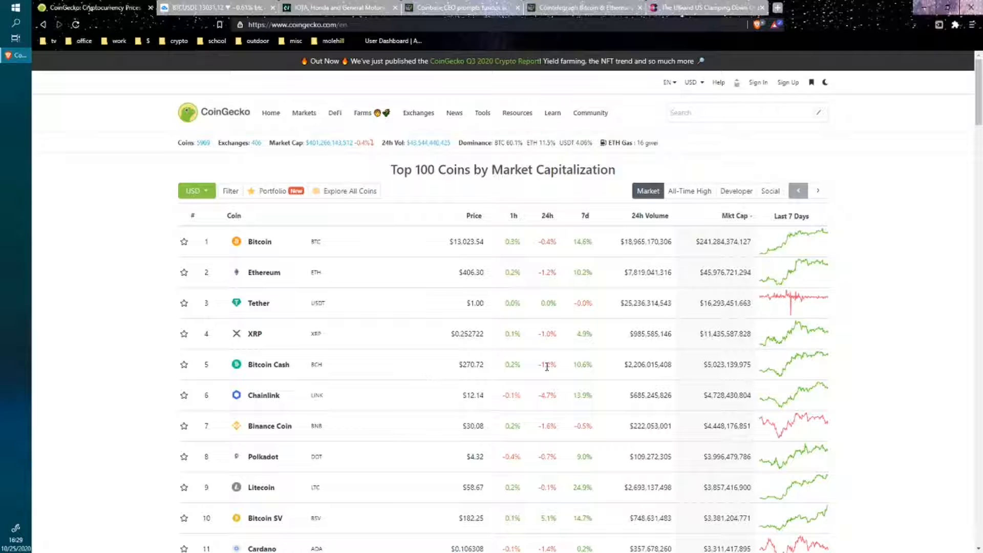
mouse_move(650, 360)
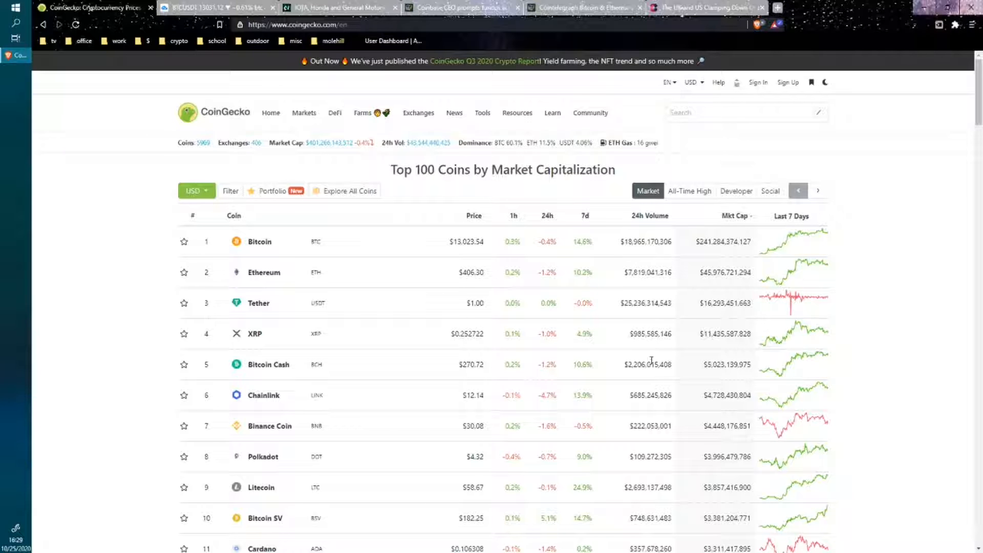
mouse_move(703, 404)
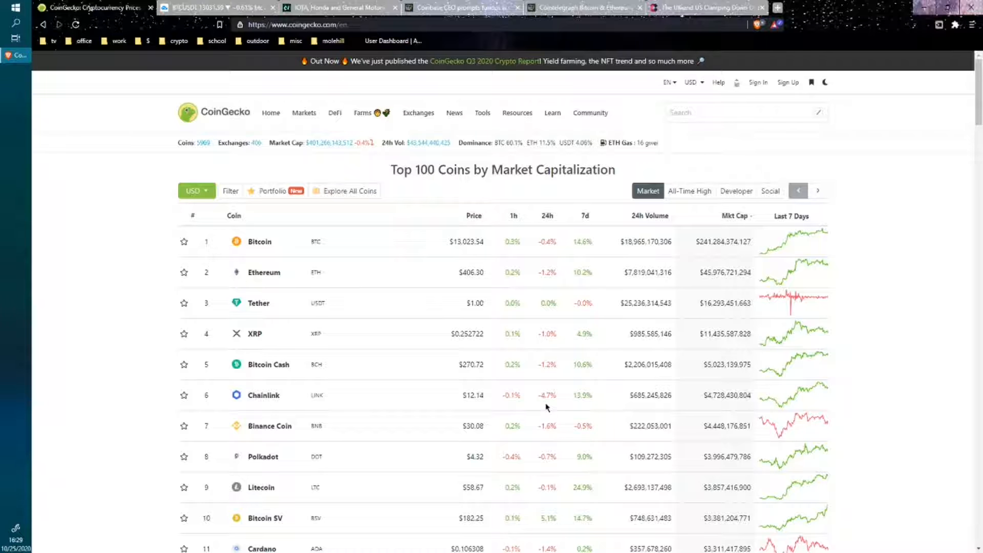
mouse_move(481, 407)
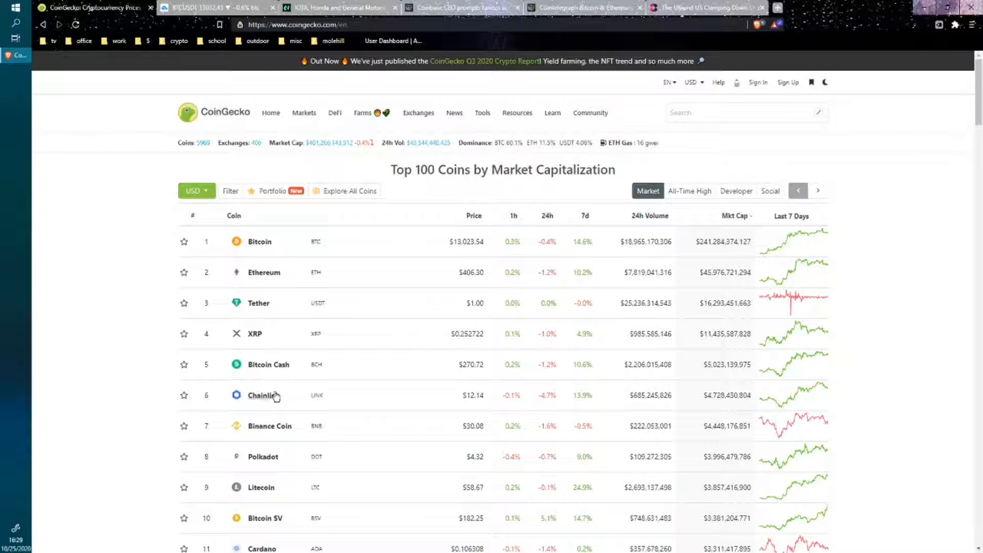
mouse_move(267, 365)
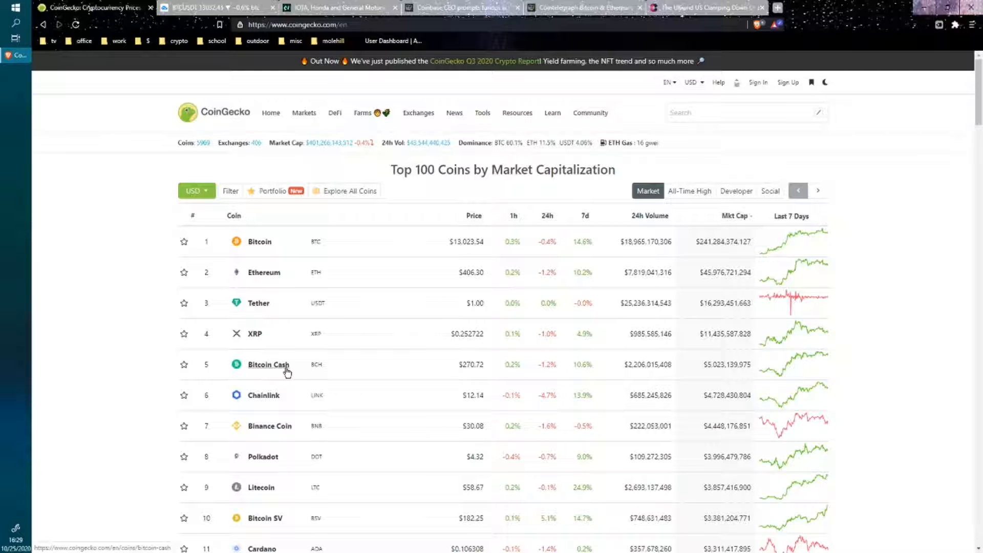
mouse_move(372, 375)
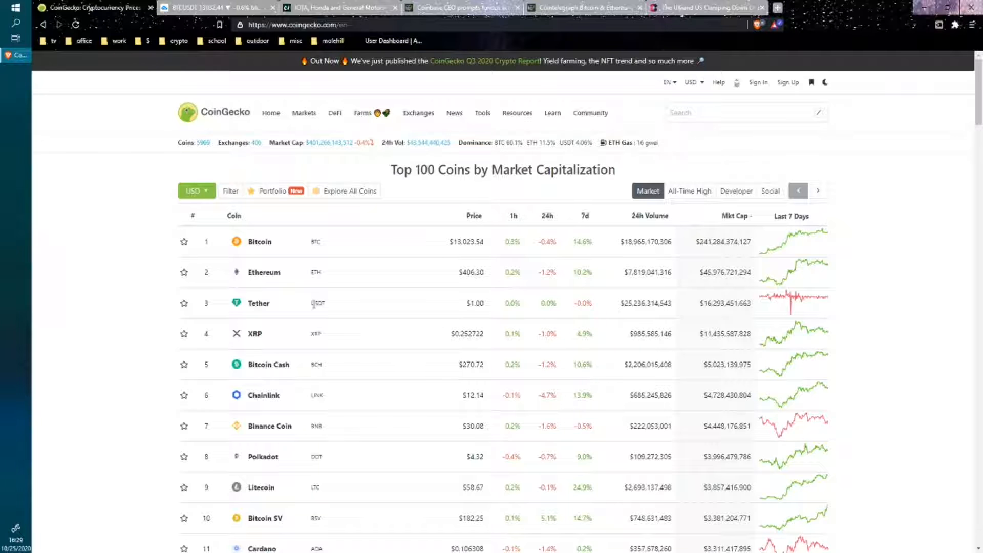
mouse_move(283, 382)
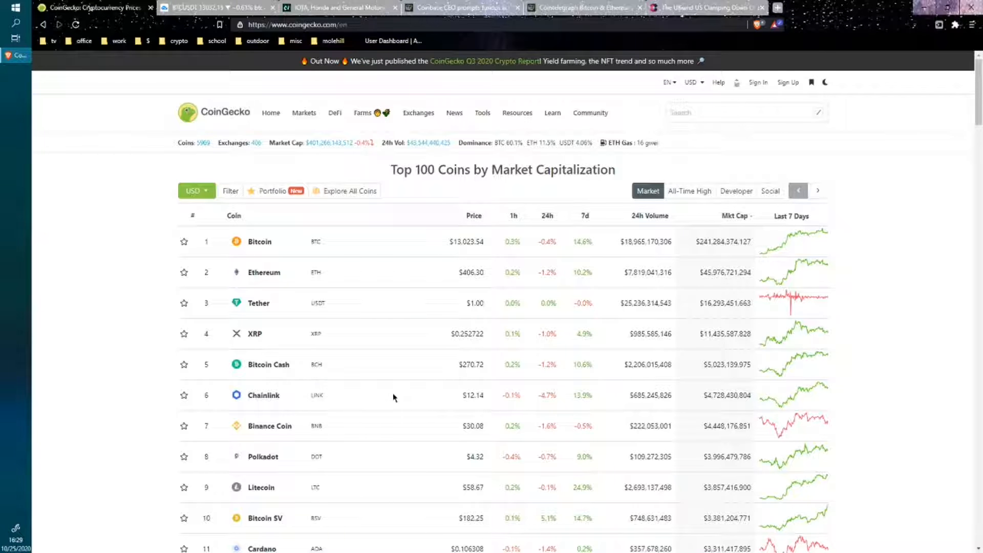
mouse_move(607, 230)
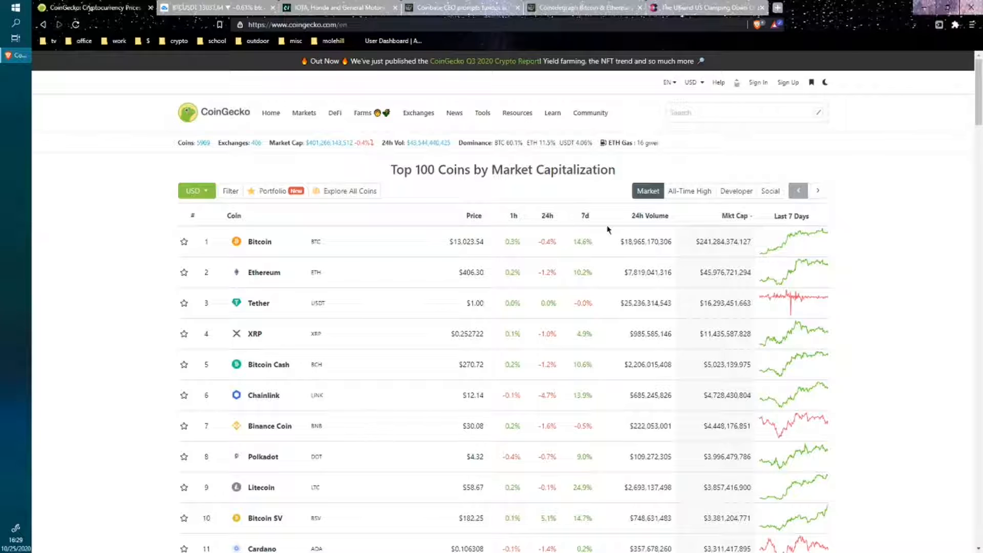
Rank the coins by largest 24h gain, Filecoin first, then return to the BTCUSDT chart
click(547, 216)
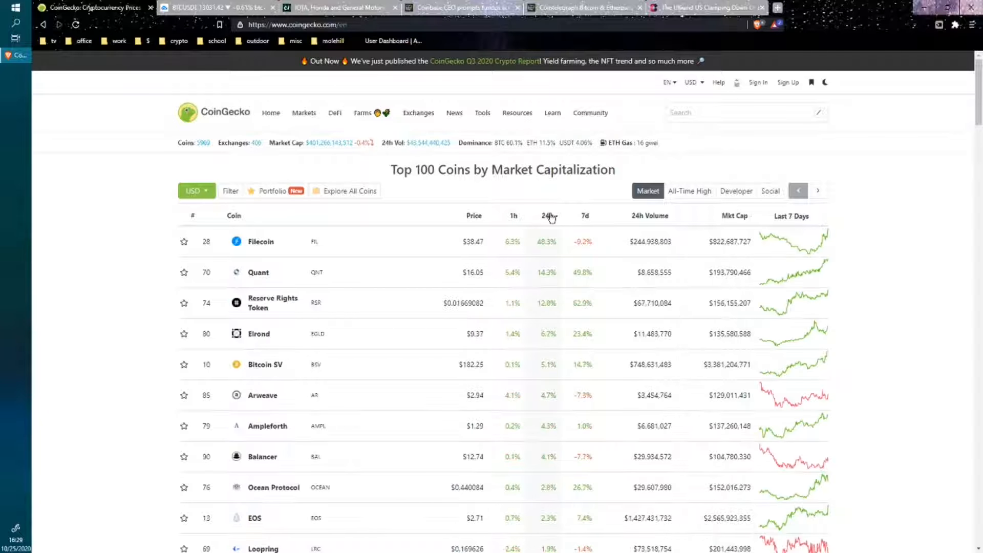
click(547, 216)
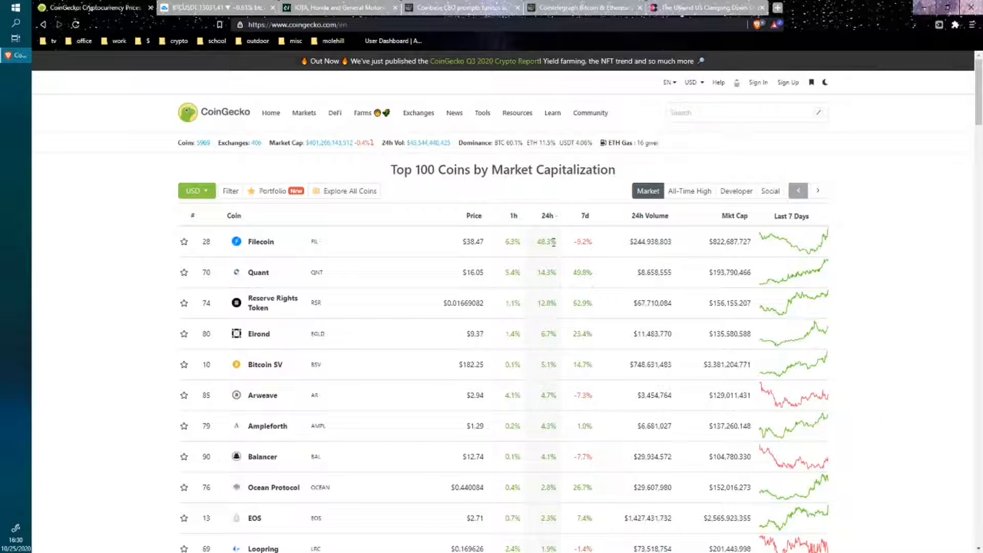
mouse_move(548, 257)
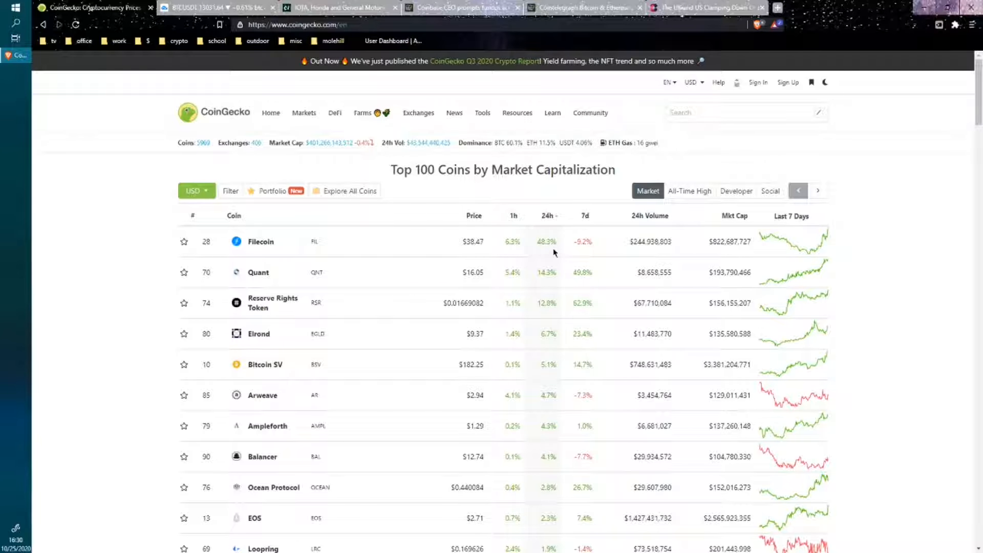
mouse_move(270, 245)
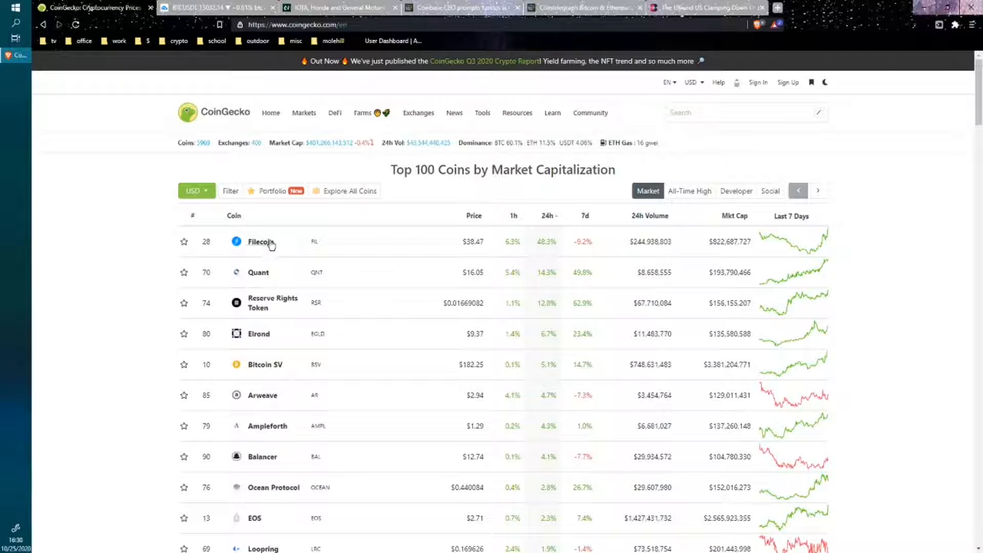
mouse_move(567, 255)
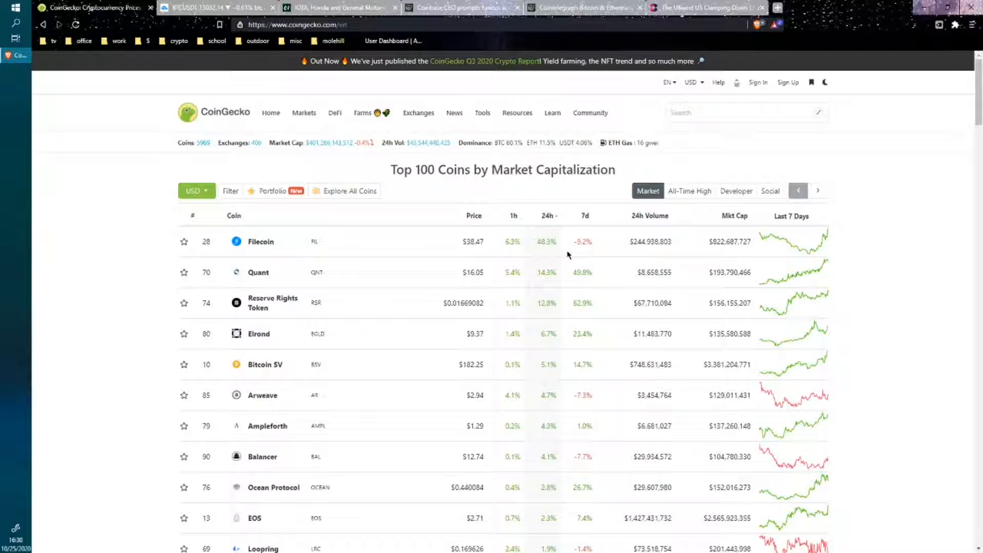
mouse_move(273, 303)
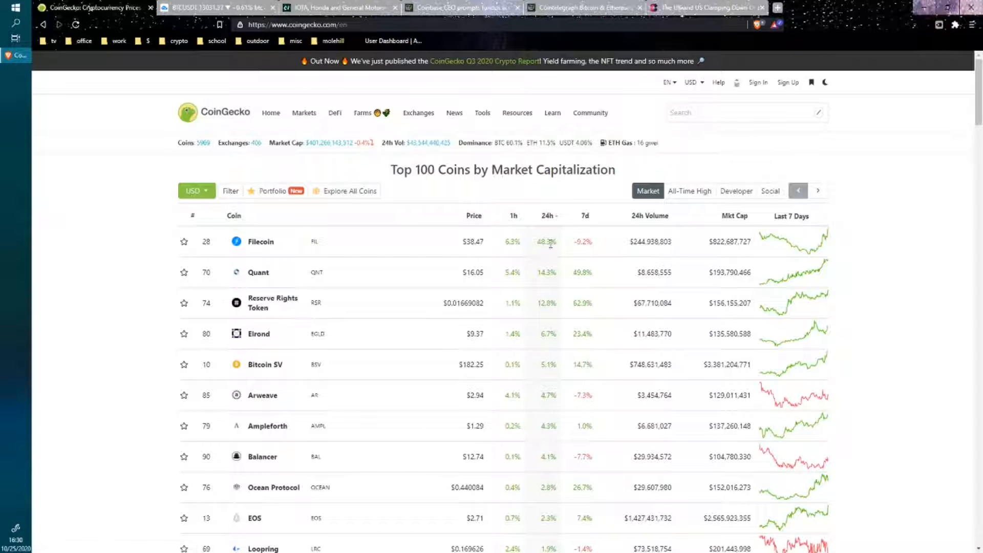
mouse_move(366, 250)
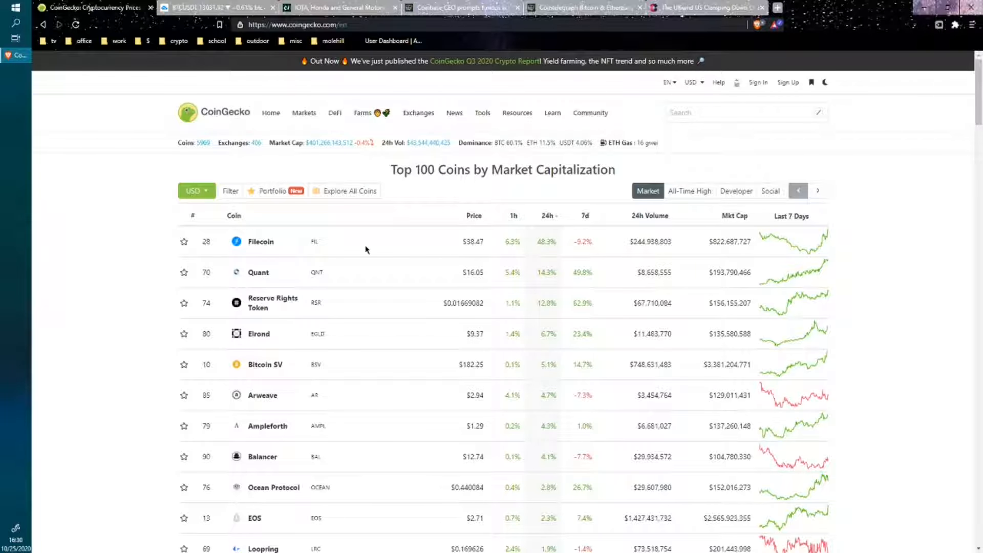
mouse_move(385, 252)
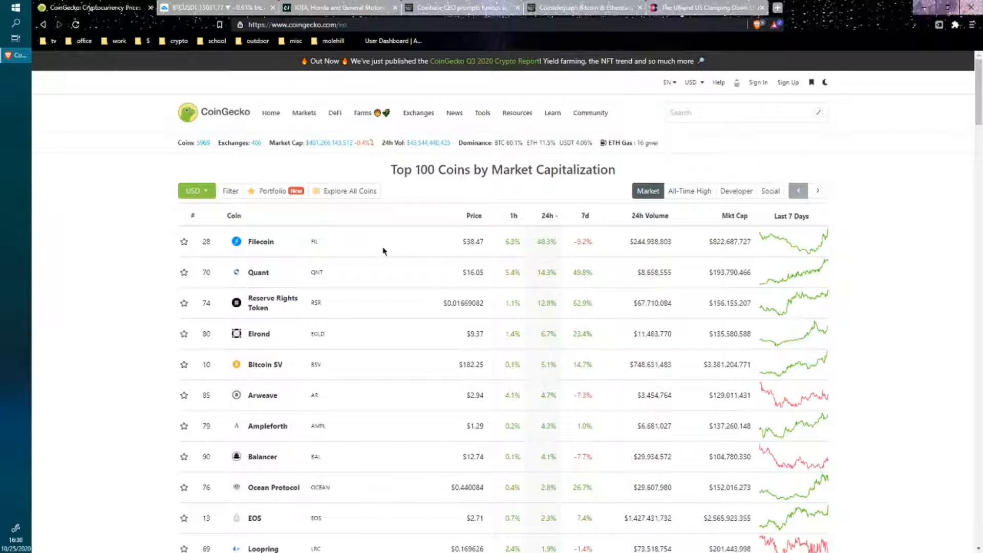
mouse_move(725, 259)
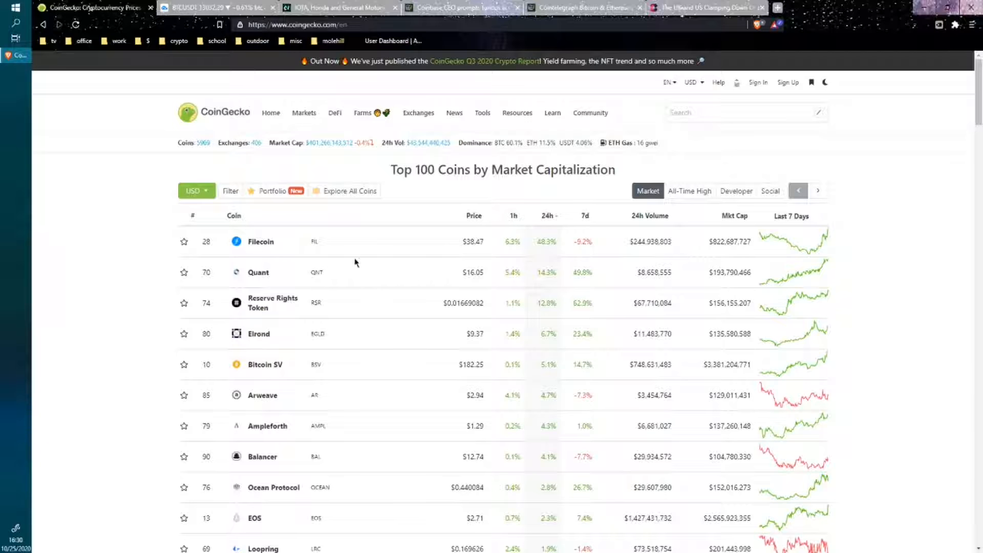
mouse_move(347, 254)
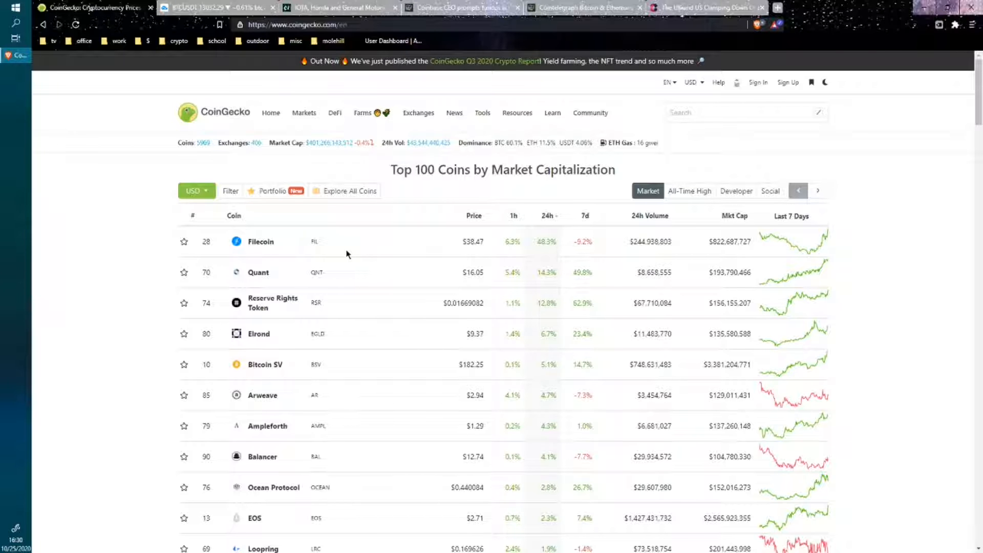
mouse_move(281, 269)
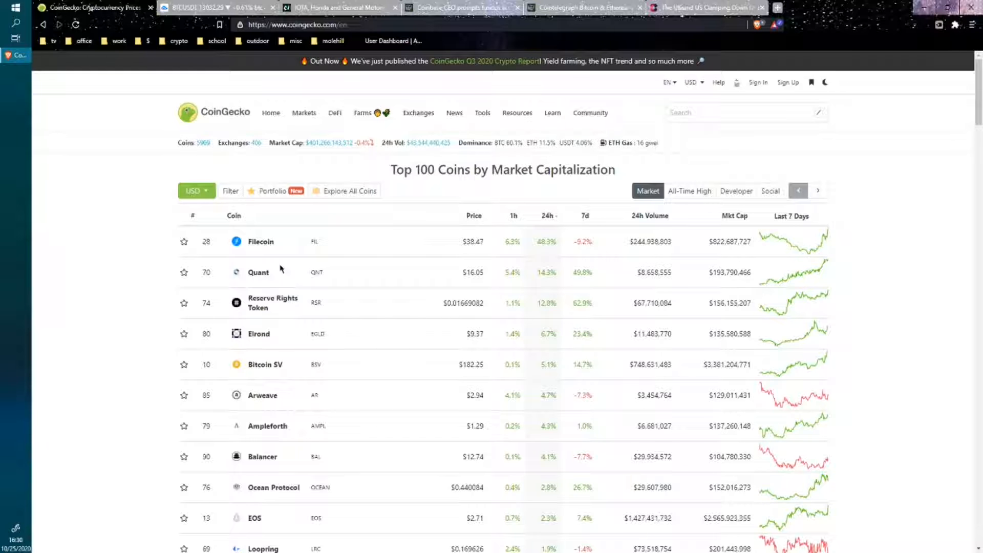
mouse_move(434, 253)
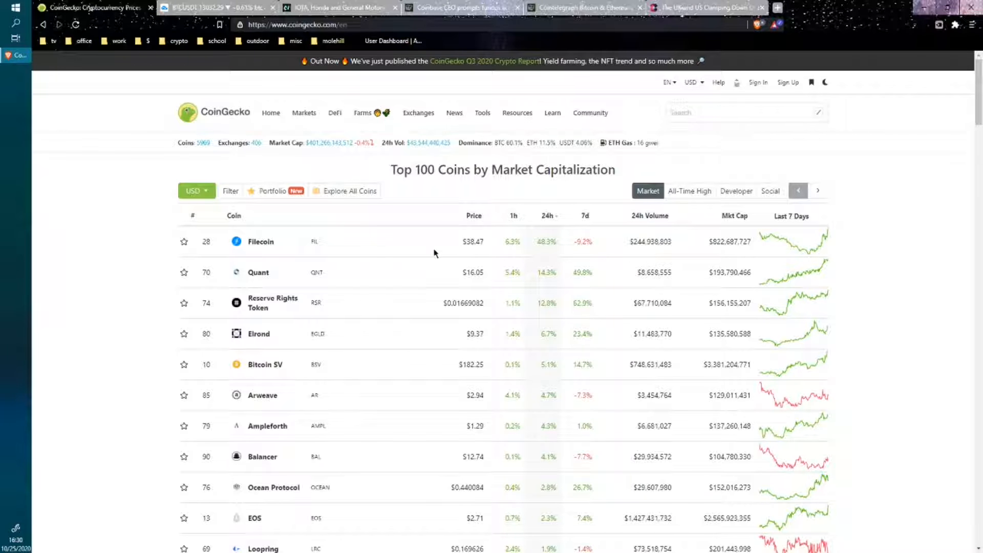
mouse_move(279, 258)
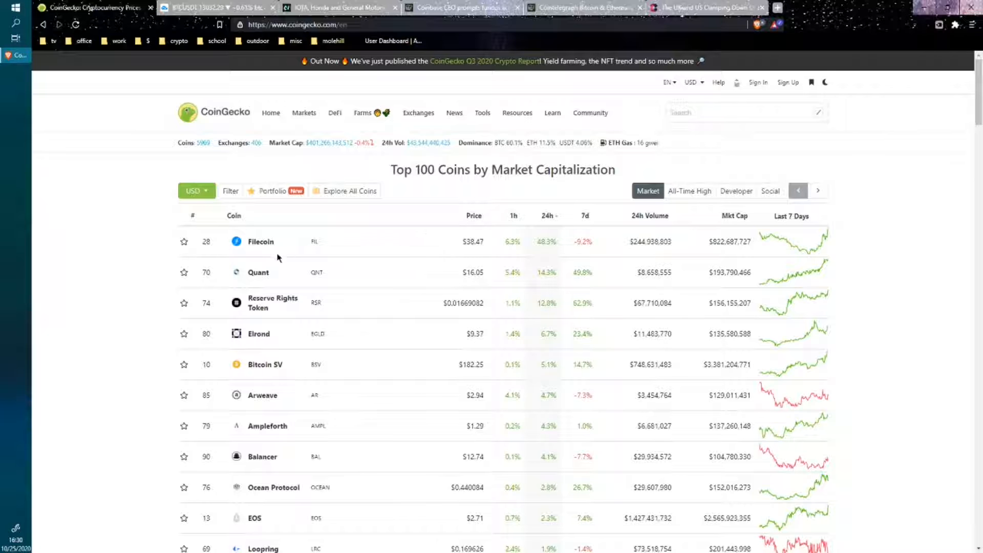
mouse_move(332, 257)
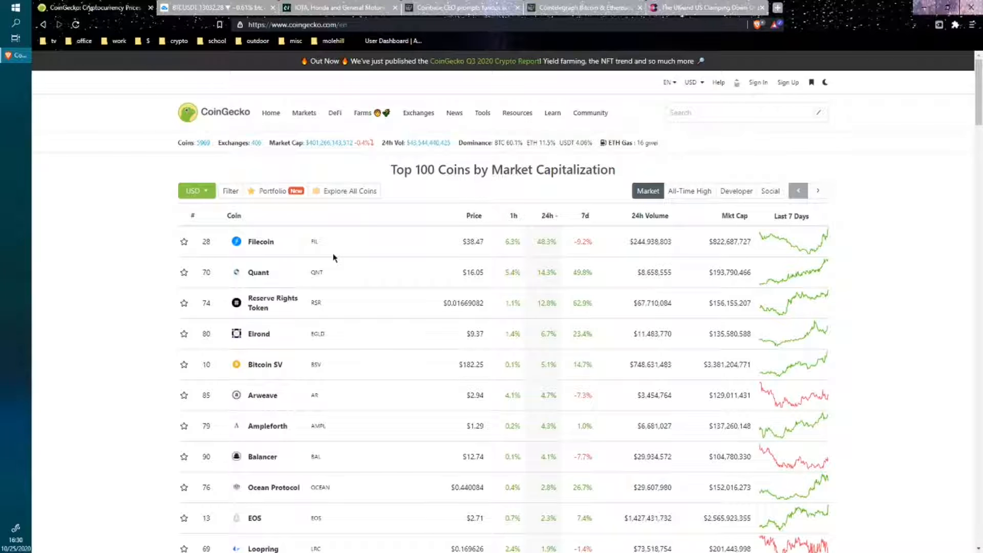
mouse_move(278, 278)
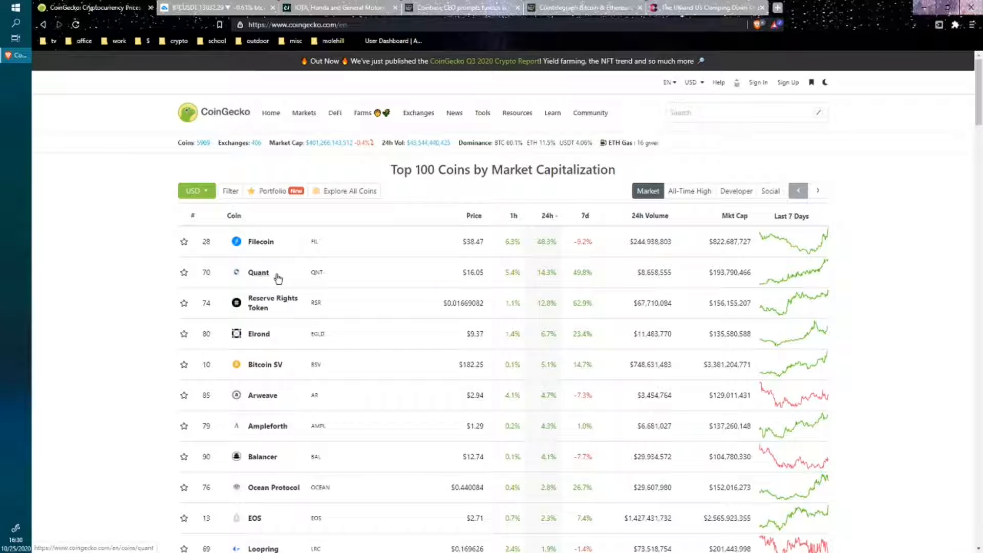
mouse_move(514, 292)
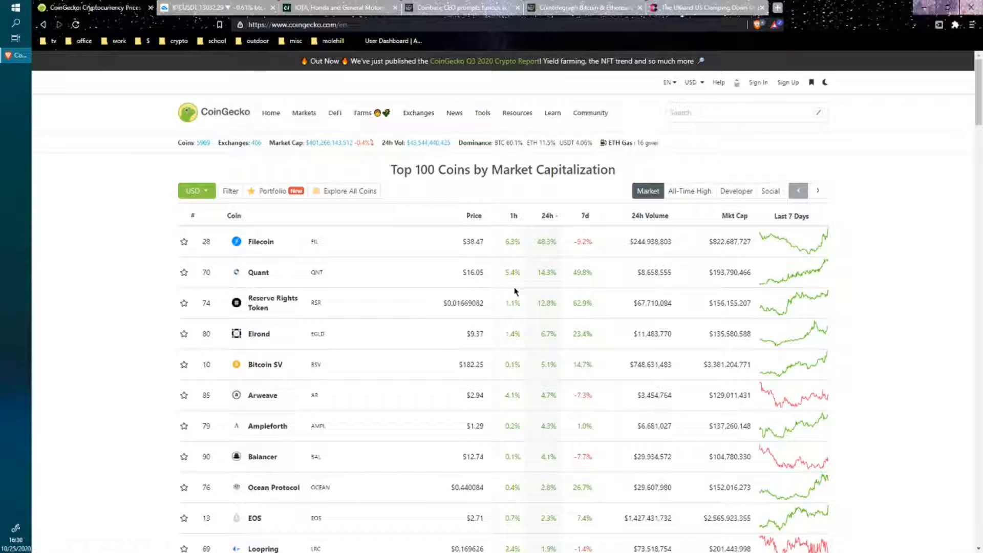
mouse_move(795, 289)
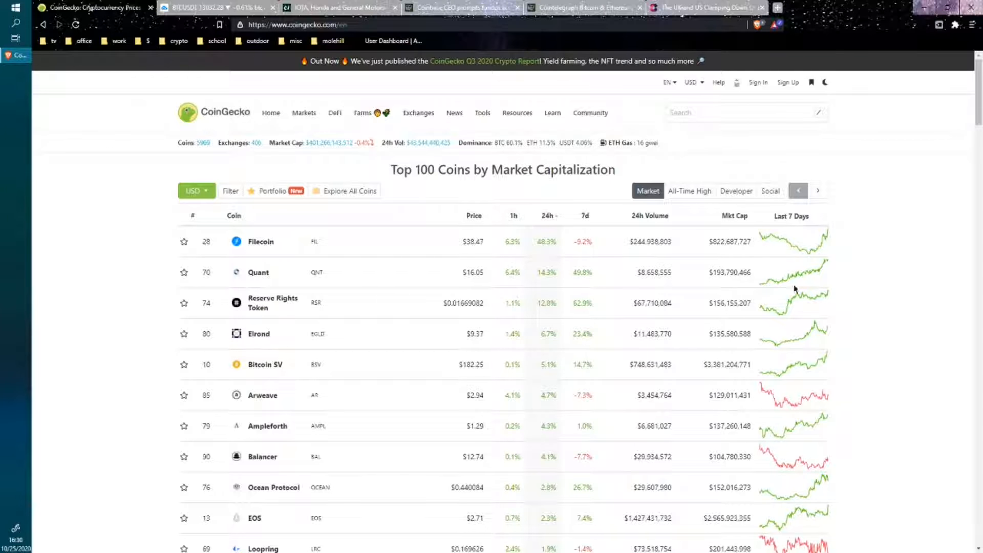
mouse_move(601, 280)
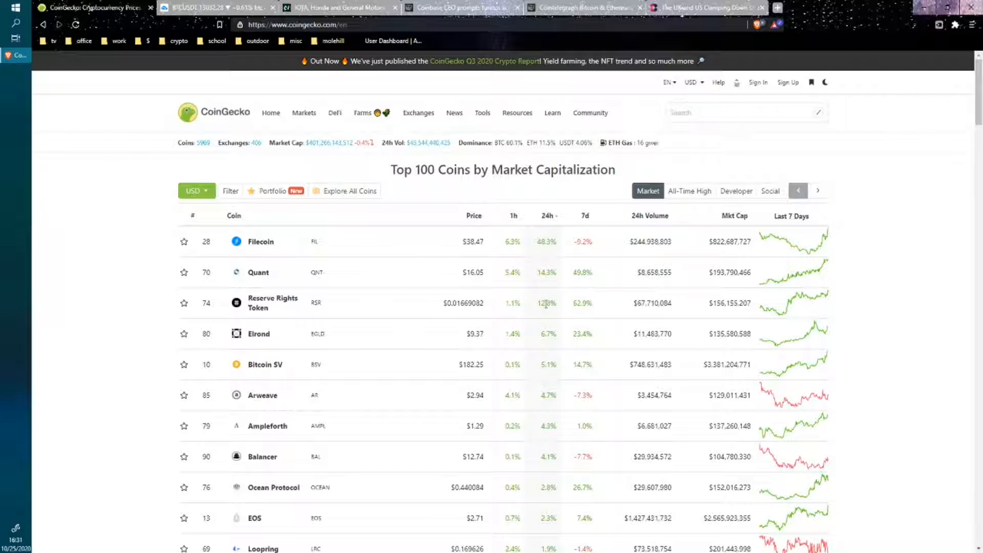
mouse_move(559, 331)
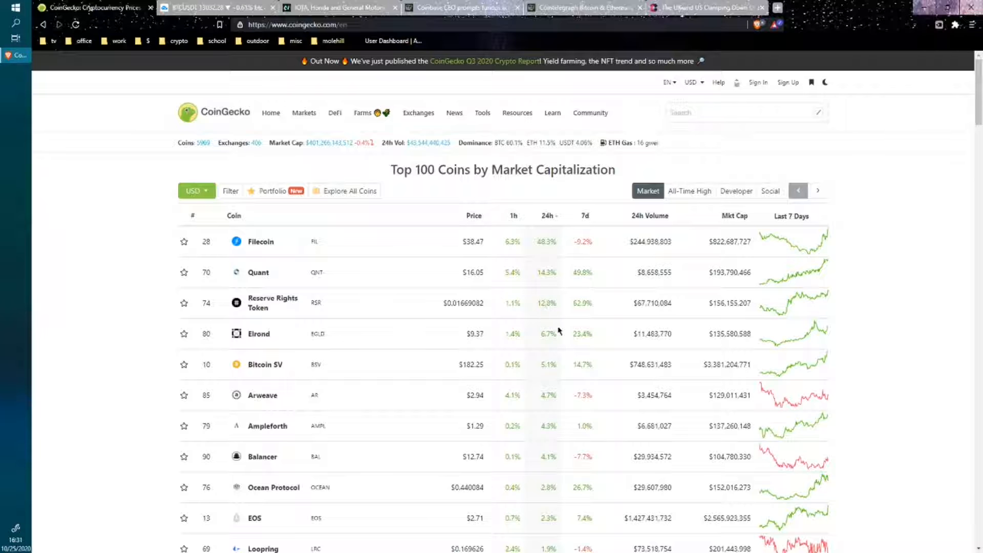
mouse_move(533, 349)
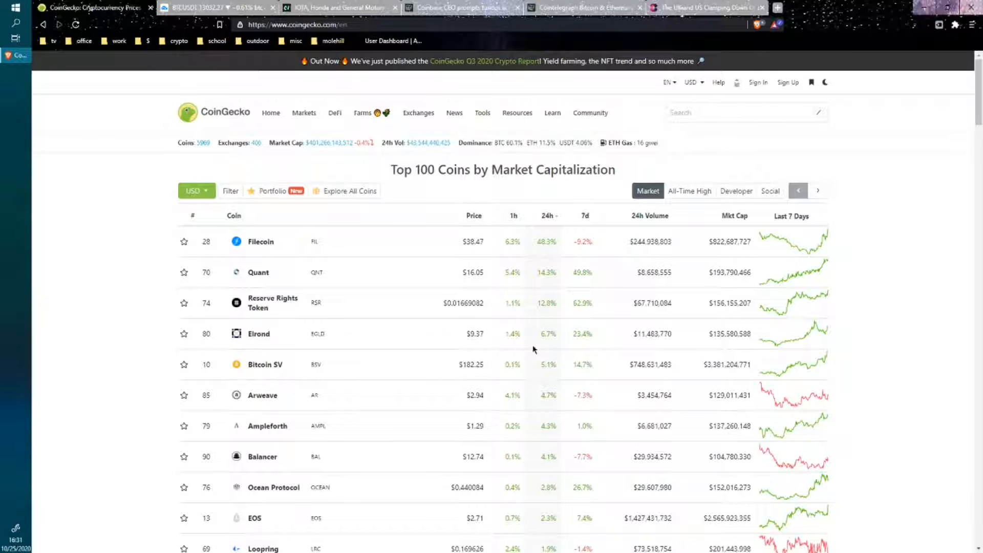
mouse_move(359, 376)
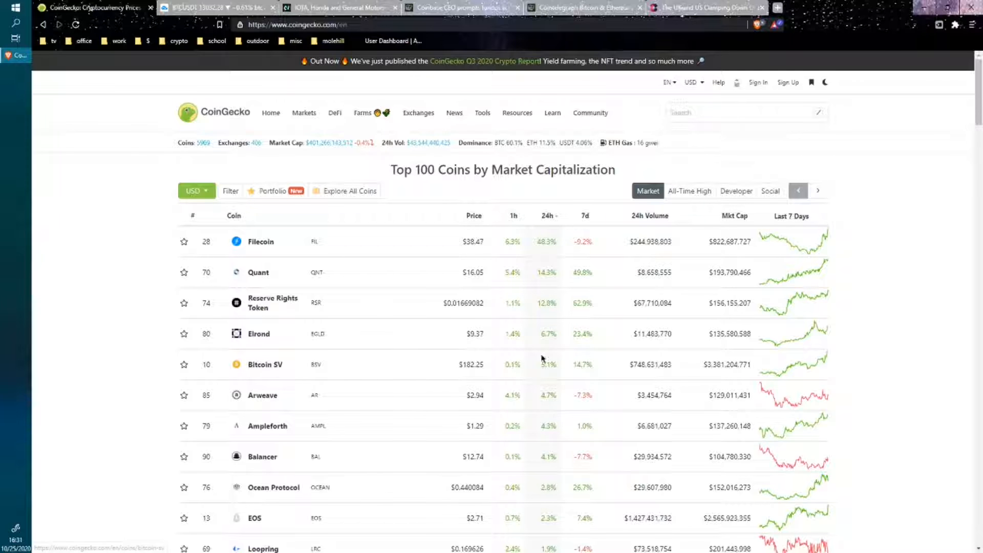
mouse_move(273, 360)
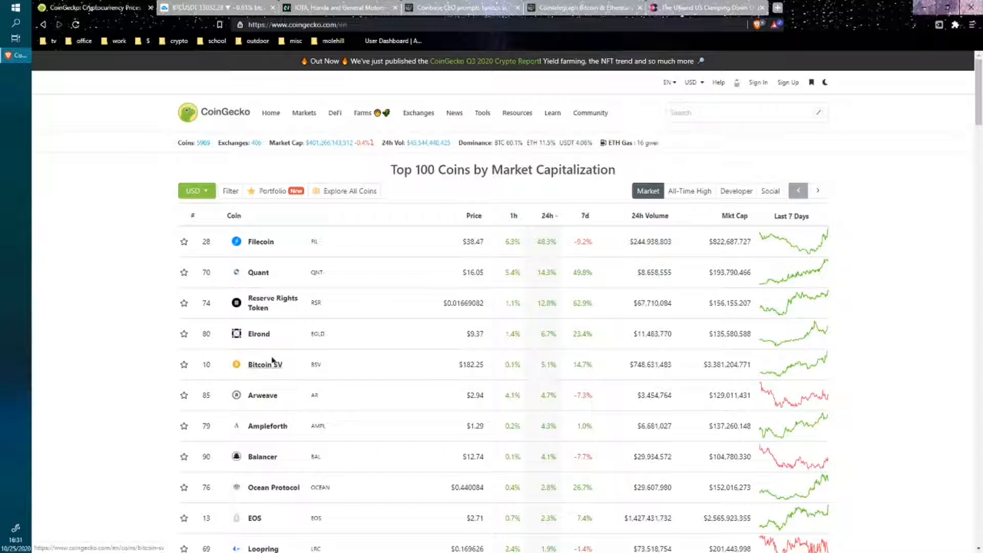
mouse_move(269, 373)
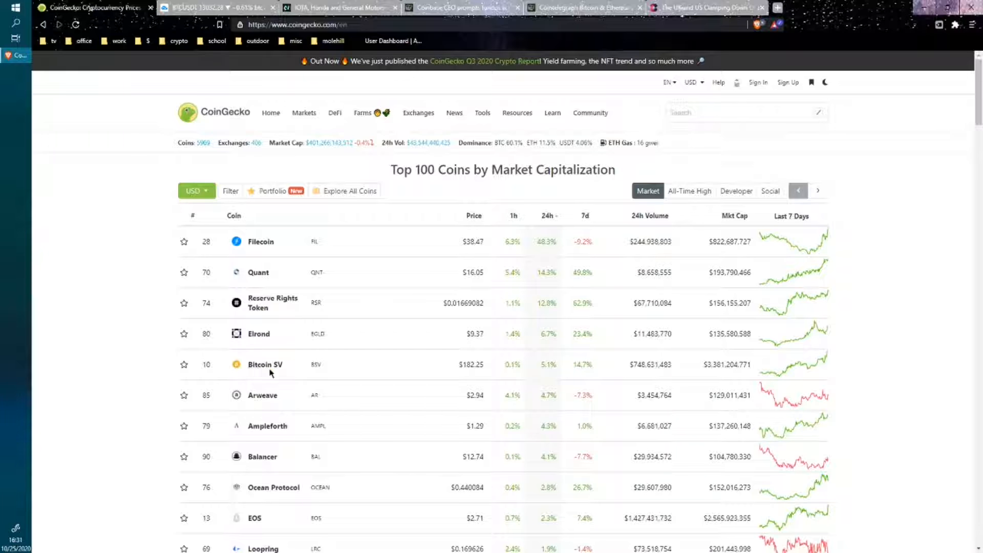
mouse_move(546, 375)
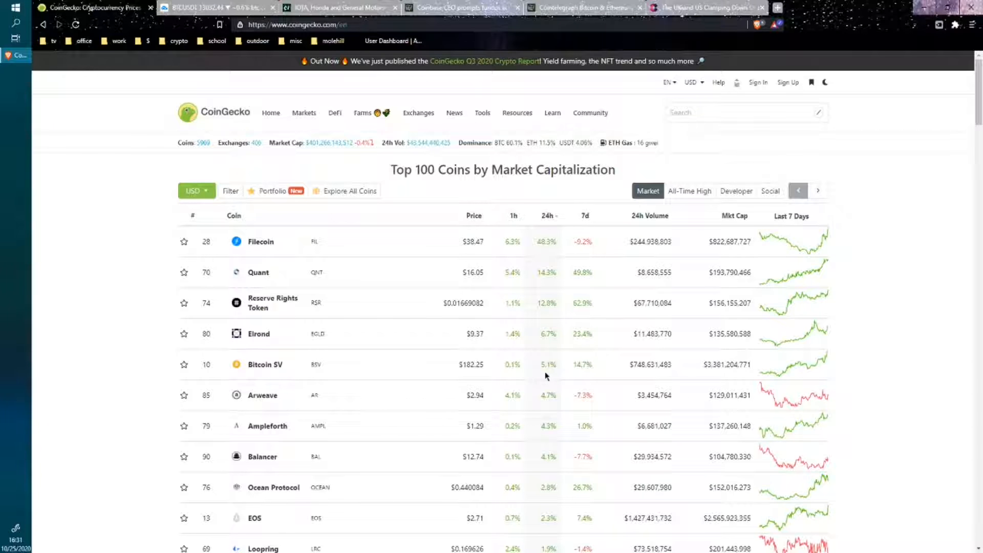
mouse_move(541, 370)
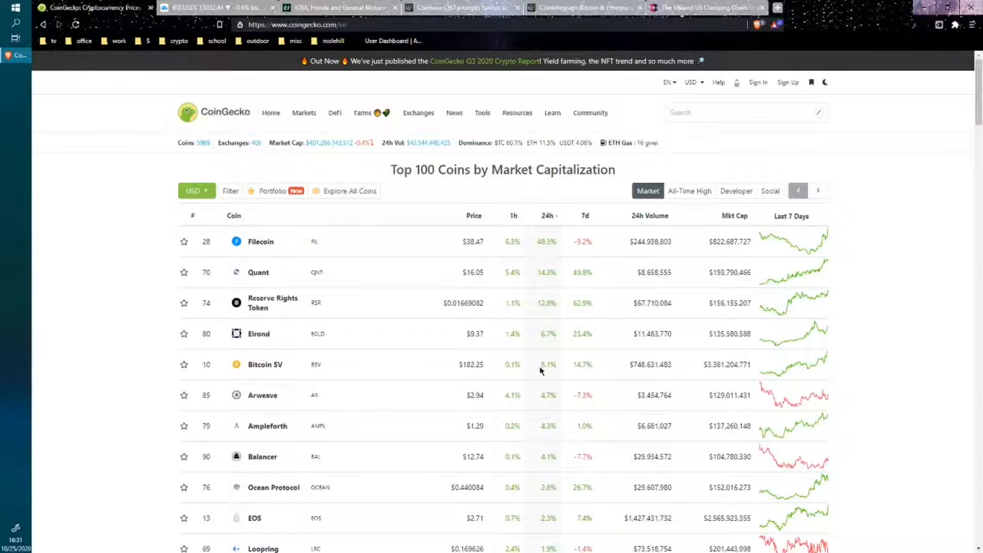
mouse_move(280, 337)
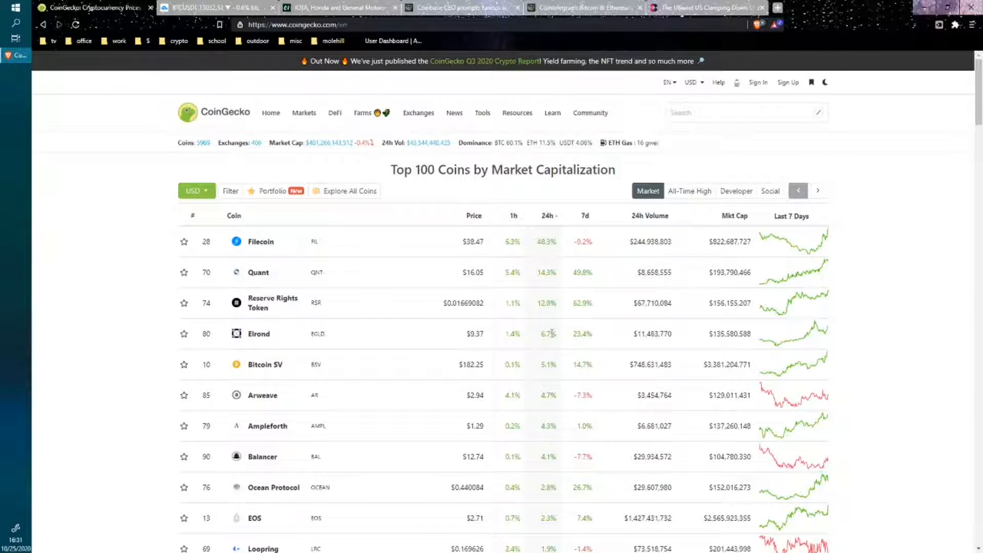
mouse_move(542, 436)
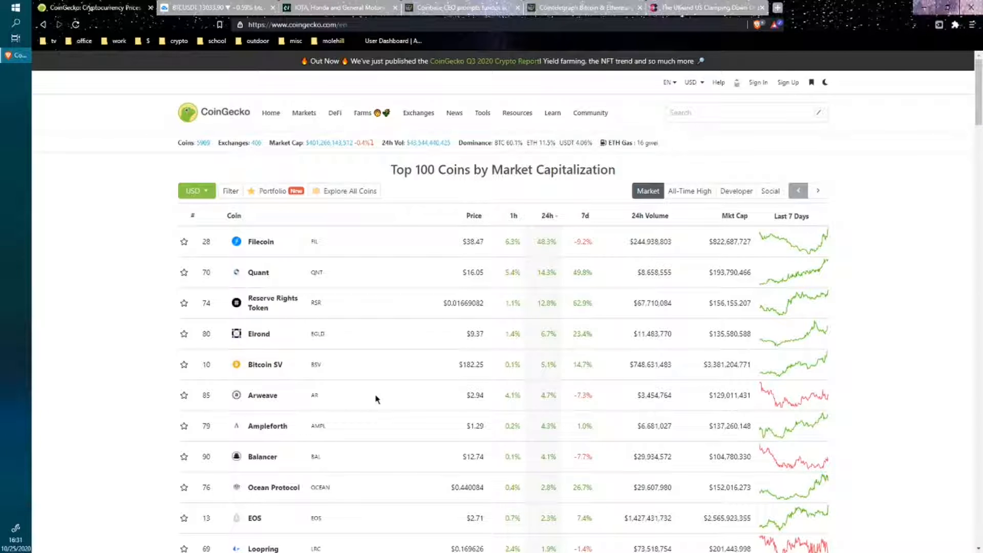
scroll(down, 3)
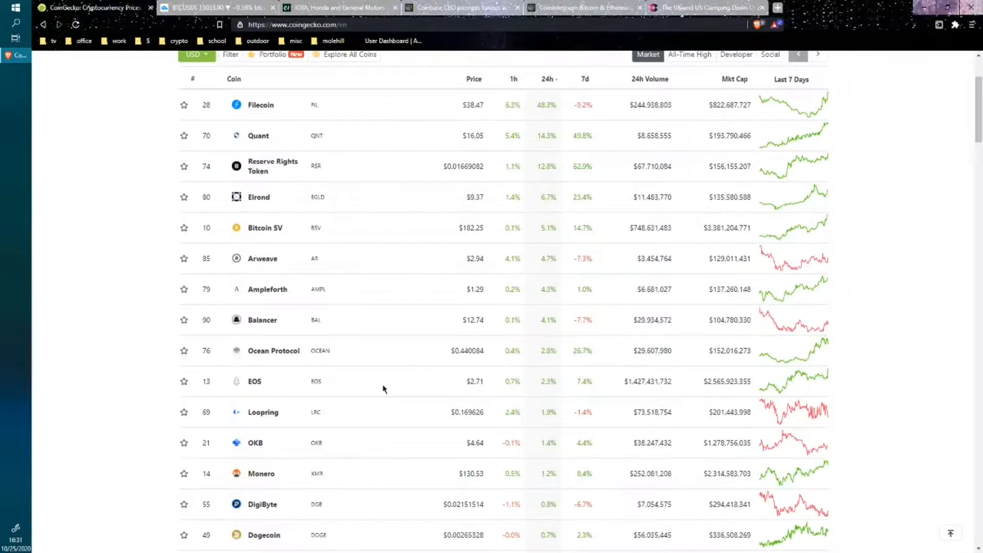
scroll(up, 3)
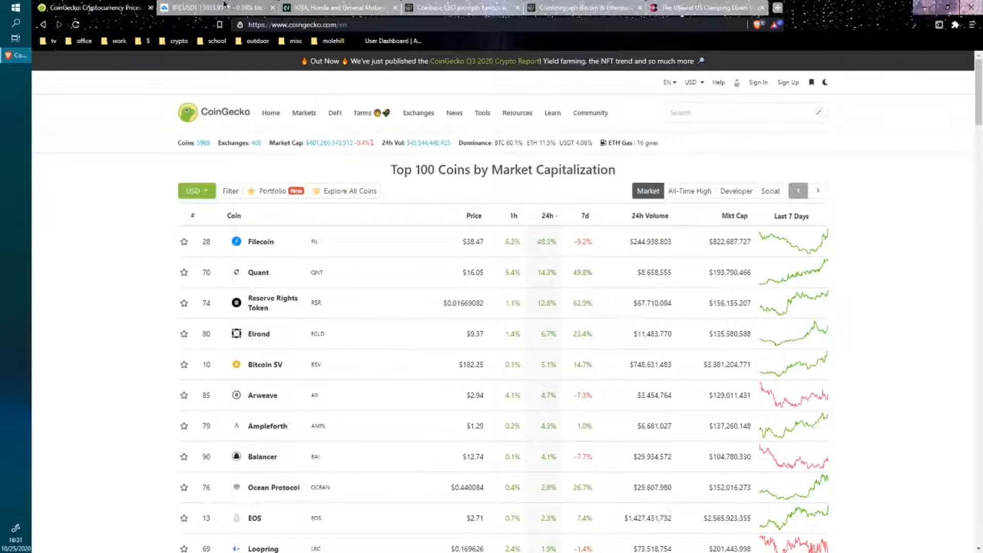
click(210, 7)
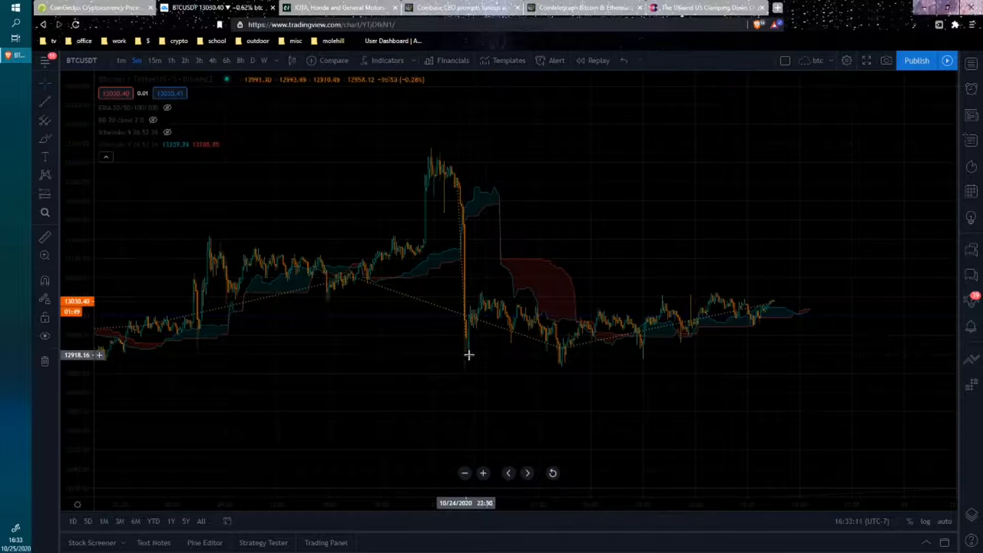
mouse_move(458, 359)
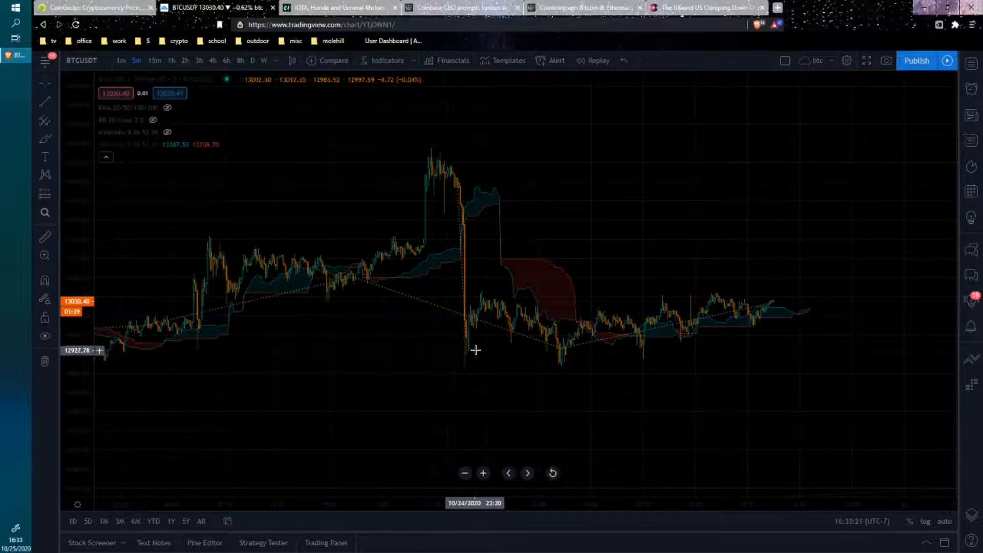
mouse_move(490, 306)
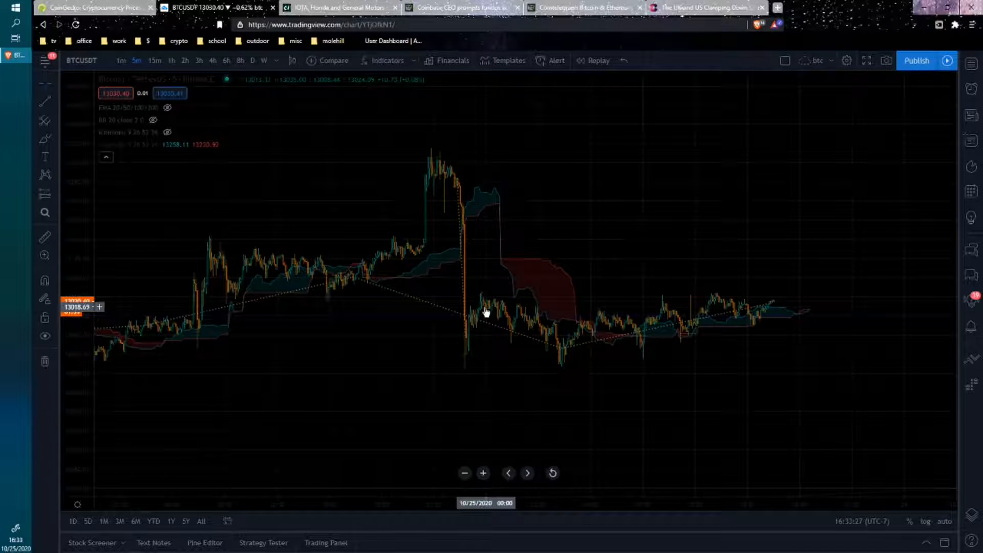
mouse_move(475, 326)
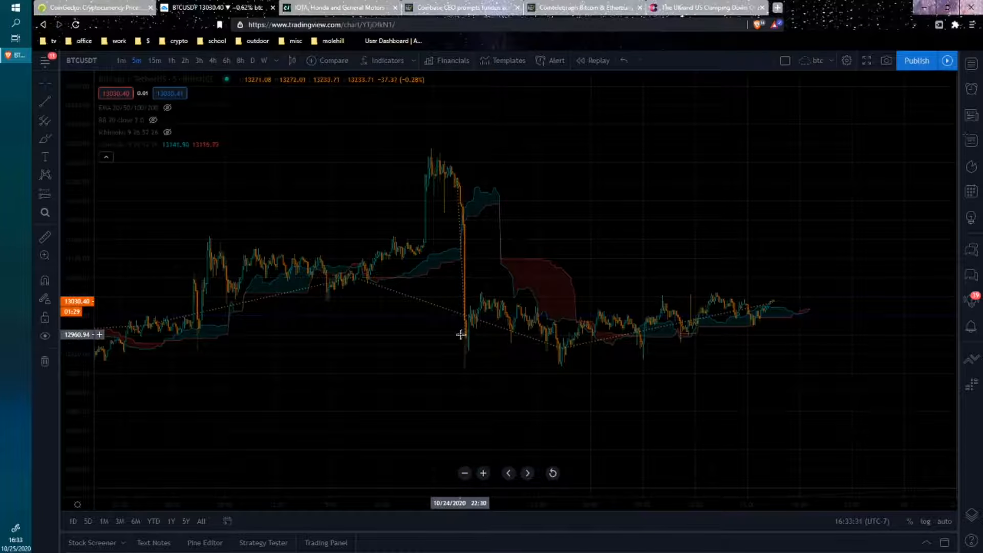
mouse_move(510, 328)
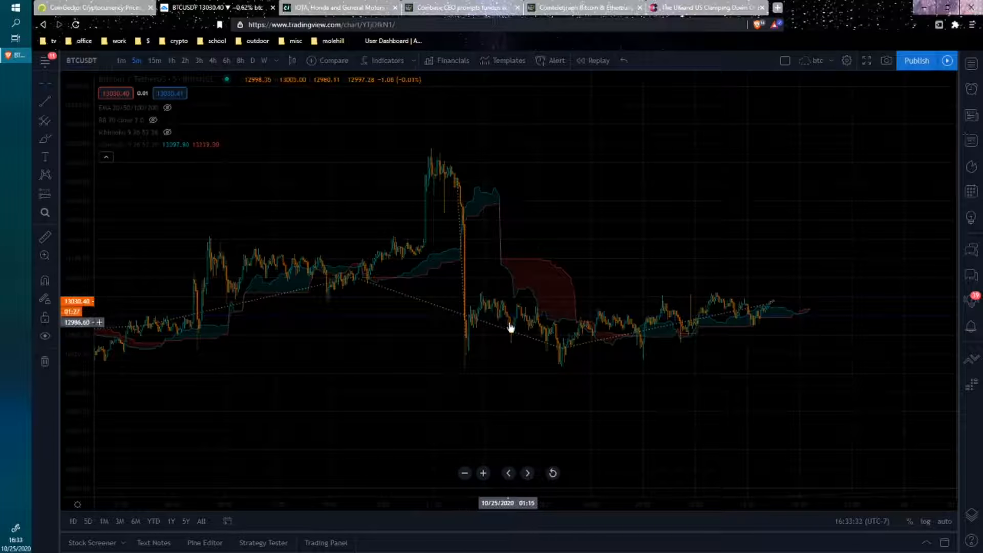
mouse_move(588, 334)
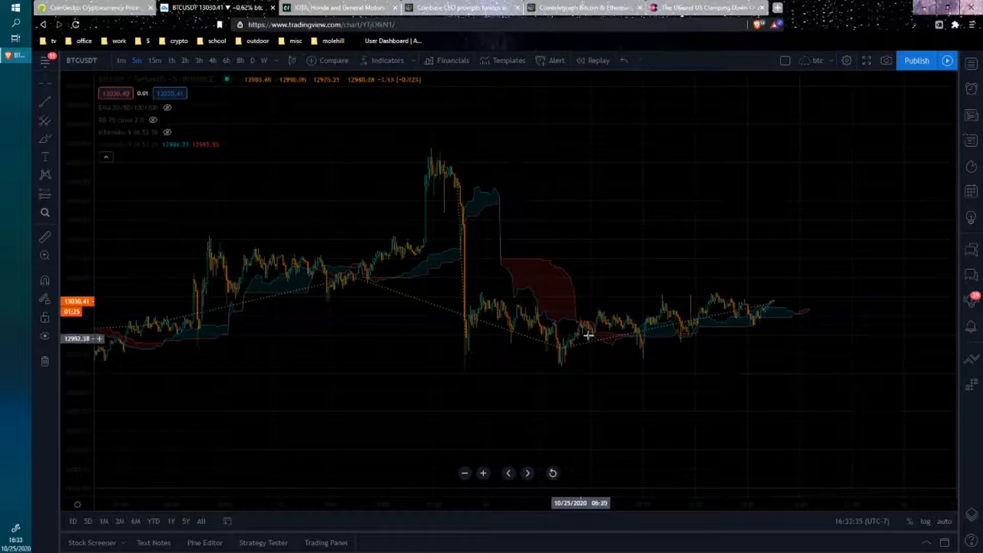
mouse_move(571, 322)
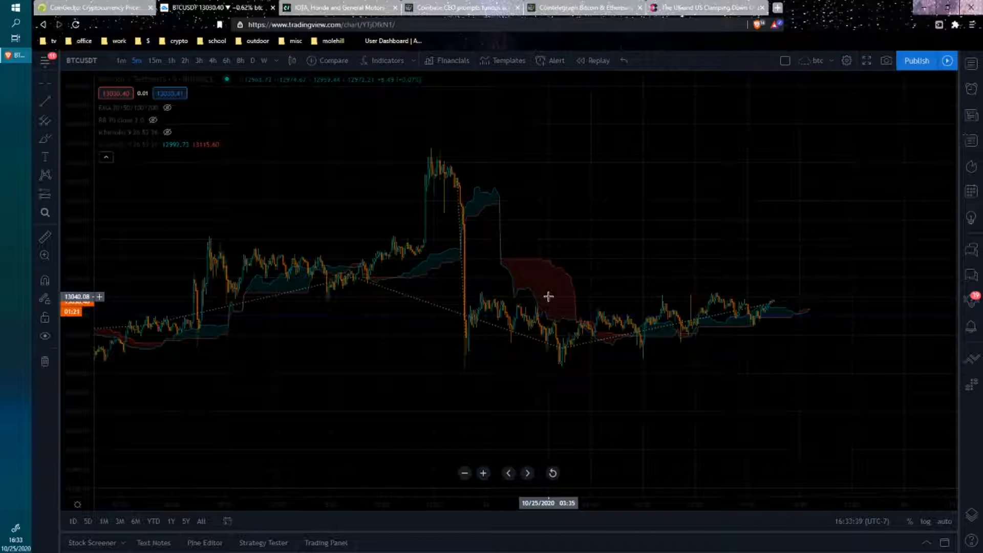
mouse_move(538, 294)
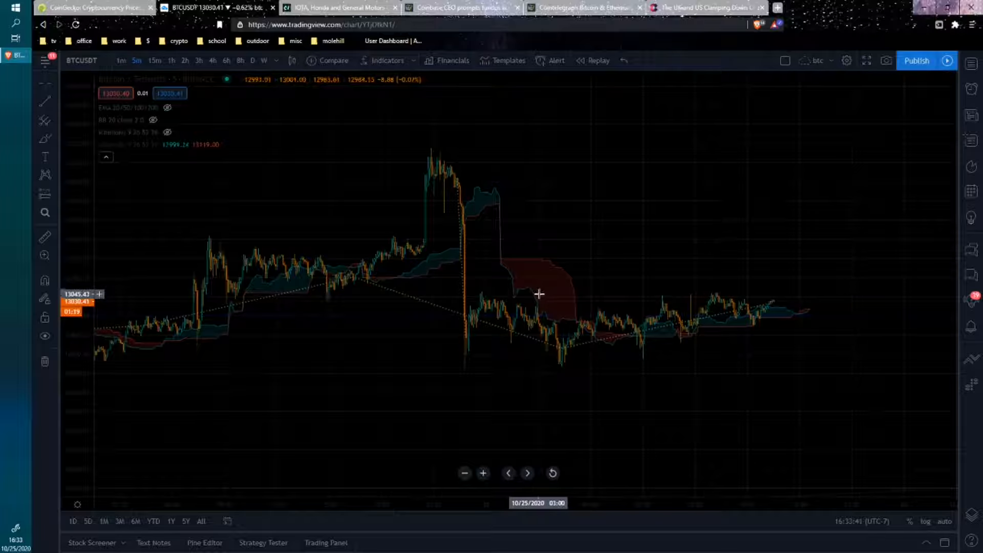
mouse_move(472, 272)
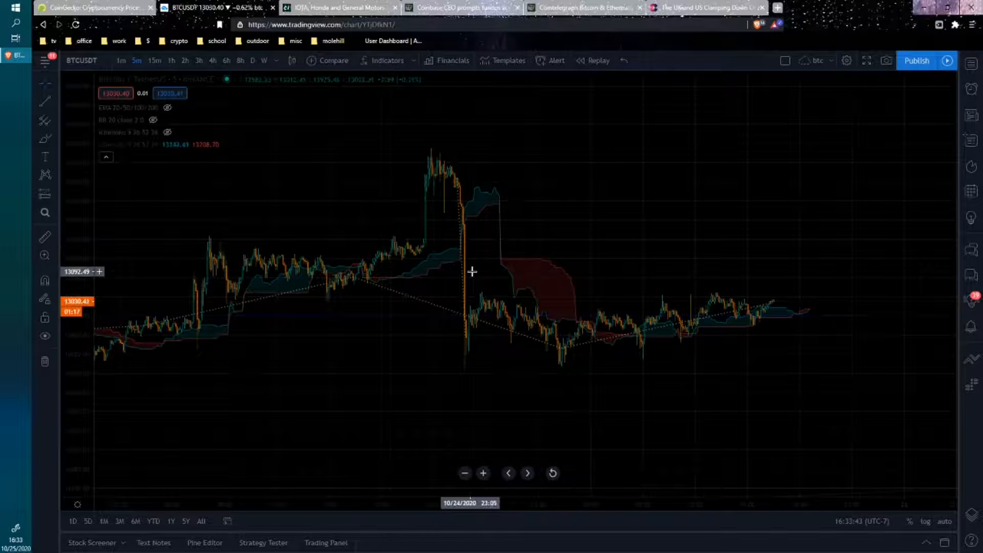
mouse_move(474, 326)
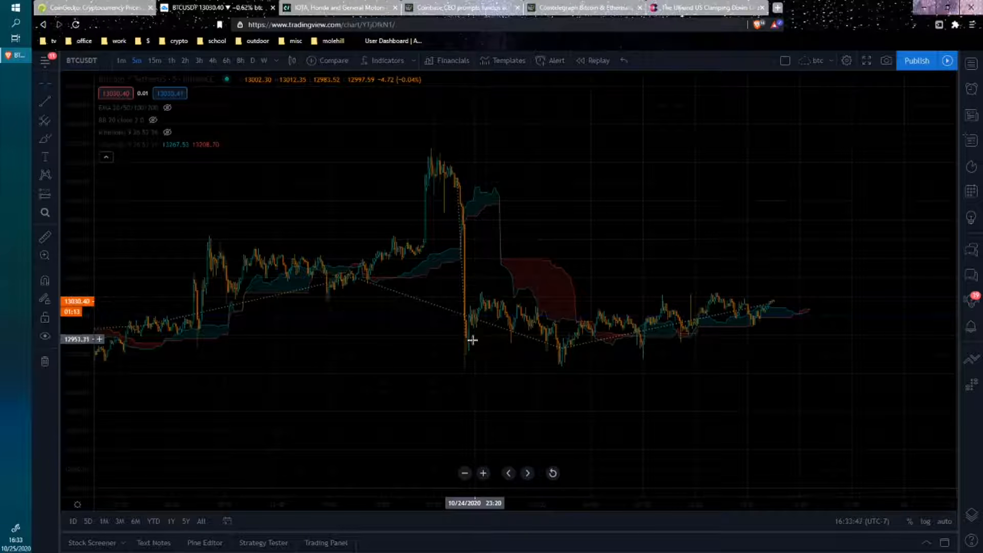
mouse_move(448, 339)
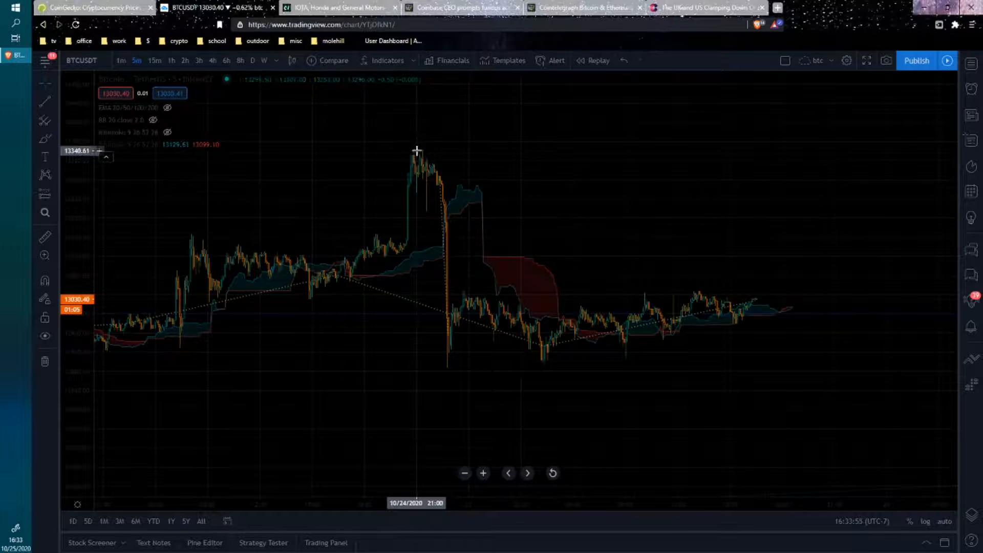
mouse_move(400, 171)
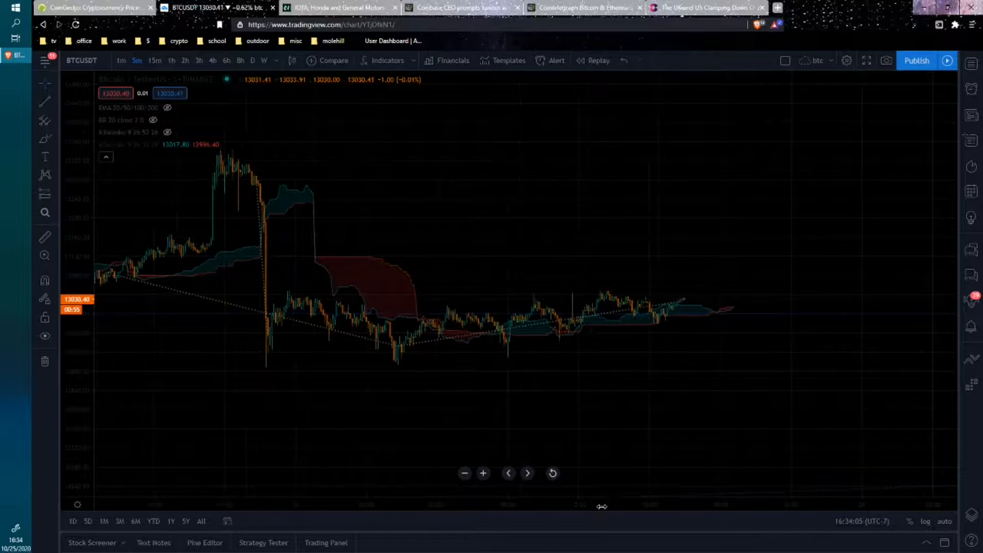
mouse_move(443, 348)
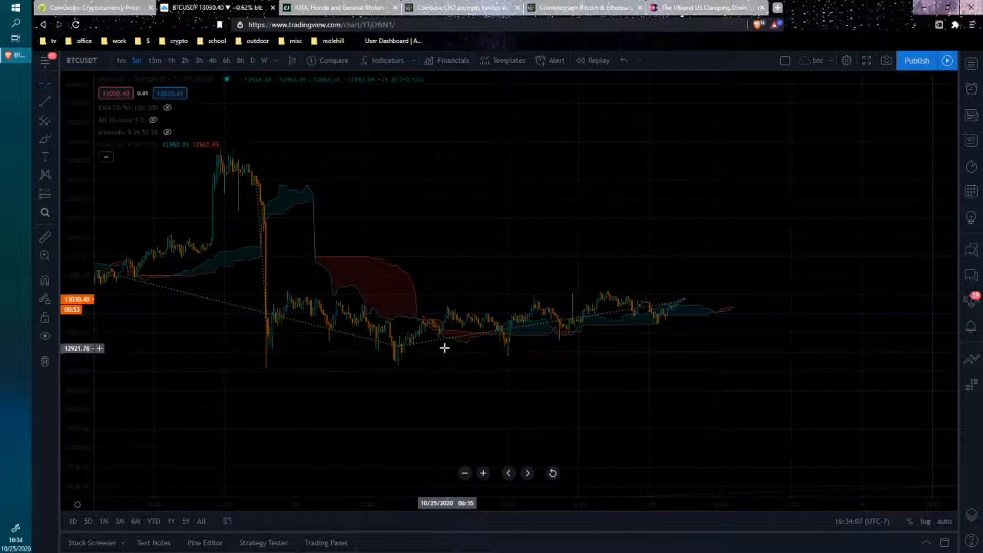
mouse_move(443, 344)
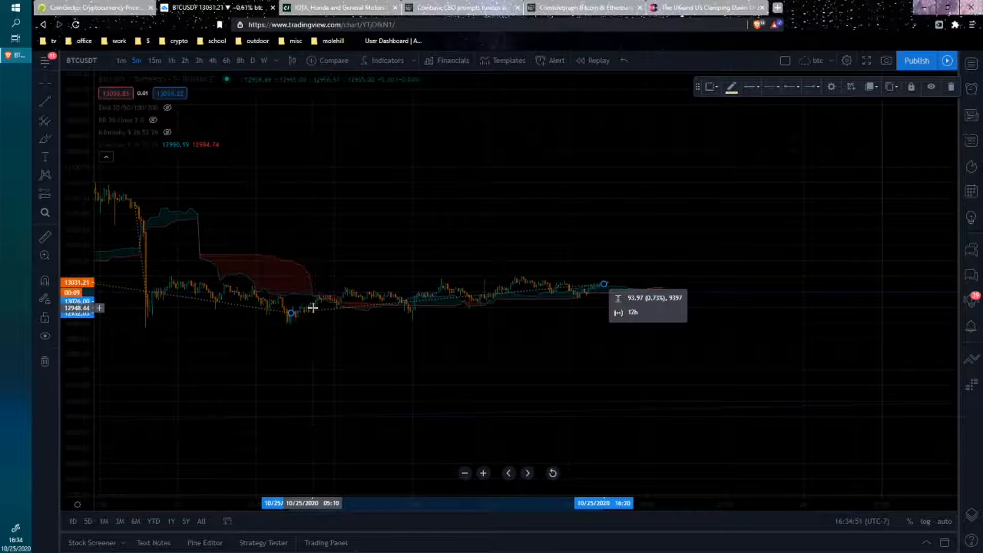
mouse_move(331, 301)
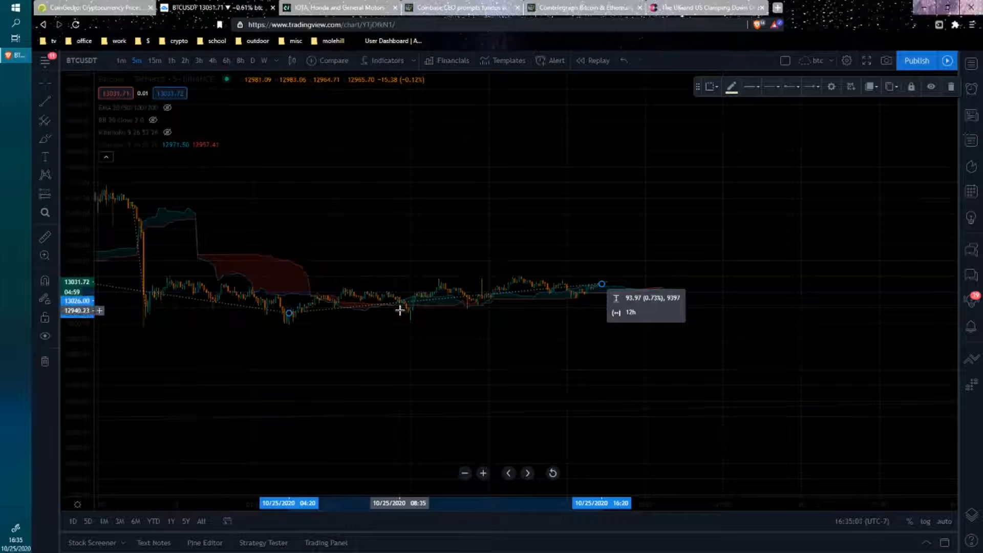
mouse_move(423, 303)
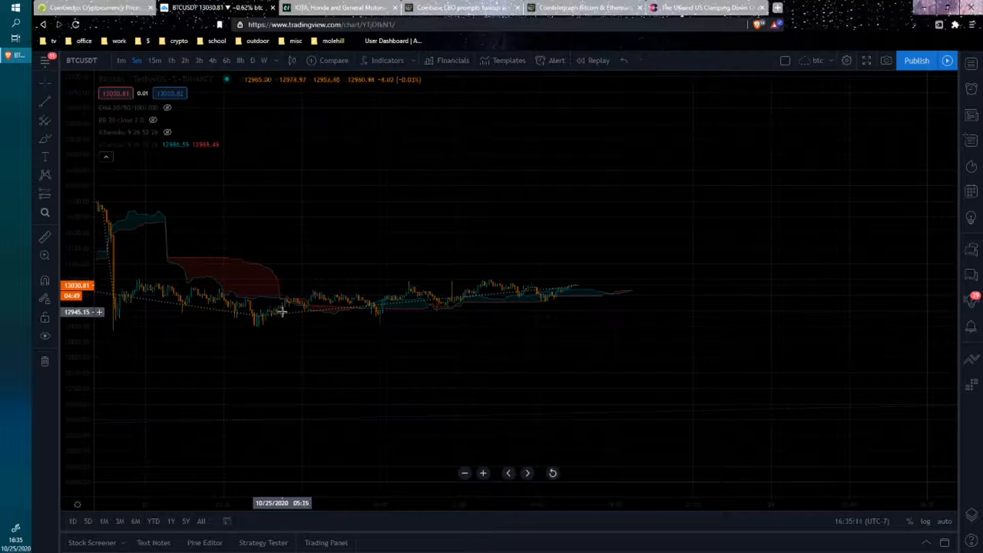
mouse_move(466, 296)
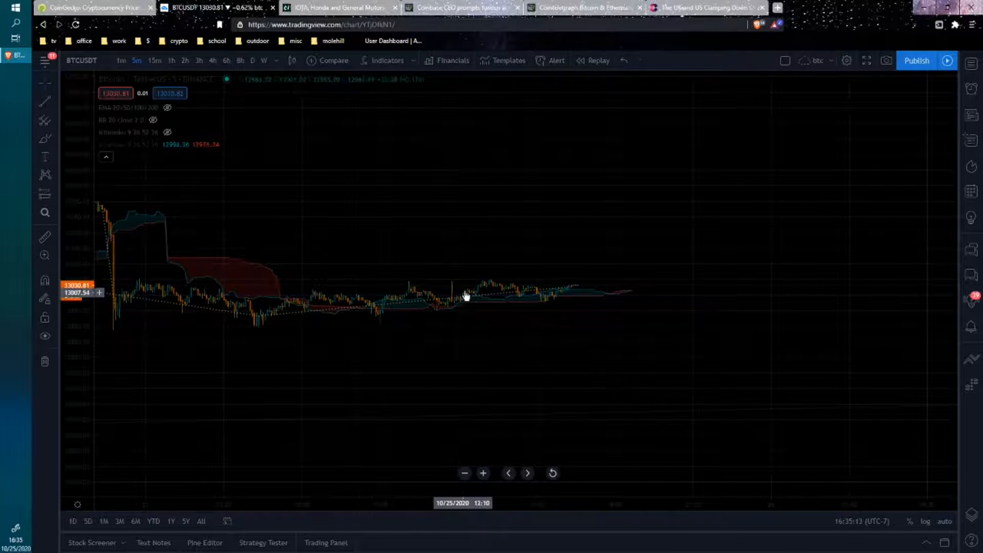
mouse_move(635, 290)
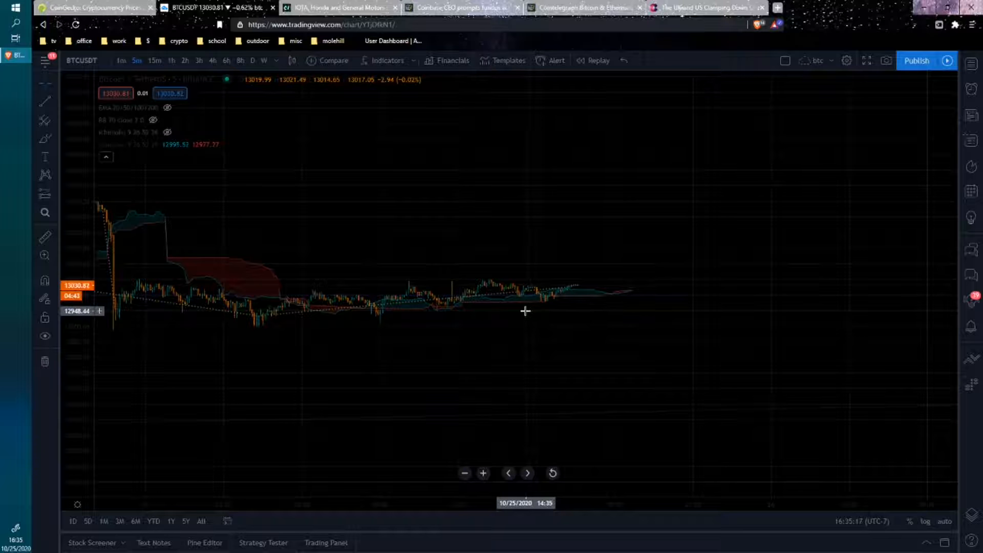
mouse_move(420, 319)
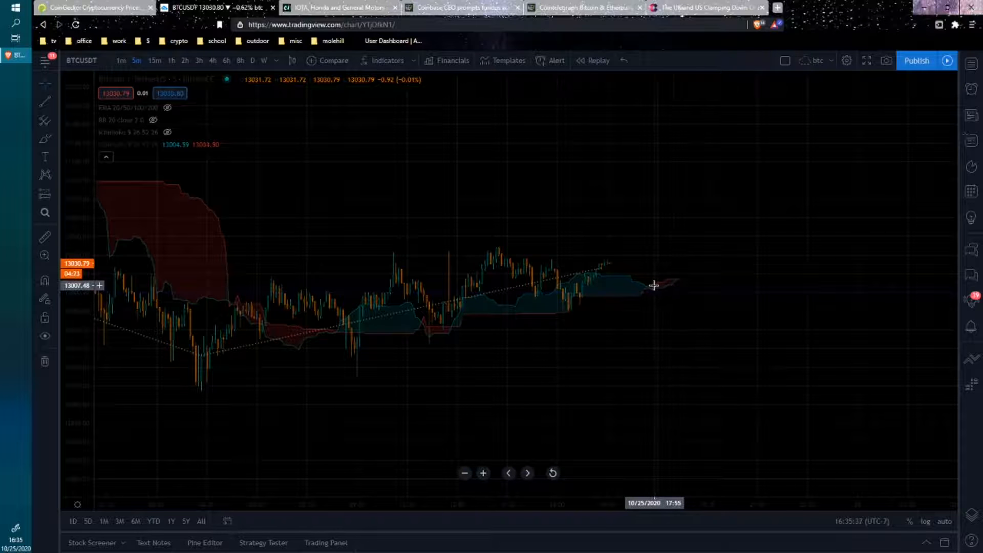
mouse_move(677, 284)
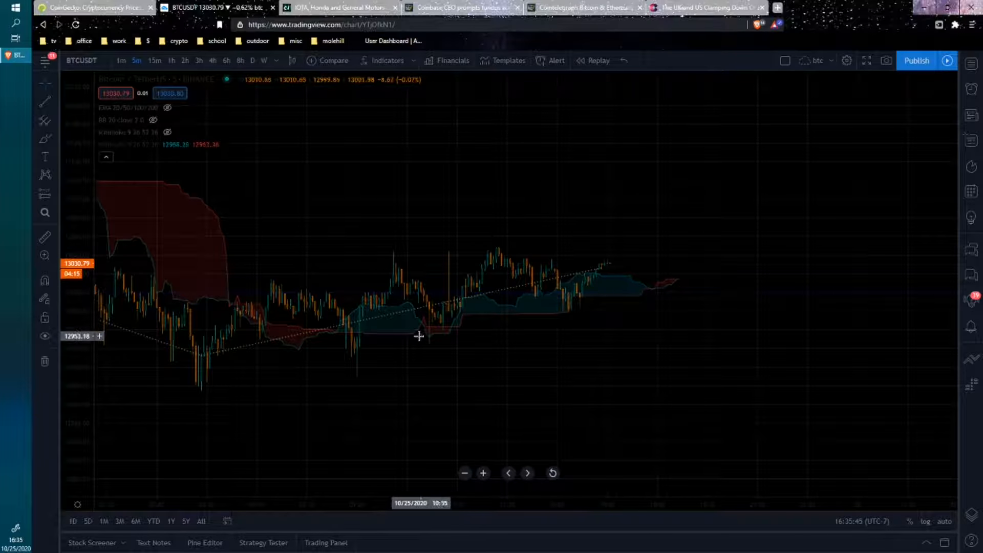
mouse_move(683, 285)
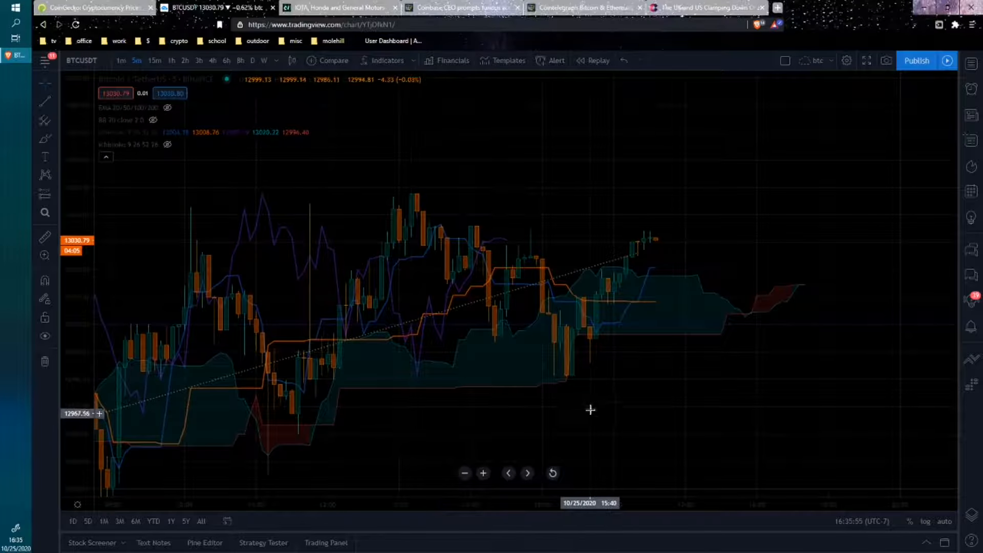
mouse_move(648, 300)
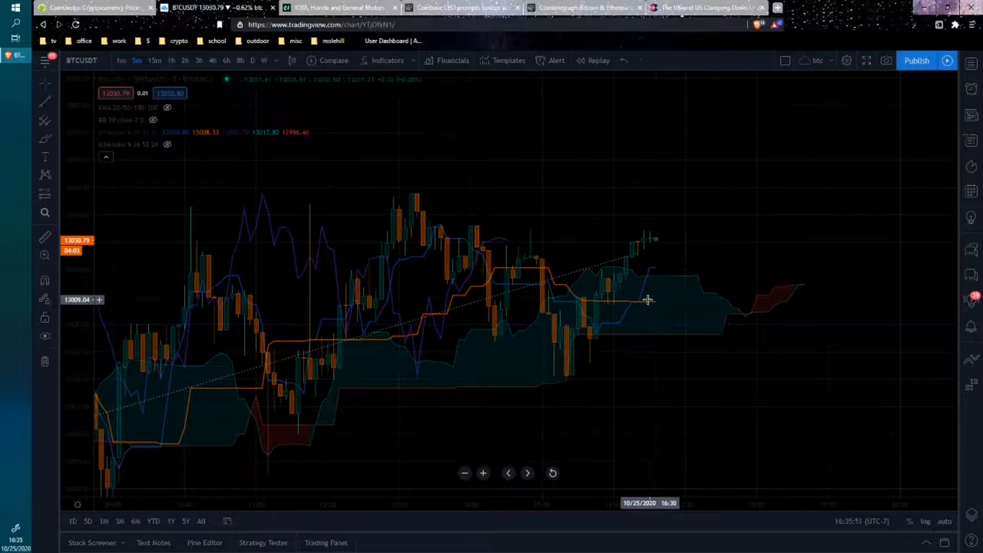
mouse_move(653, 307)
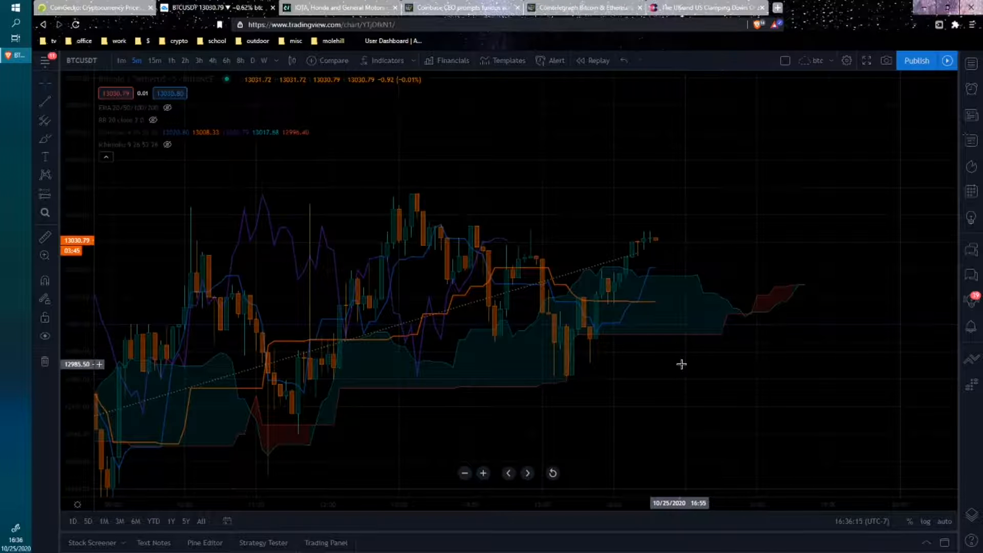
mouse_move(650, 276)
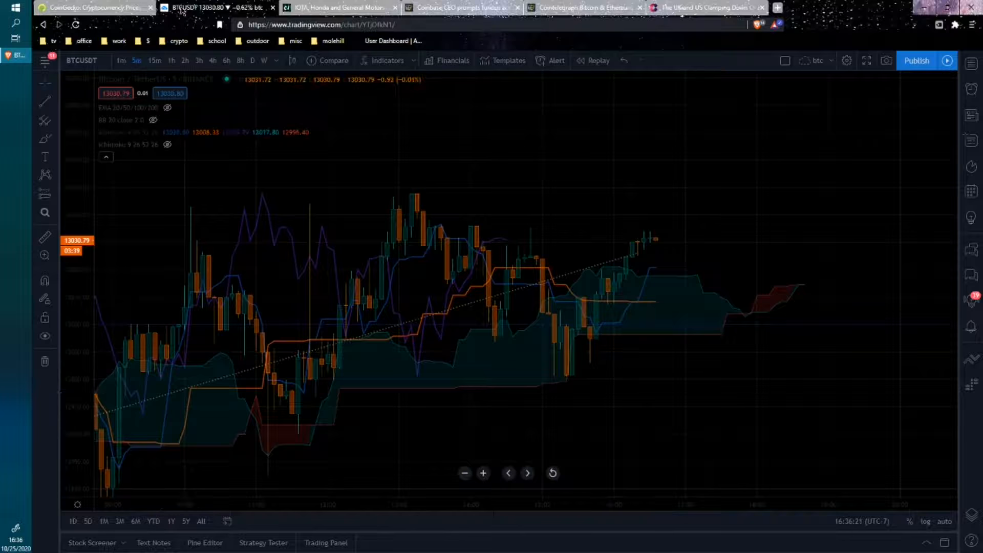
Turn on the EMA lines on the BTCUSDT chart via the legend eye icon
click(167, 108)
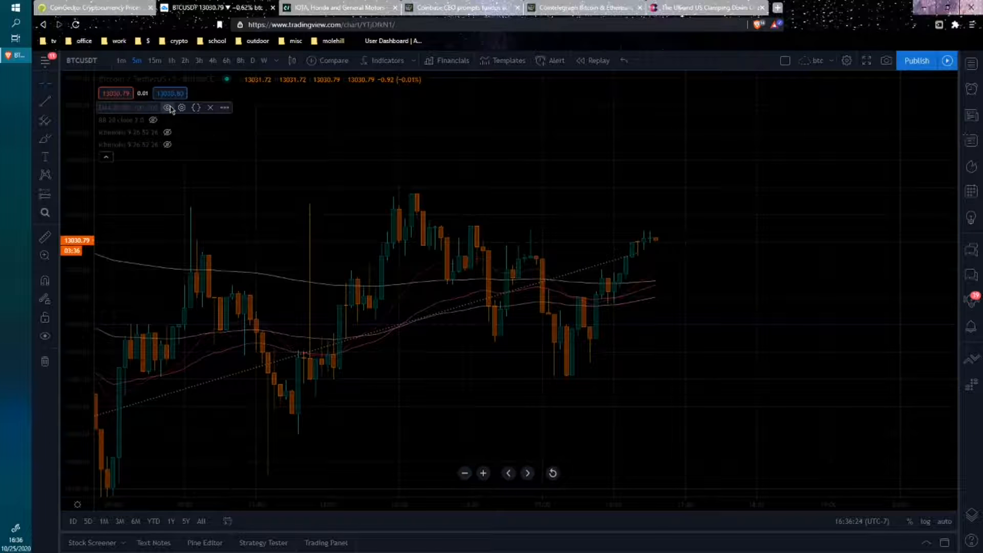
mouse_move(622, 286)
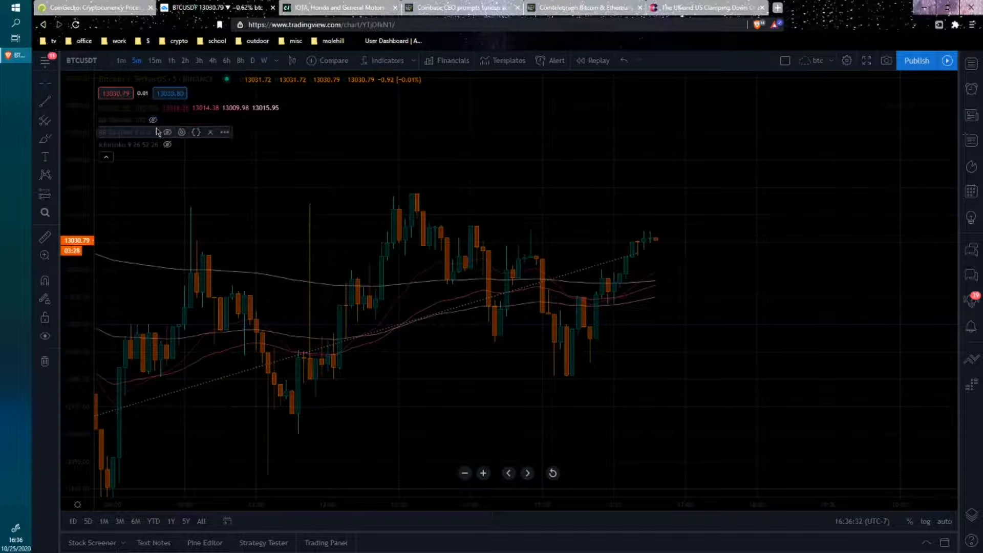
Hide the EMA lines and toggle the Bollinger Bands on and off to compare the chart
click(167, 132)
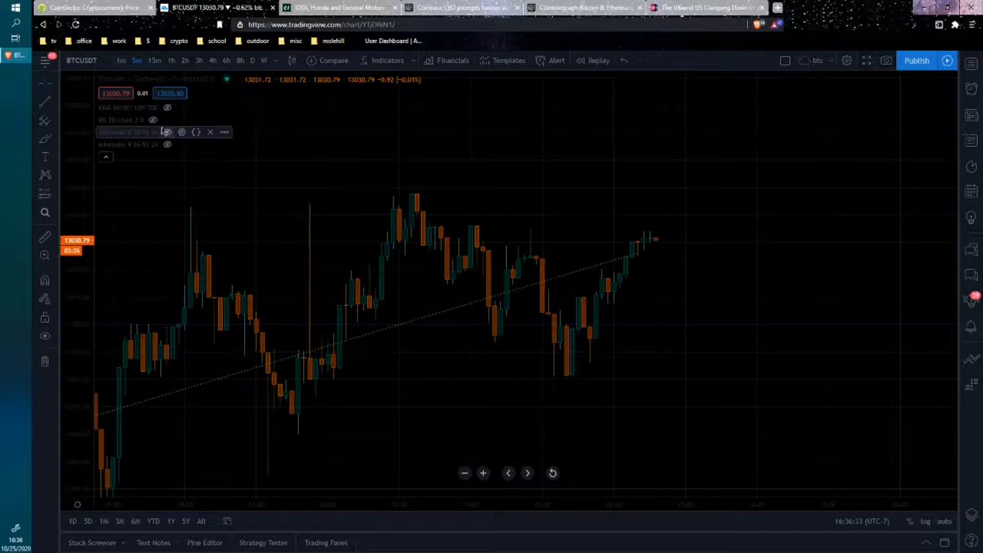
click(166, 120)
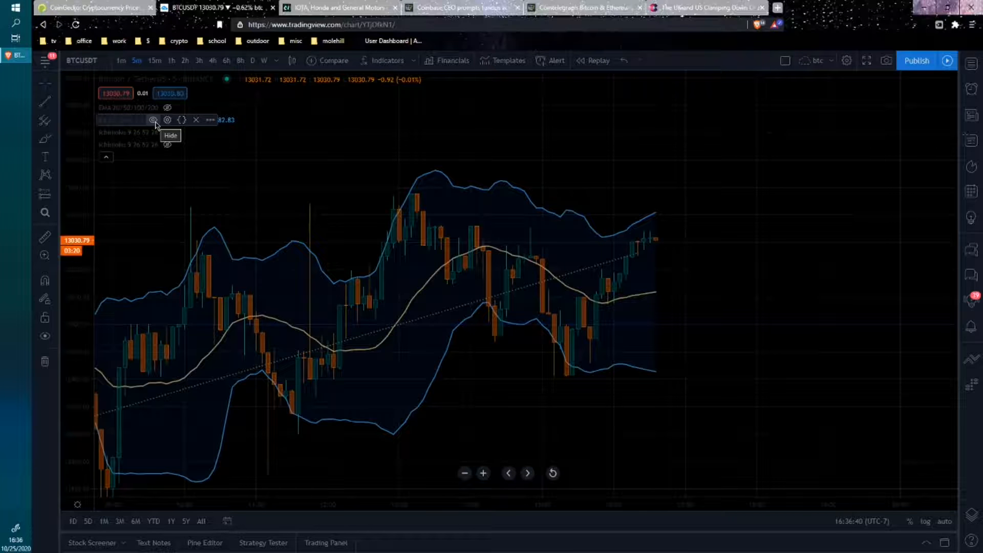
mouse_move(670, 218)
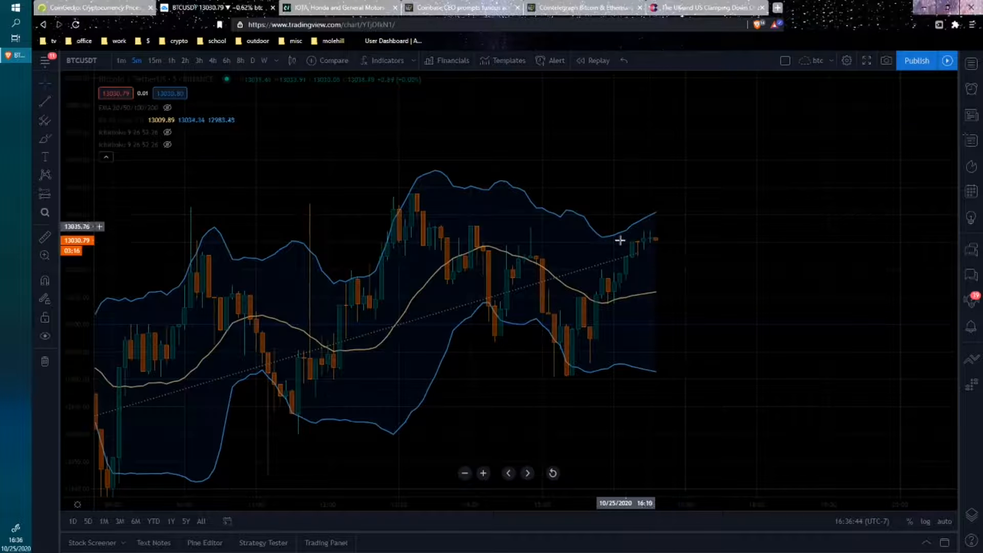
mouse_move(125, 108)
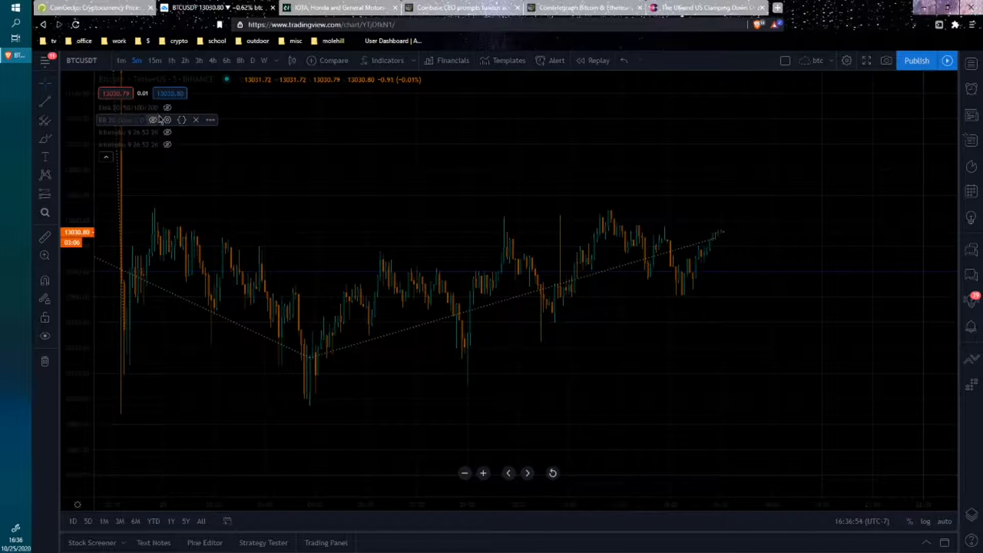
click(154, 120)
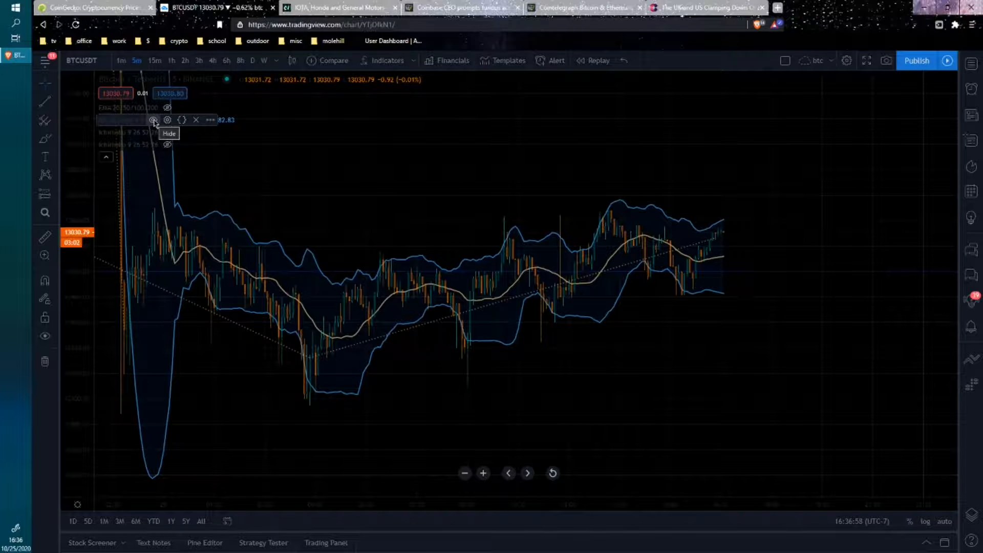
click(153, 120)
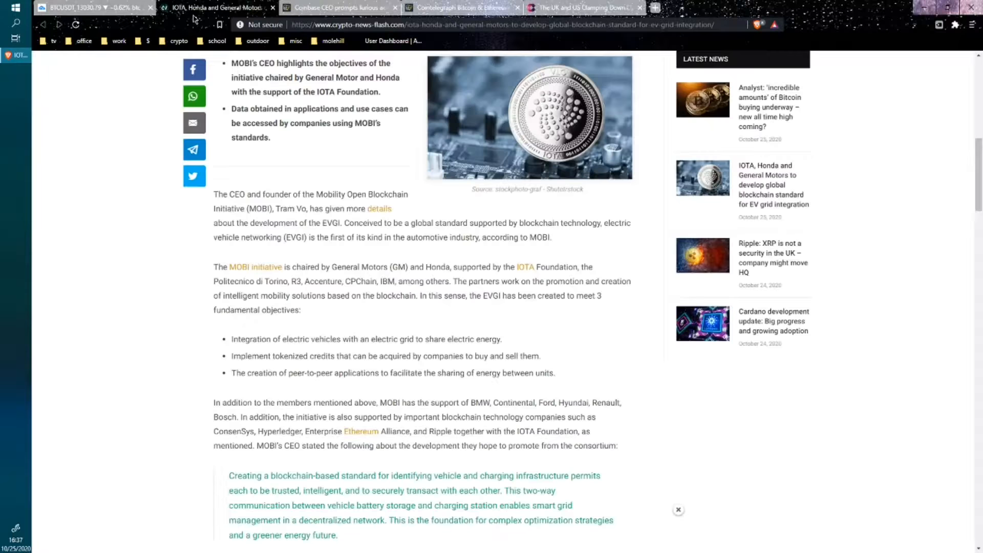
Read through the IOTA, Honda and GM EV-grid blockchain article on Crypto News Flash
scroll(up, 3)
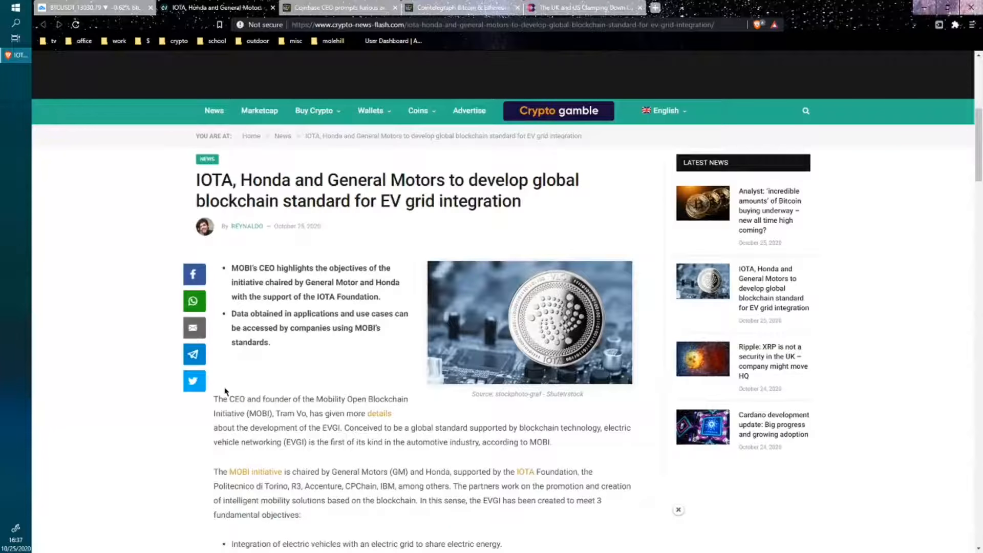
scroll(down, 3)
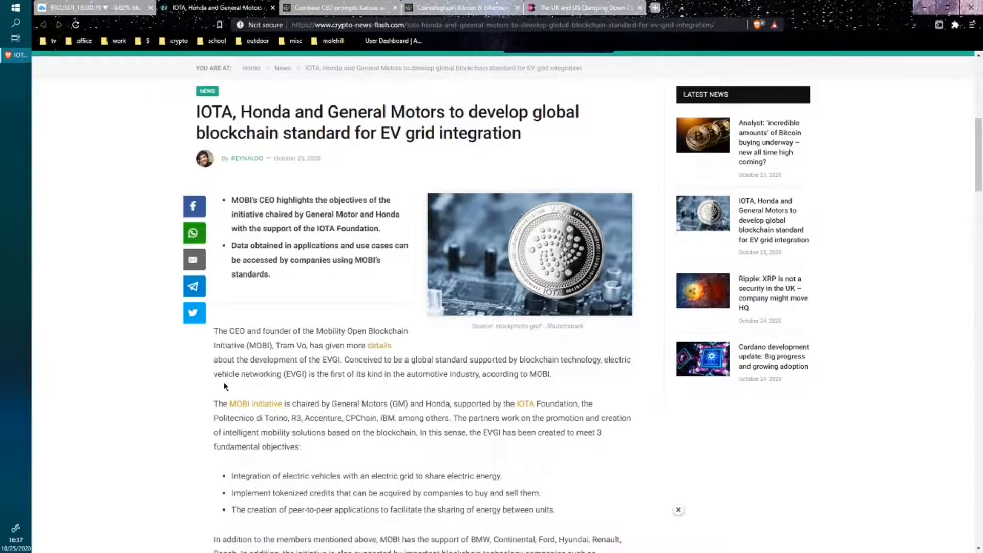
scroll(down, 3)
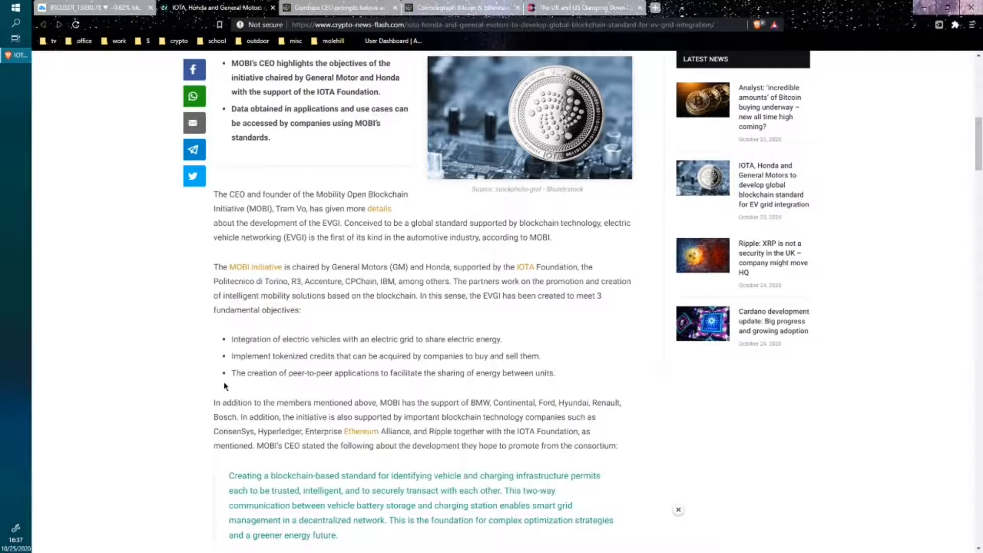
scroll(up, 3)
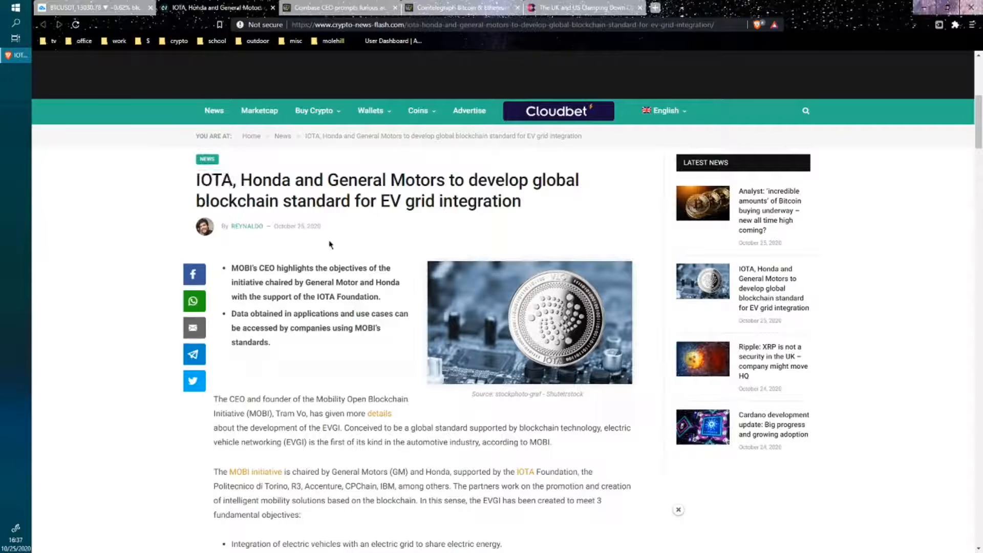
scroll(down, 3)
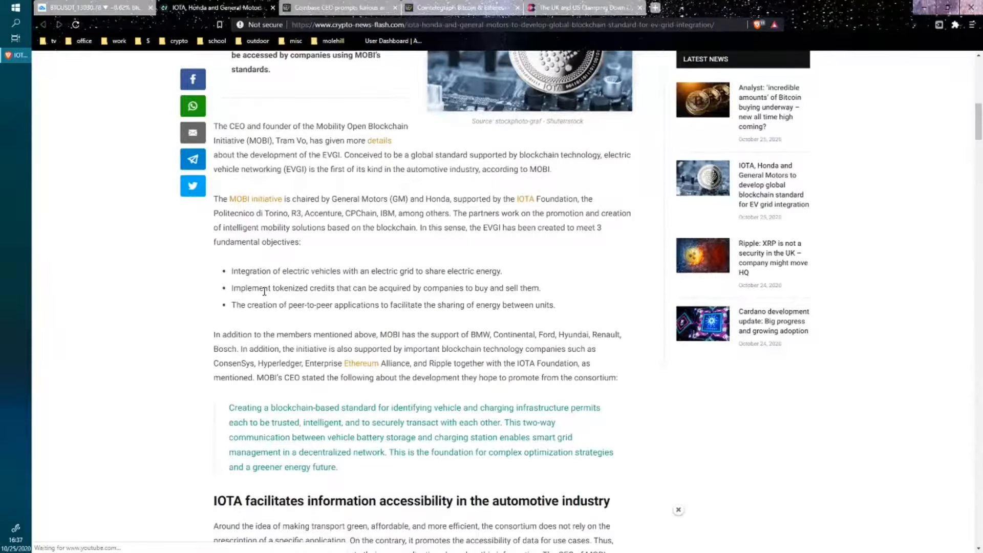
scroll(down, 3)
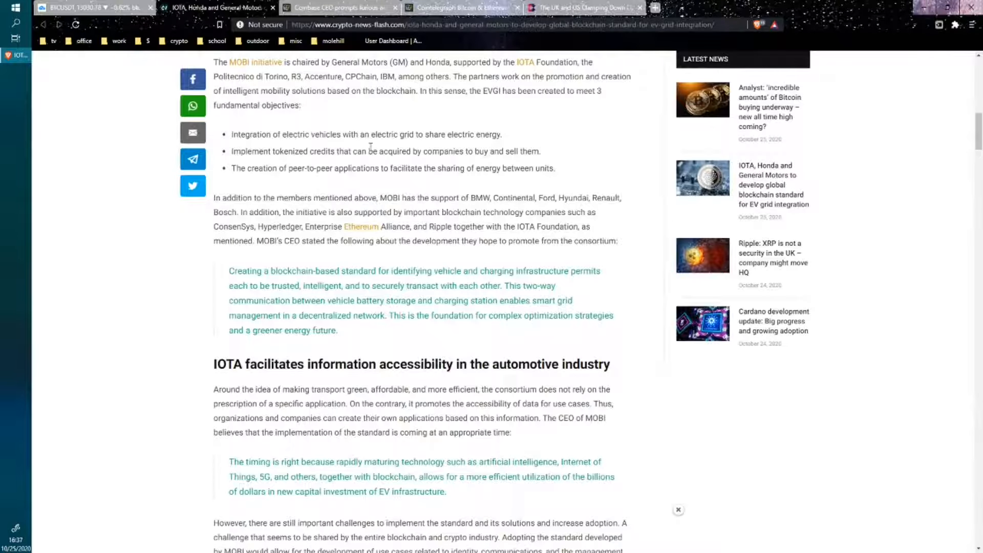
mouse_move(262, 183)
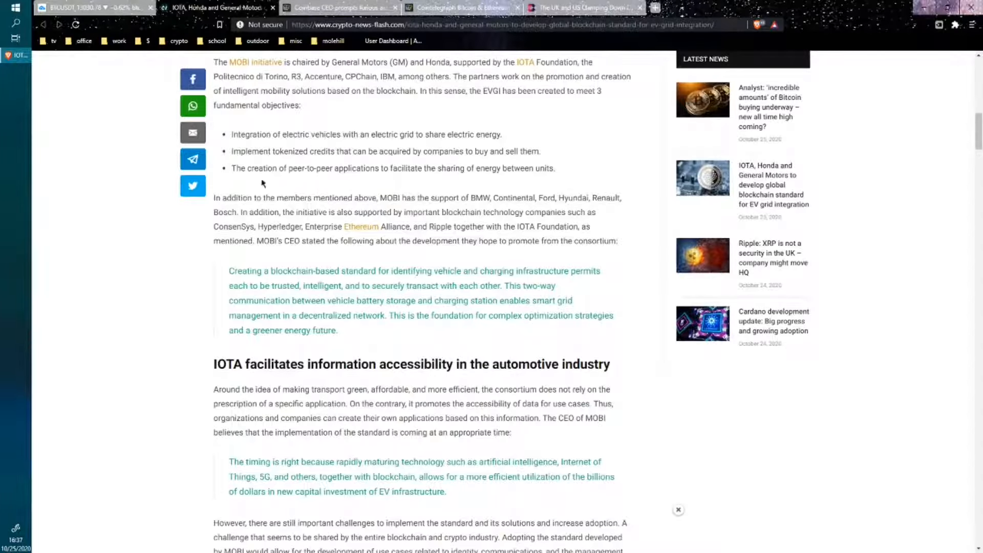
scroll(down, 3)
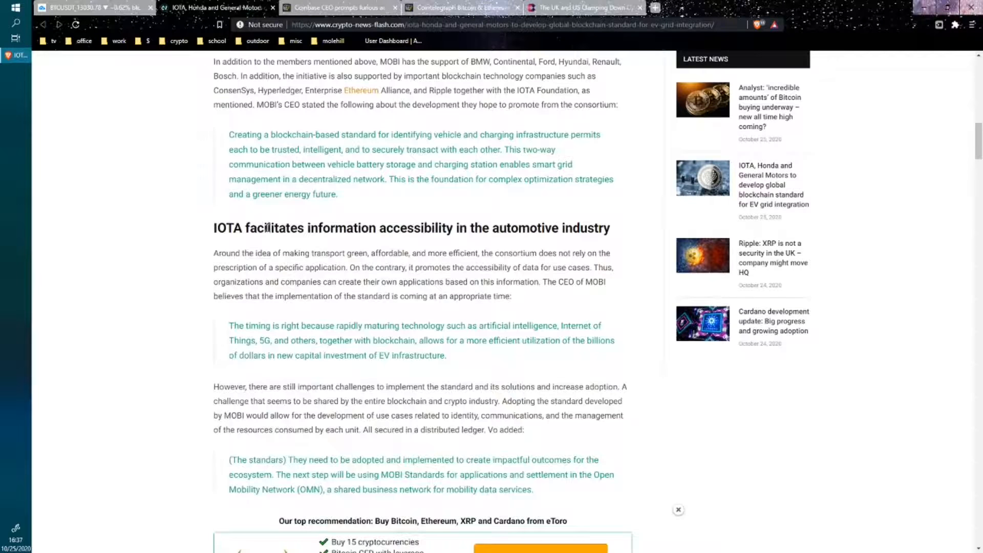
mouse_move(245, 245)
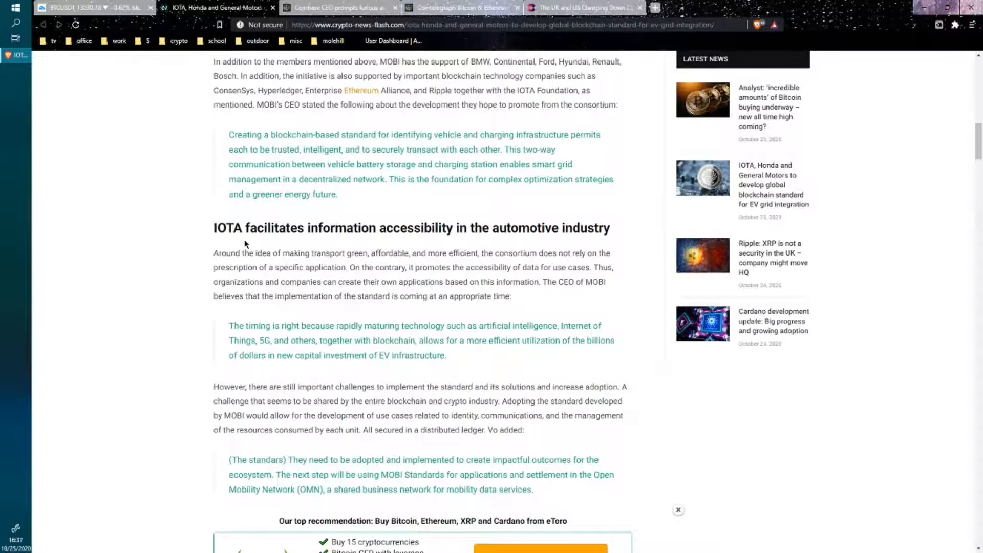
scroll(down, 3)
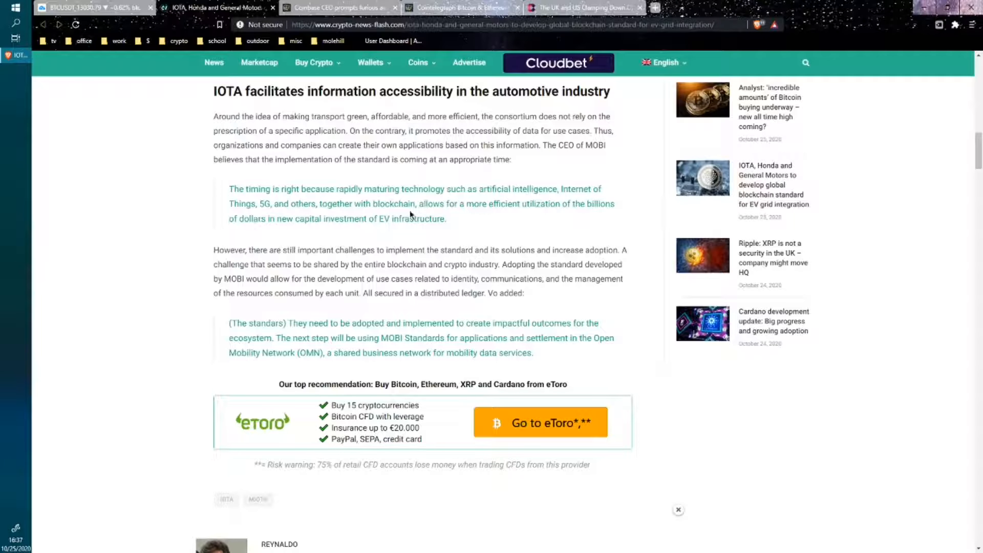
scroll(down, 3)
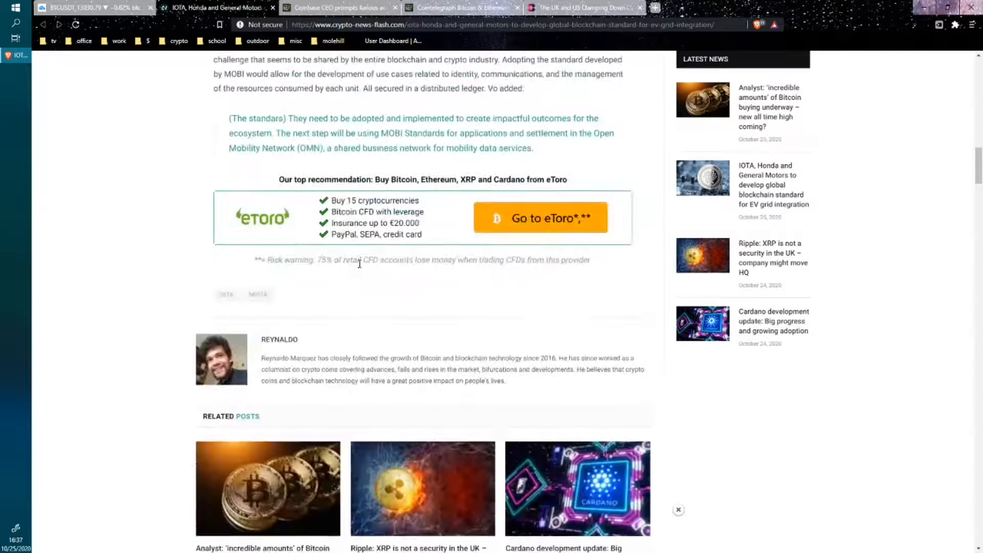
scroll(up, 3)
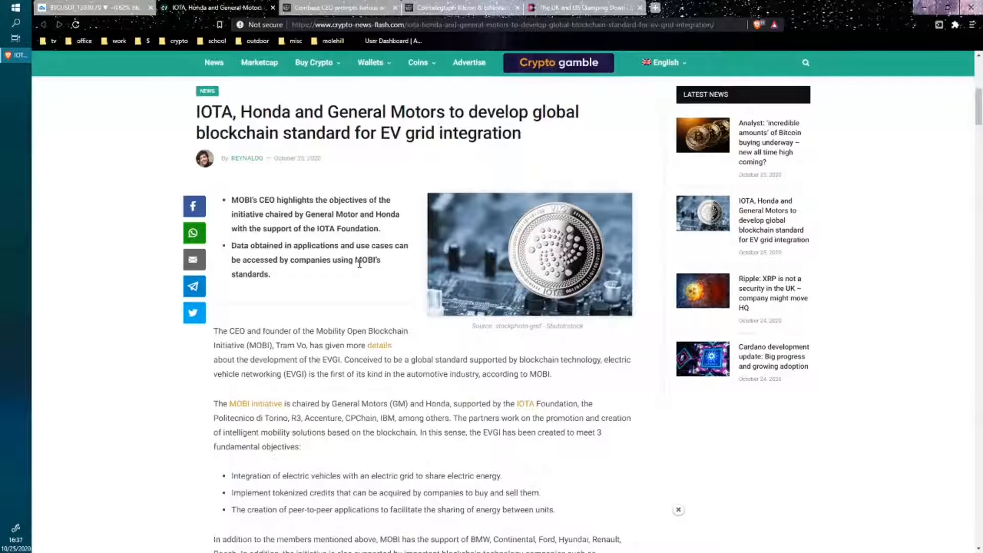
scroll(down, 3)
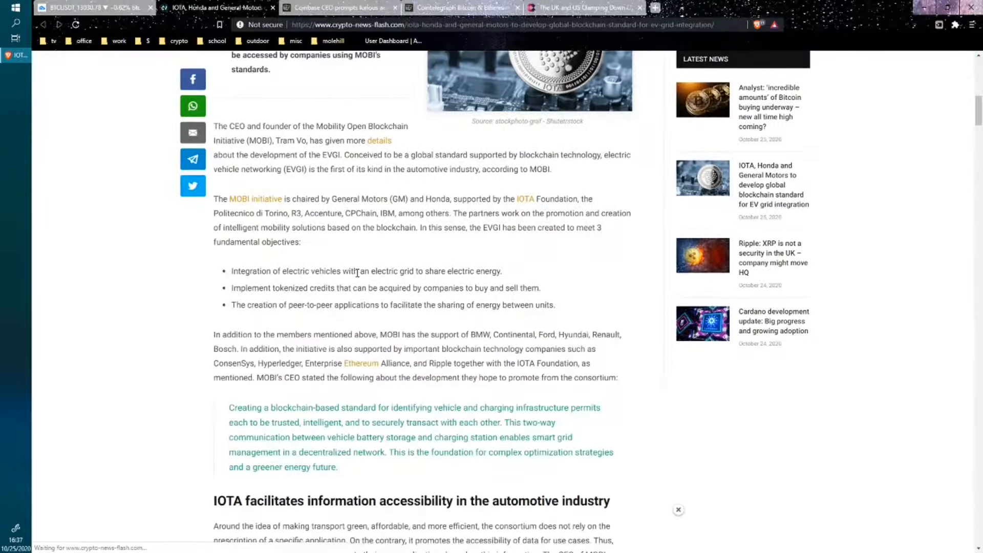
scroll(up, 3)
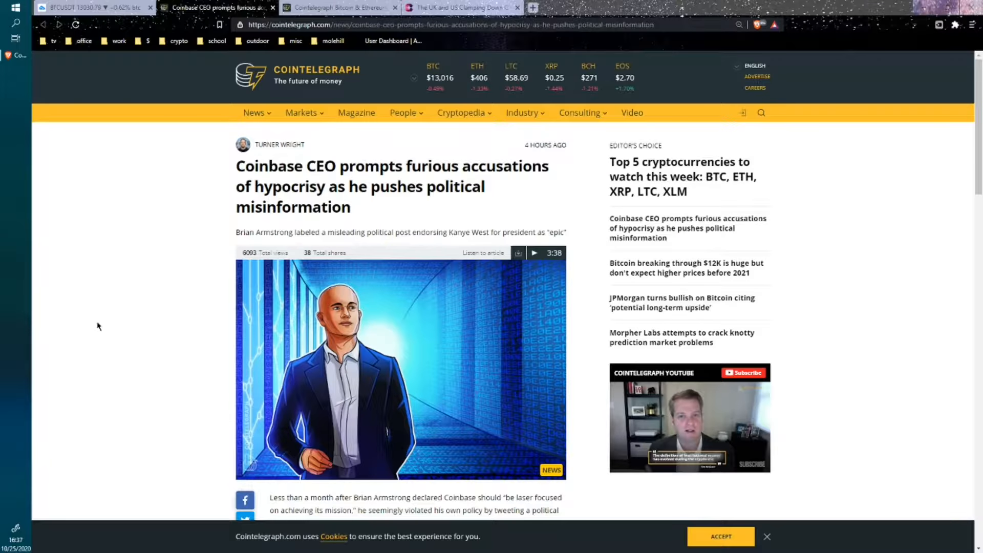
Read the Cointelegraph Coinbase CEO hypocrisy-accusations article to its end
scroll(down, 3)
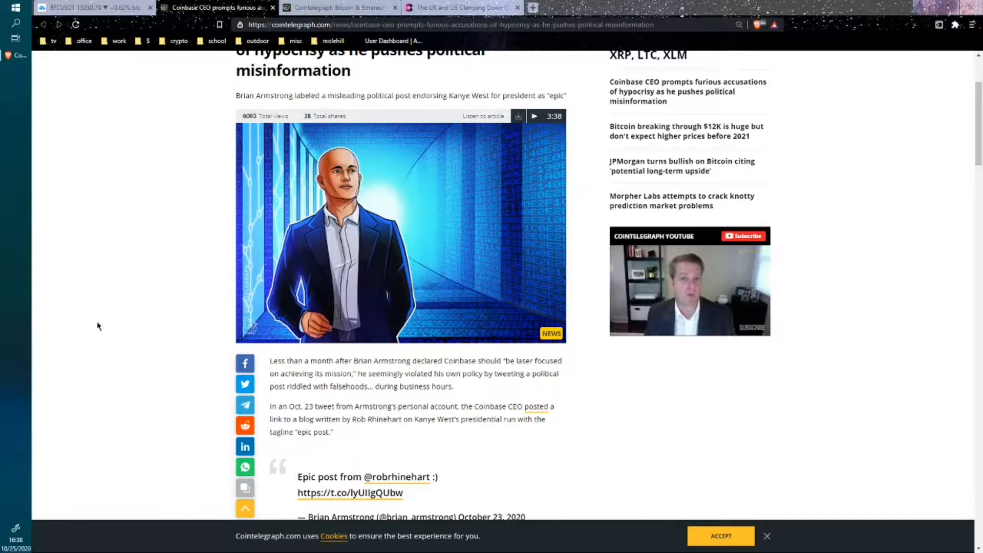
scroll(down, 3)
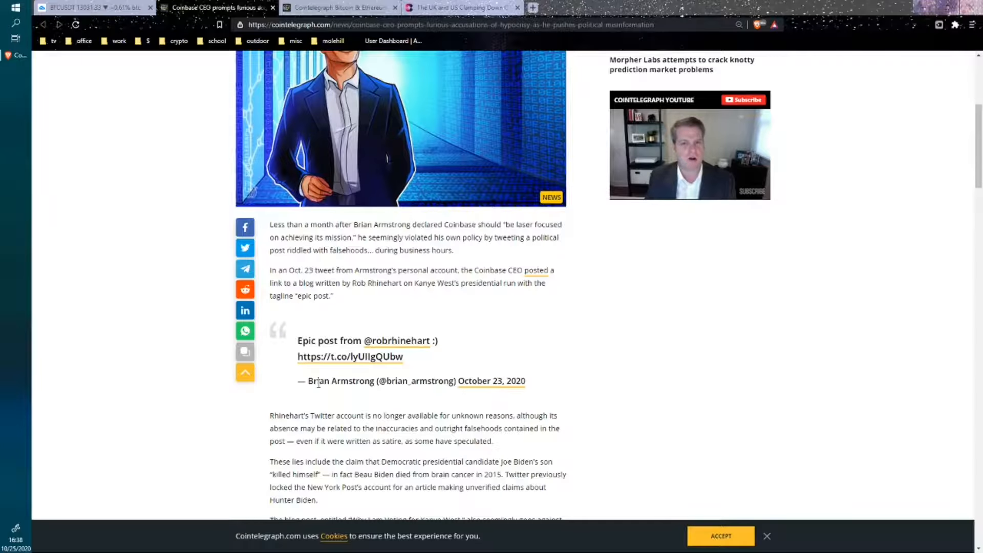
scroll(down, 3)
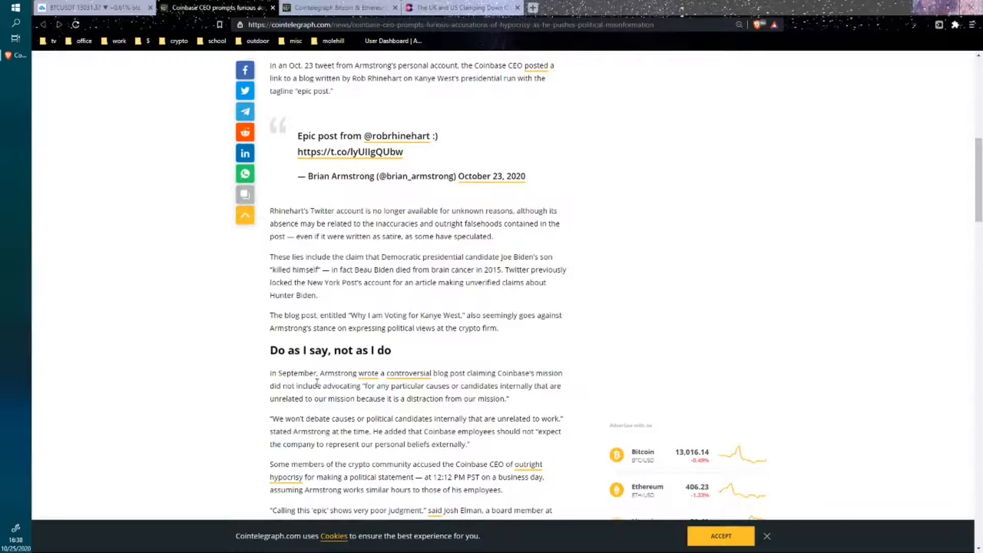
scroll(down, 3)
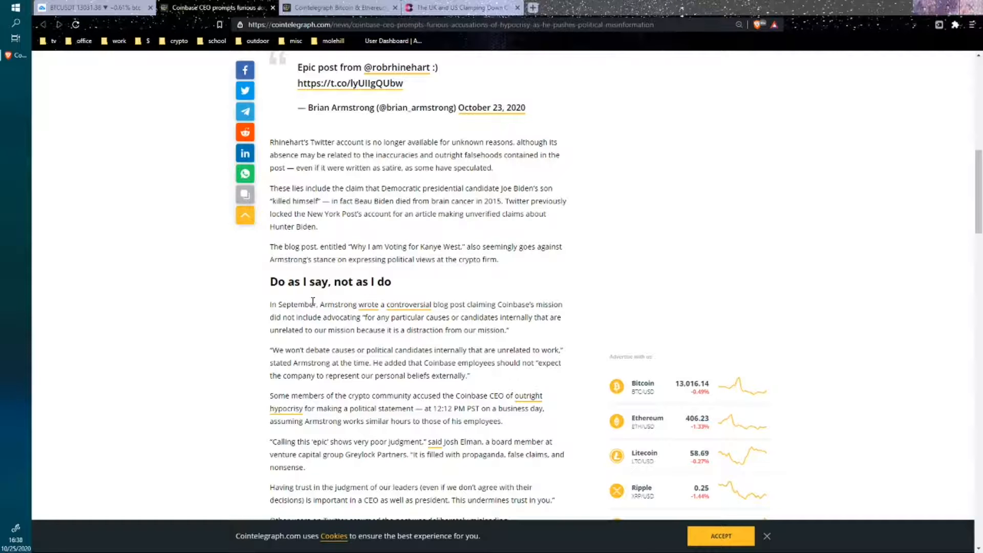
scroll(down, 3)
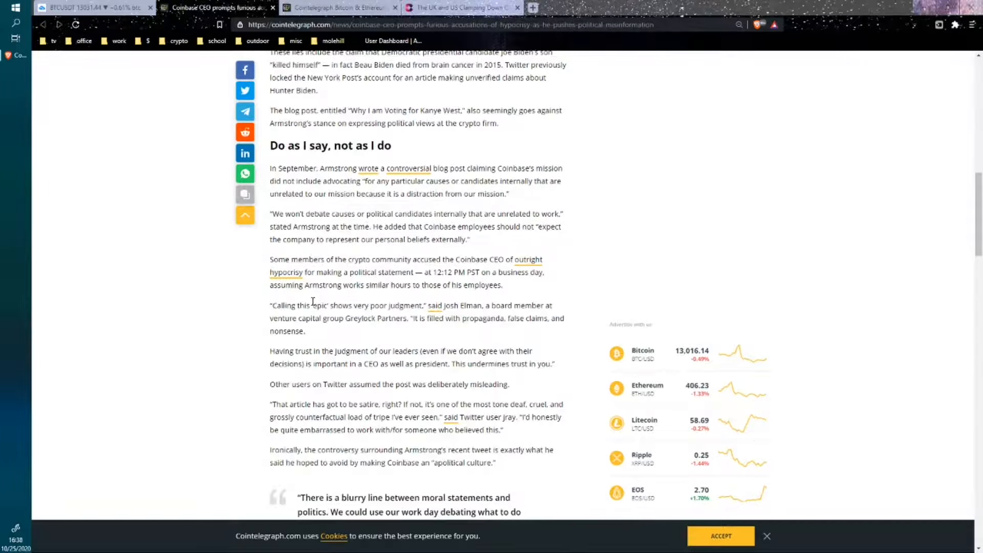
scroll(down, 3)
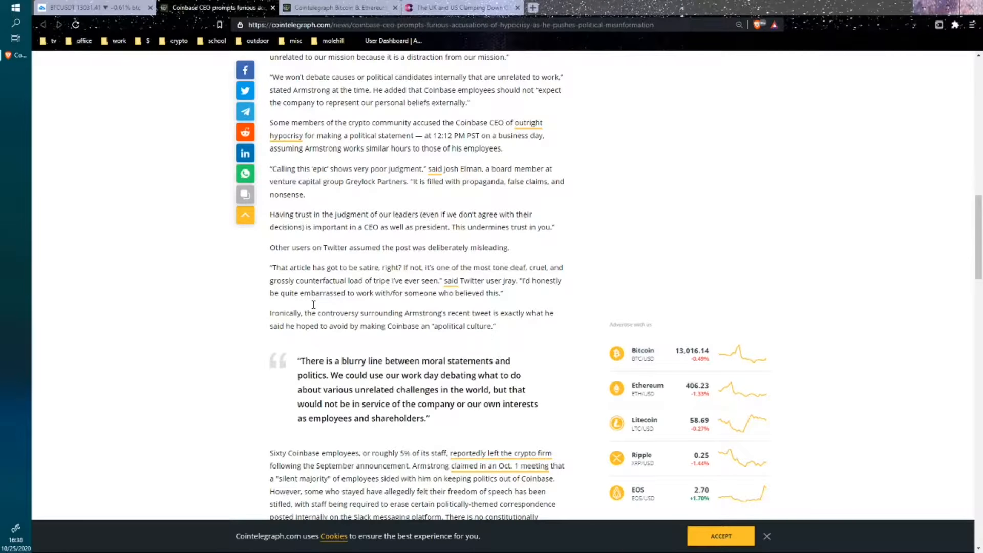
scroll(down, 3)
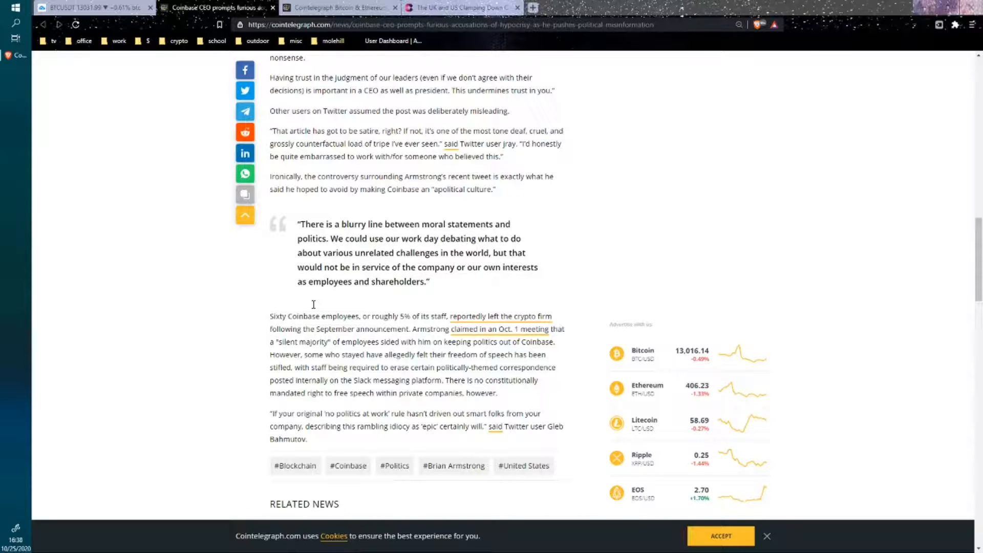
scroll(down, 3)
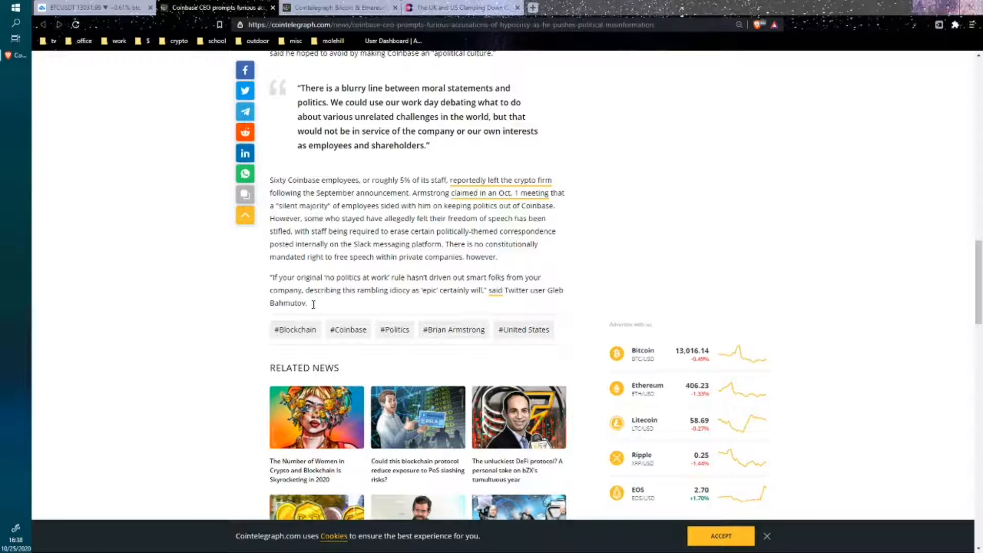
scroll(up, 3)
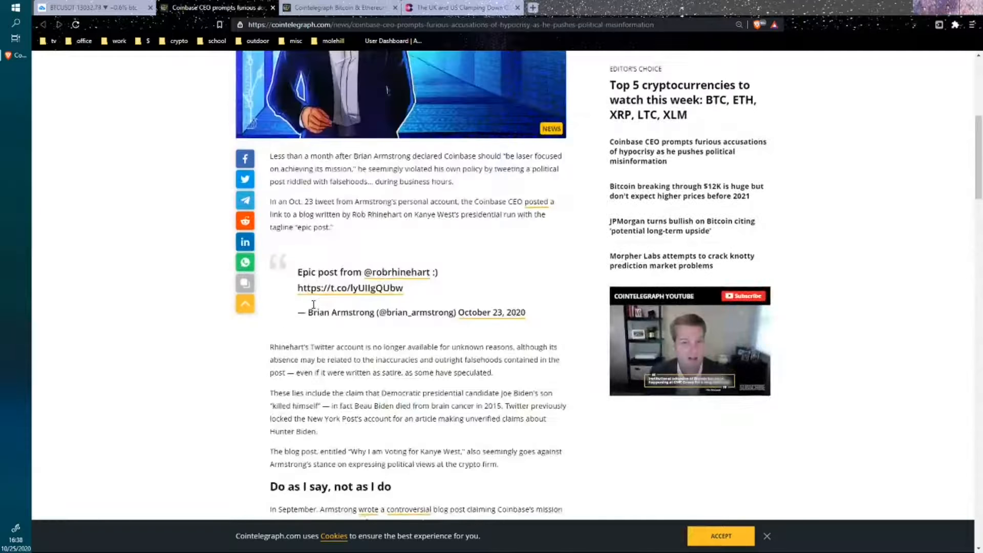
scroll(up, 3)
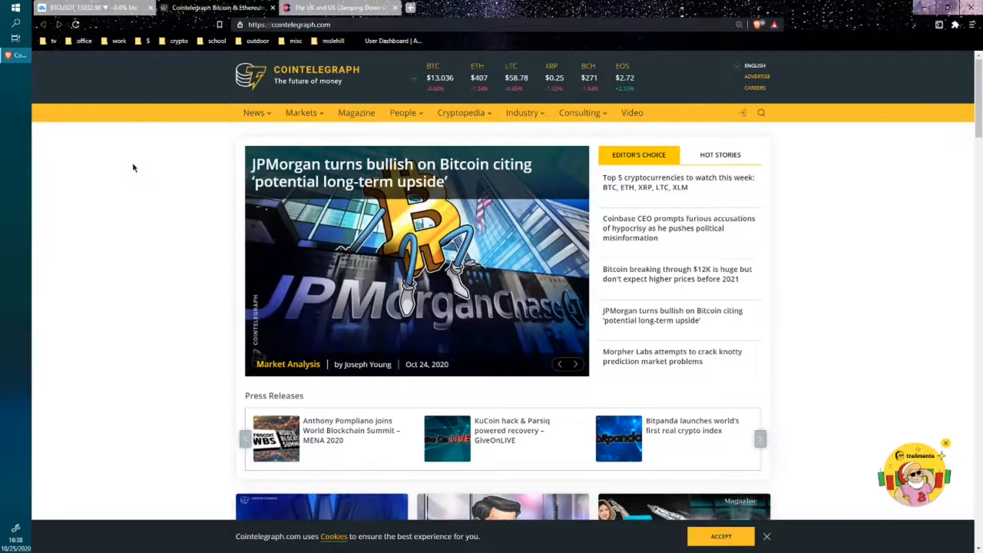
Close the Cointelegraph homepage, leaving the Cryptonews UK and US crackdown article showing
scroll(down, 3)
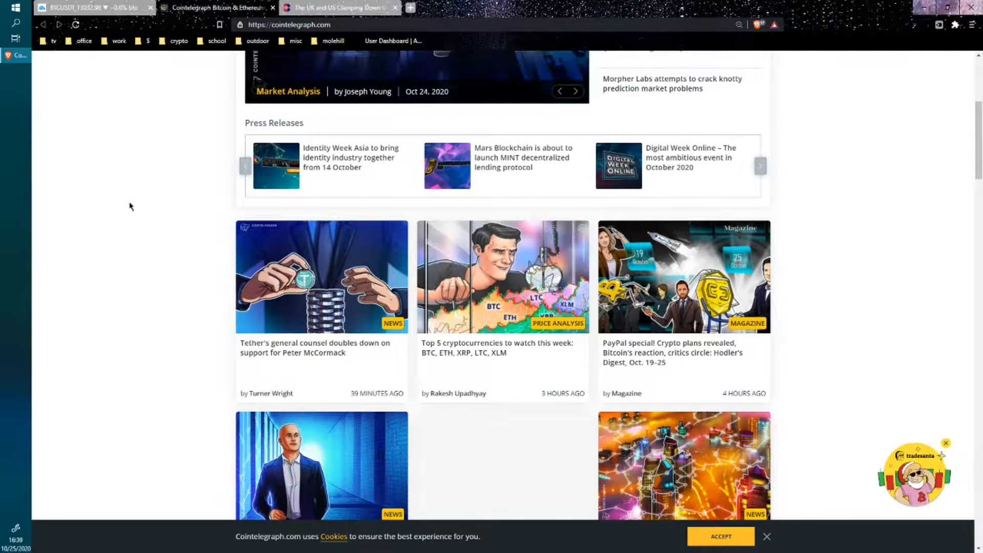
scroll(up, 3)
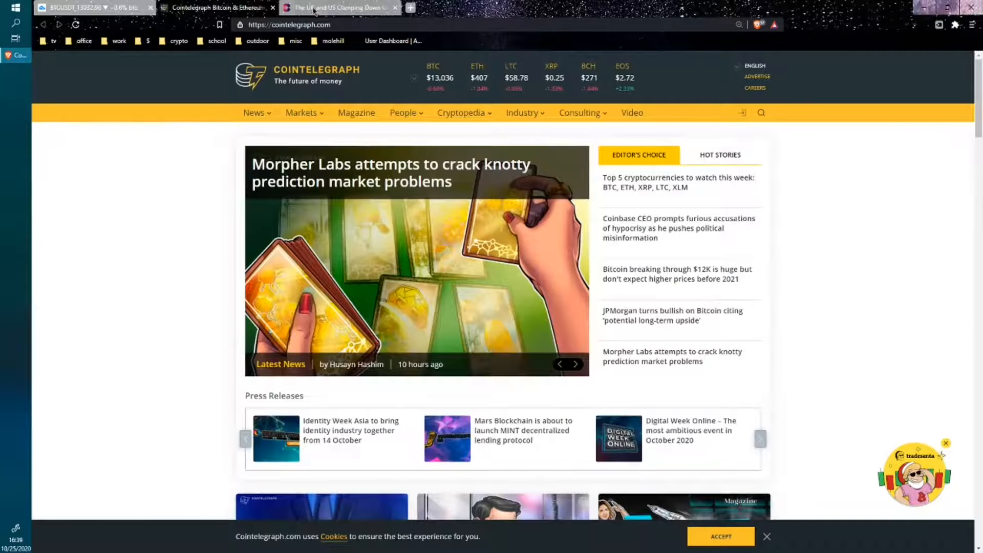
click(337, 7)
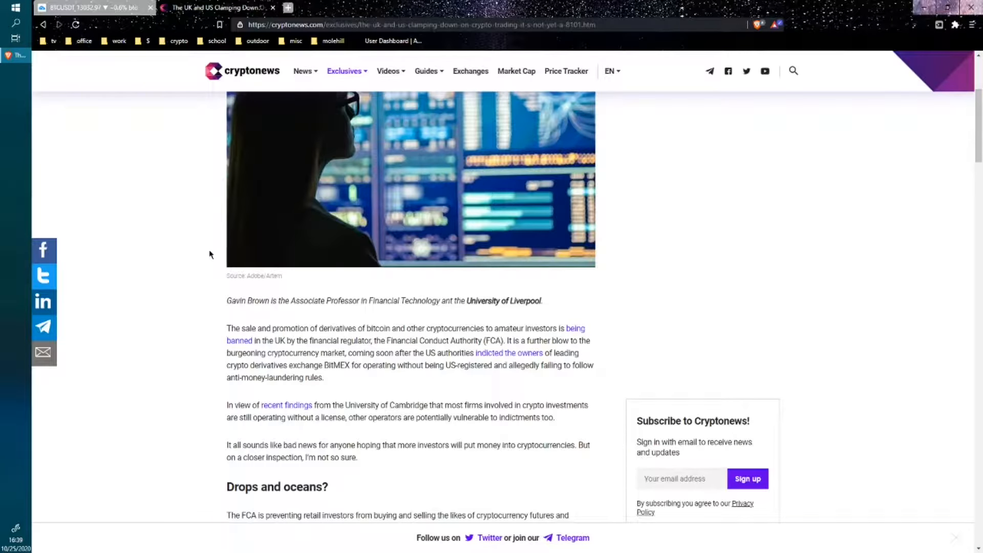
Highlight 'UK' in the headline and read the article's opening paragraphs
scroll(up, 3)
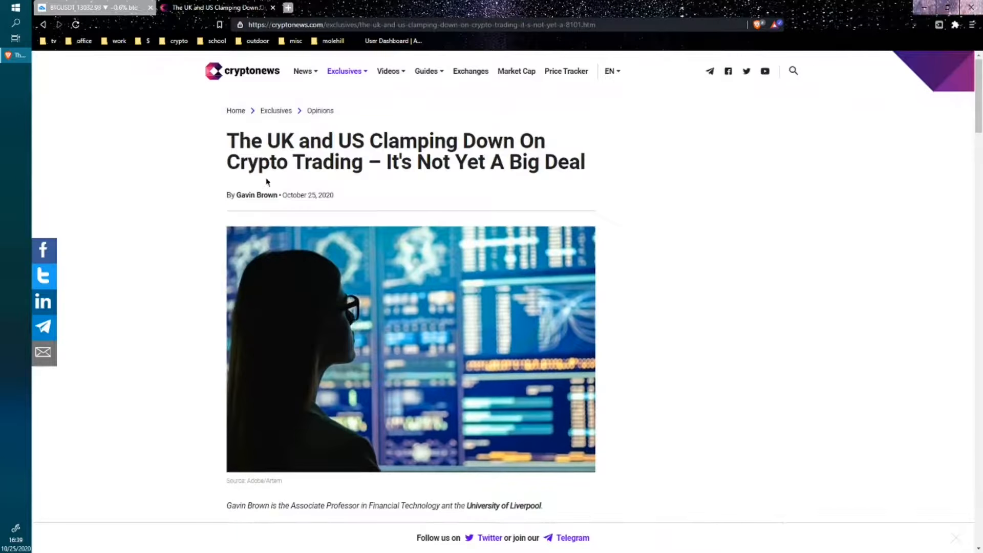
mouse_move(215, 154)
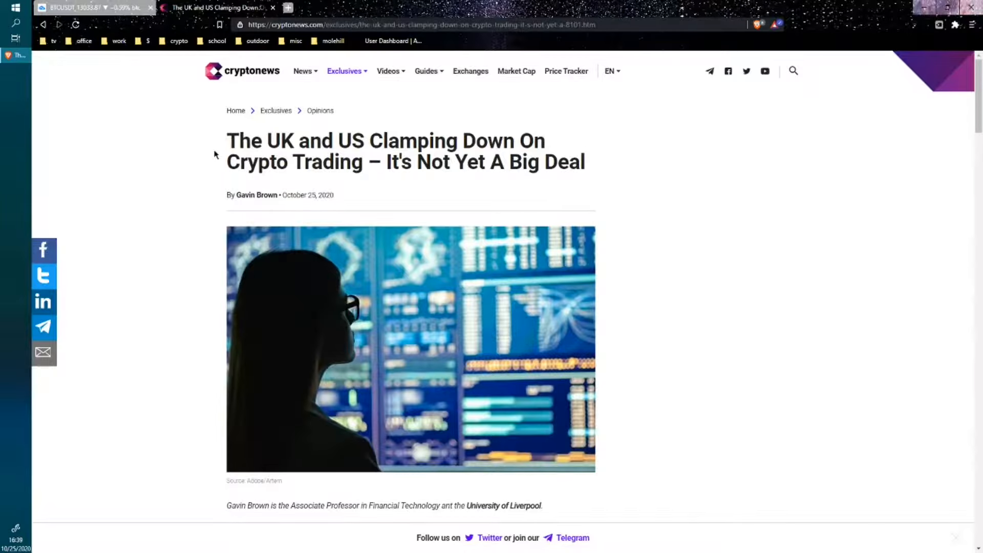
mouse_move(269, 141)
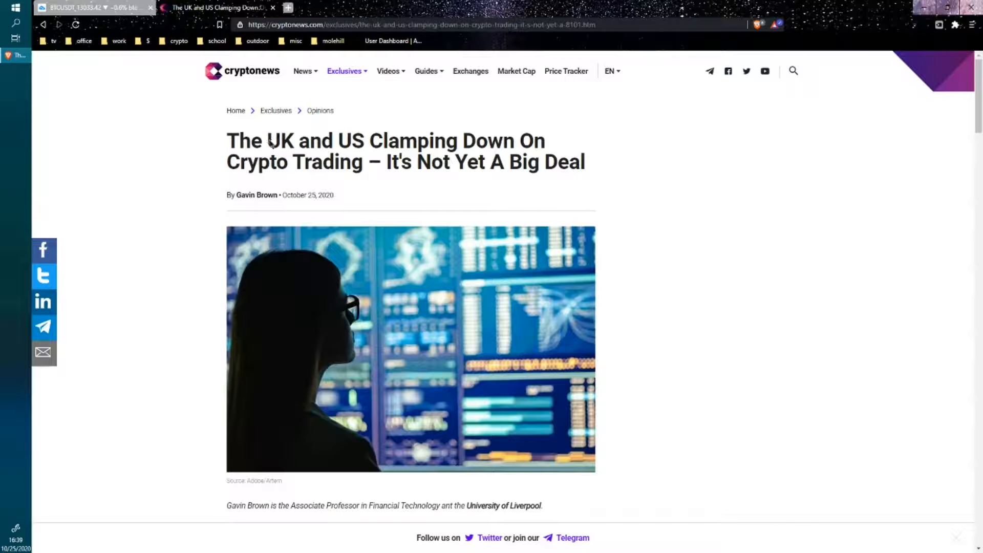
double_click(278, 140)
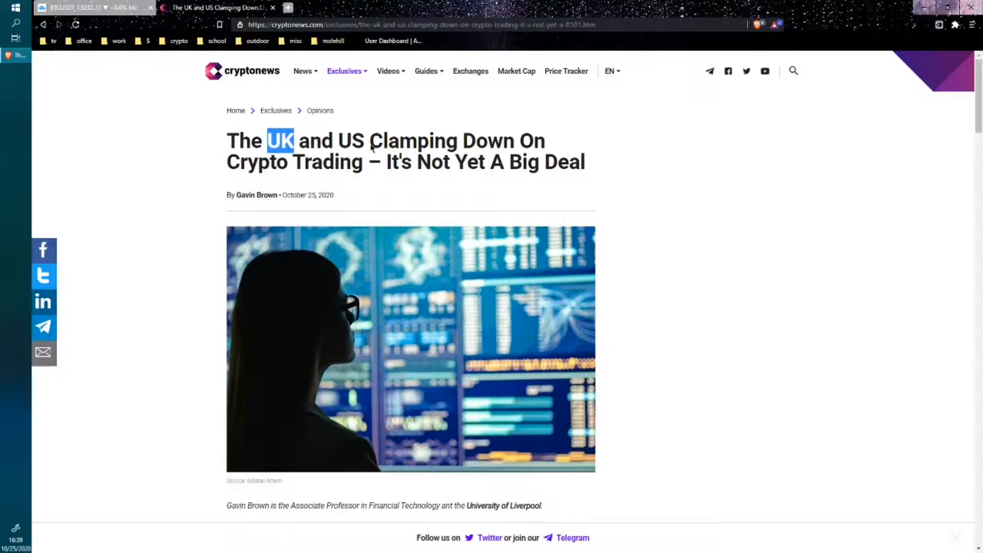
scroll(down, 3)
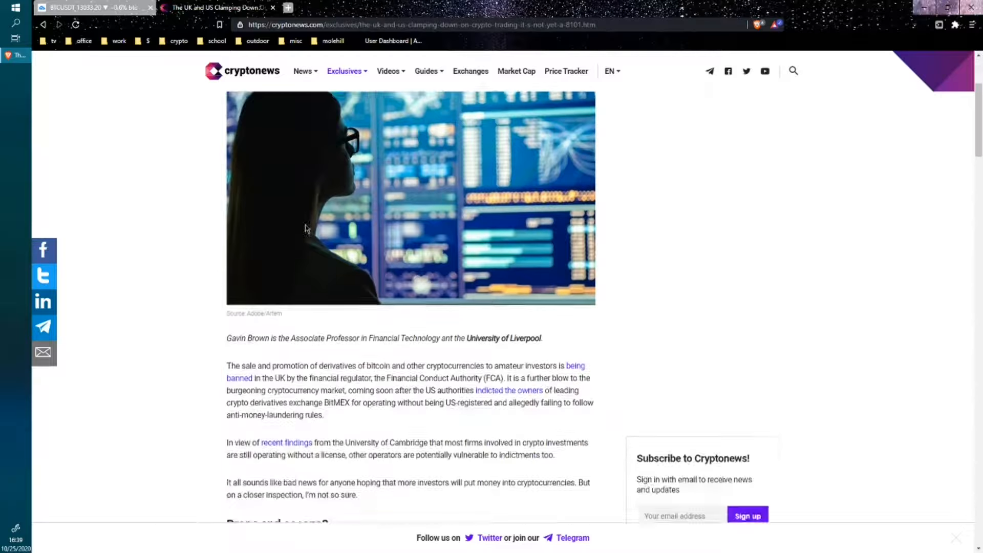
scroll(down, 3)
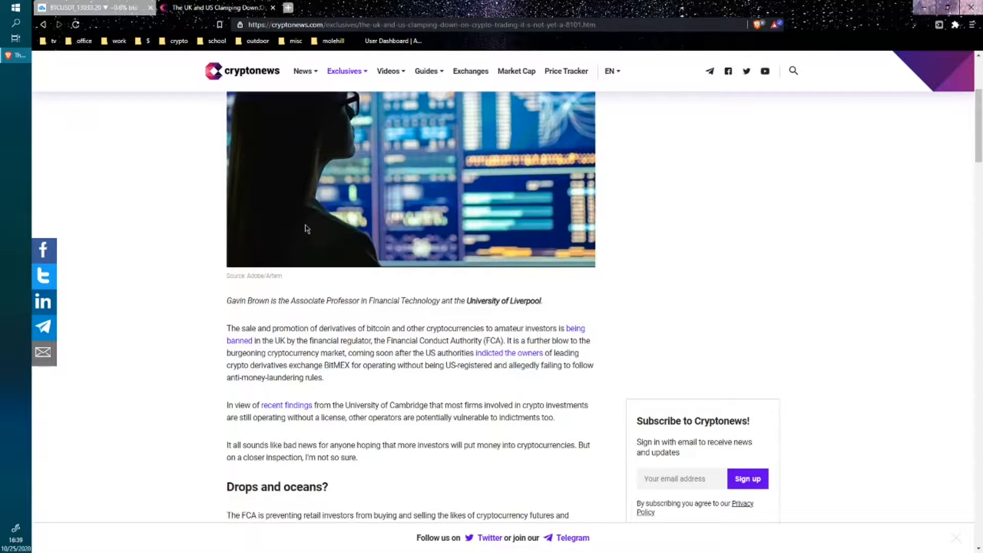
scroll(down, 3)
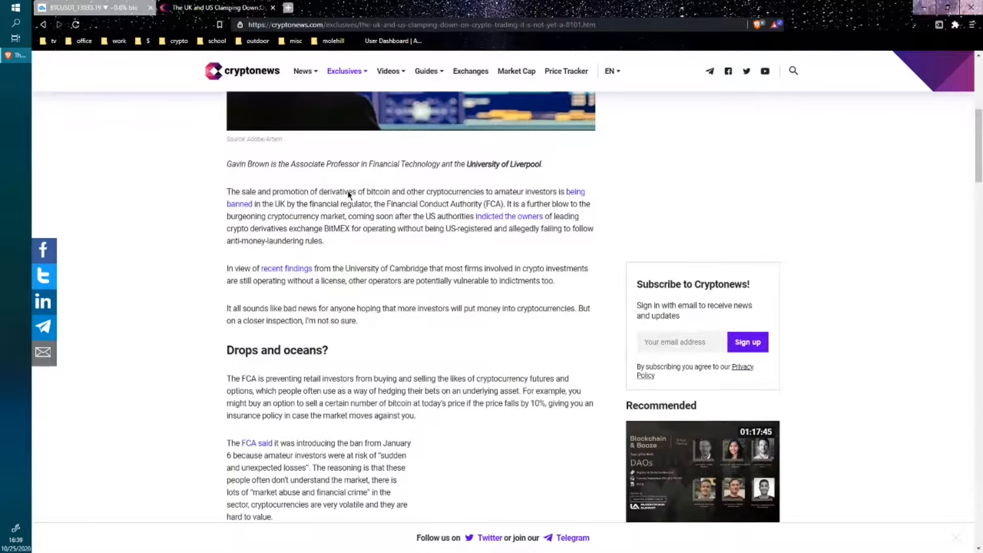
double_click(333, 192)
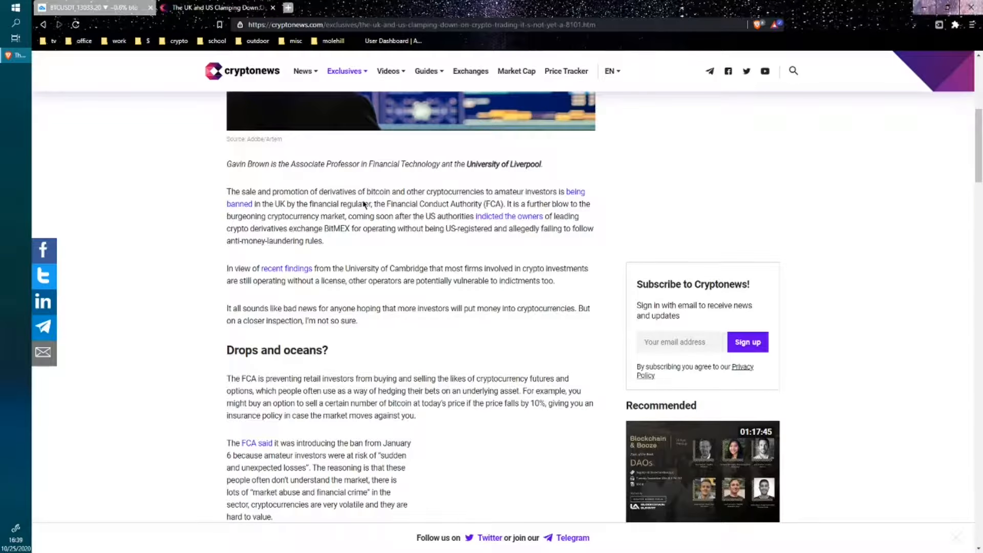
mouse_move(296, 208)
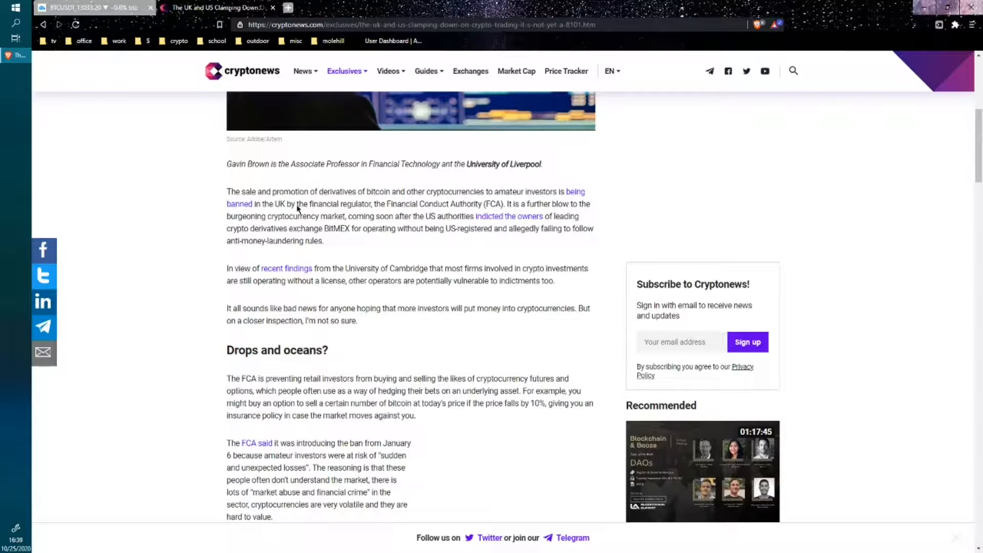
mouse_move(397, 219)
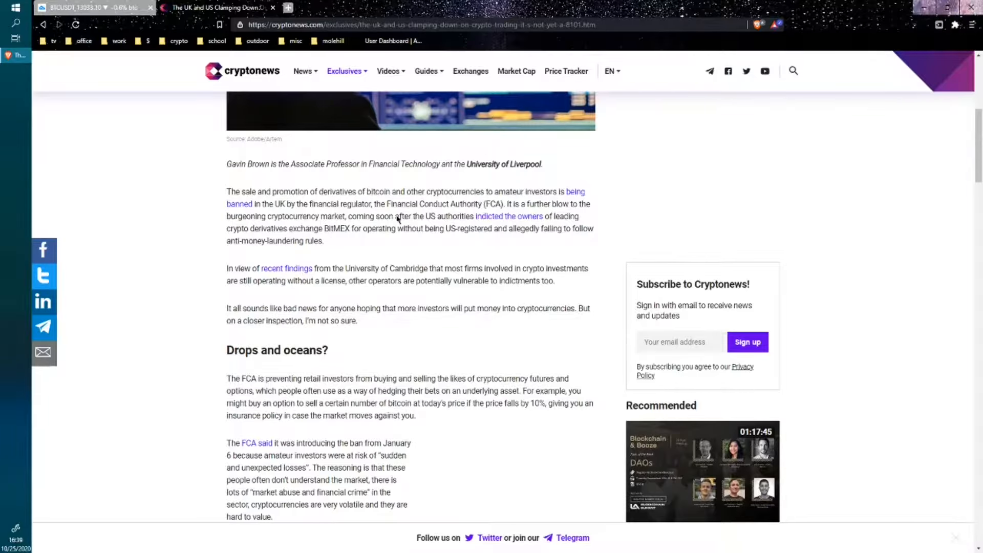
mouse_move(337, 231)
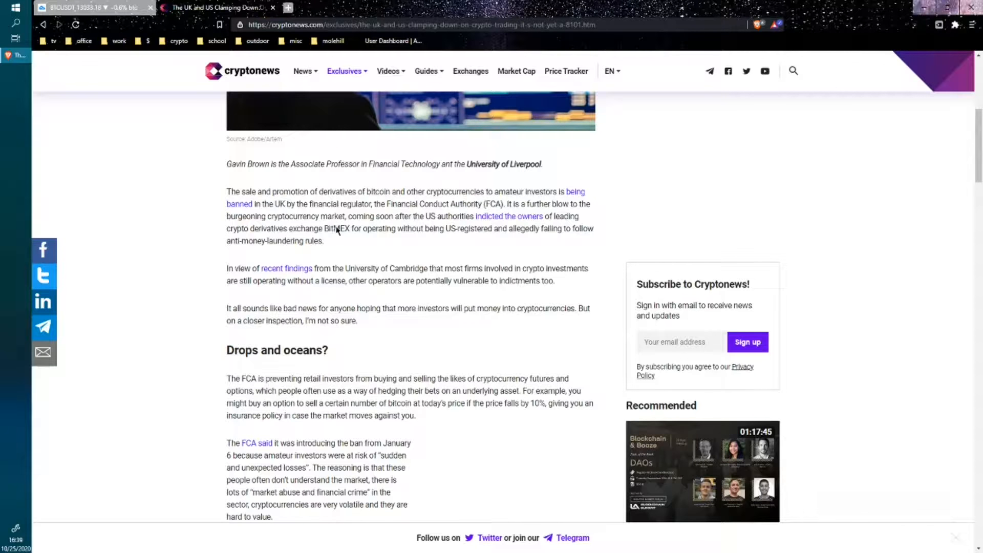
double_click(336, 228)
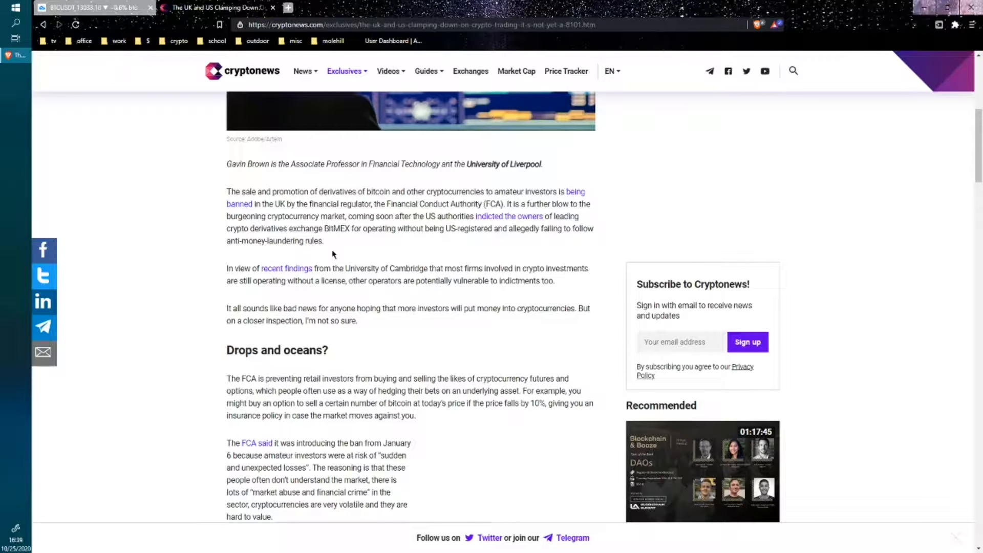
mouse_move(325, 244)
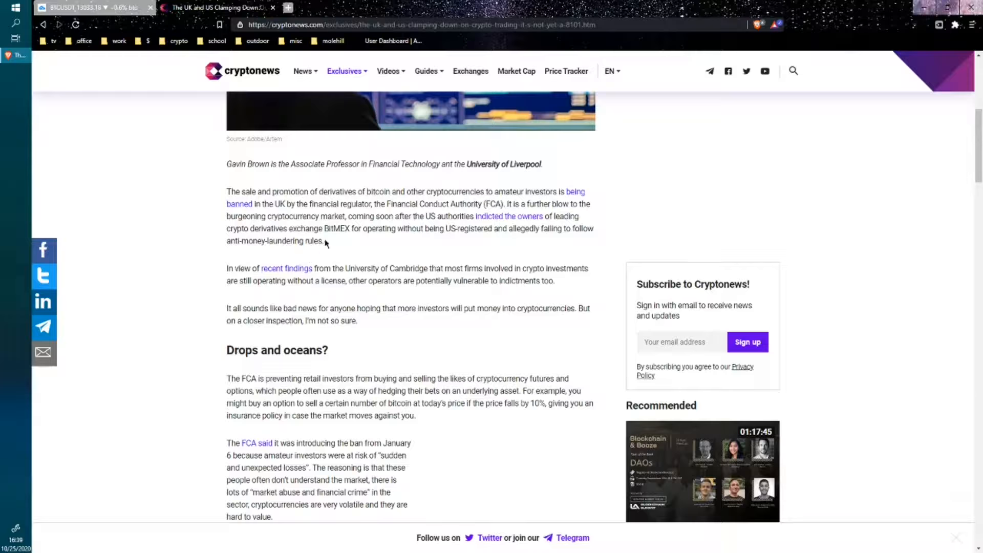
mouse_move(264, 281)
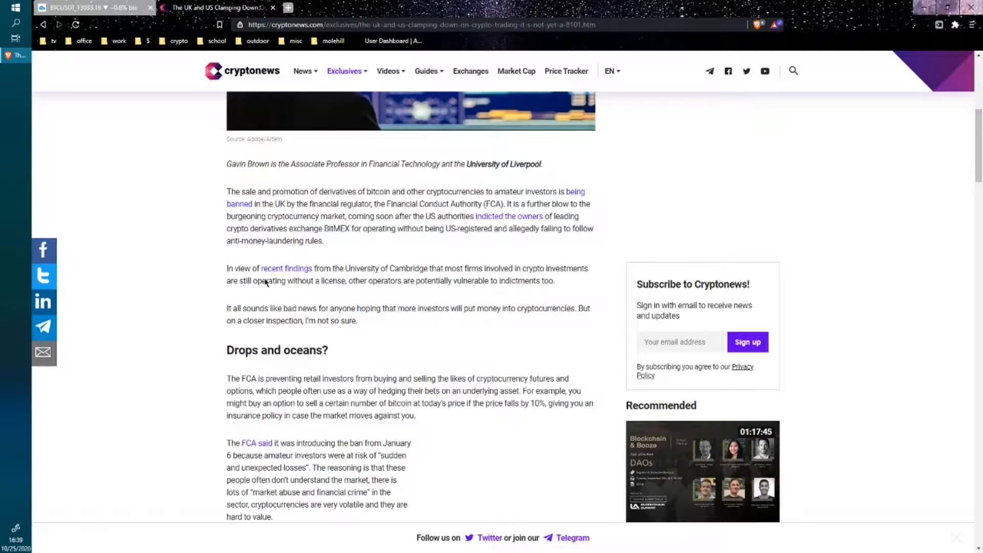
mouse_move(295, 307)
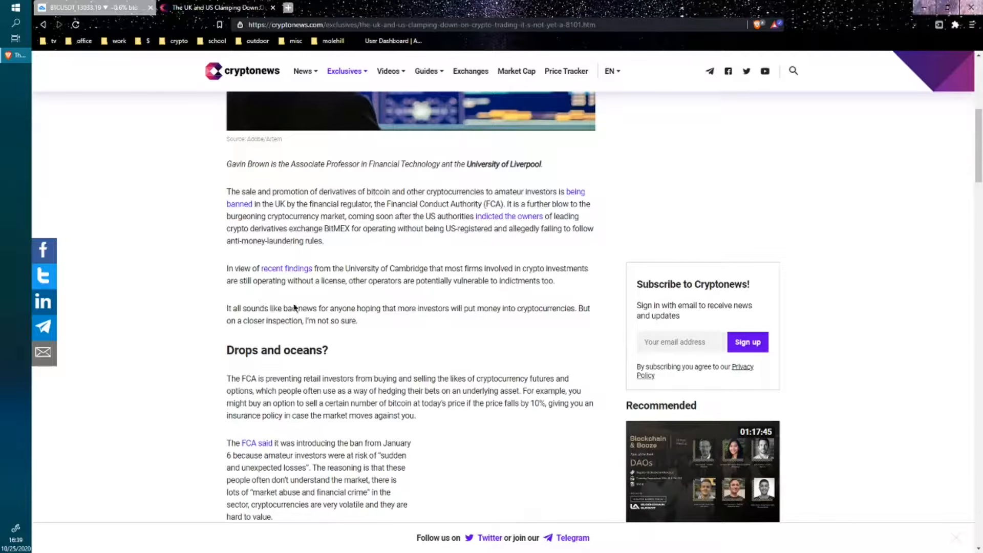
mouse_move(331, 331)
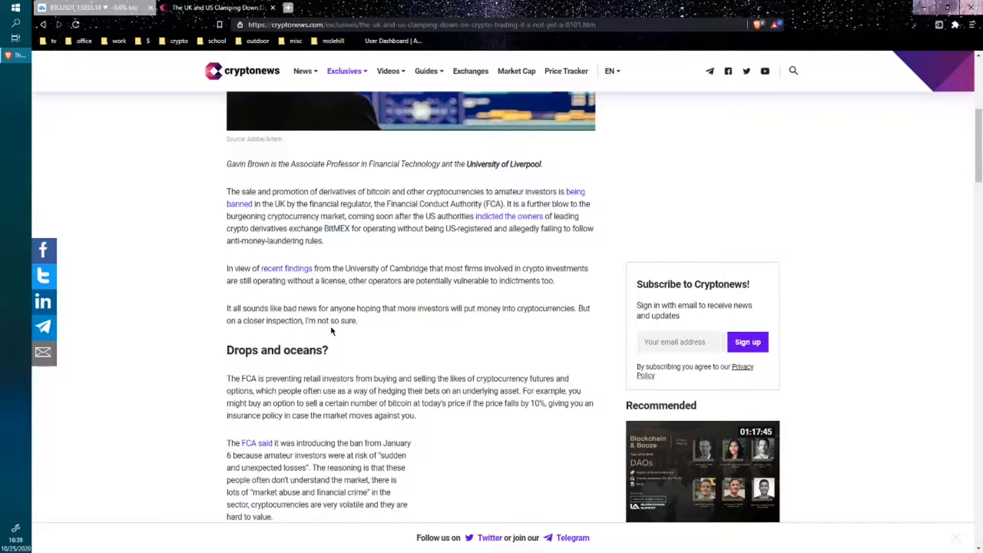
Read on past 'Drops and oceans?' to the 'Volatility and excessive risk' section
scroll(down, 3)
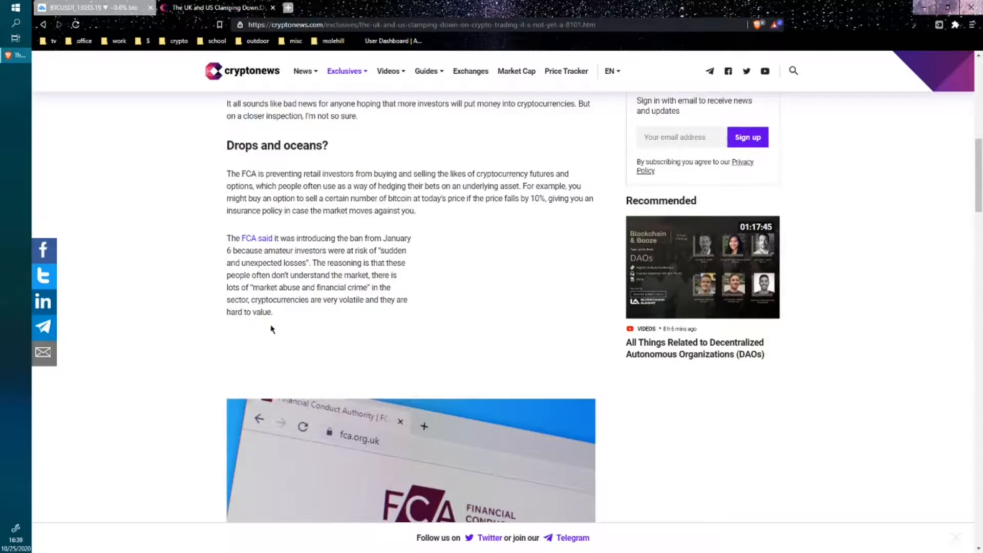
mouse_move(247, 328)
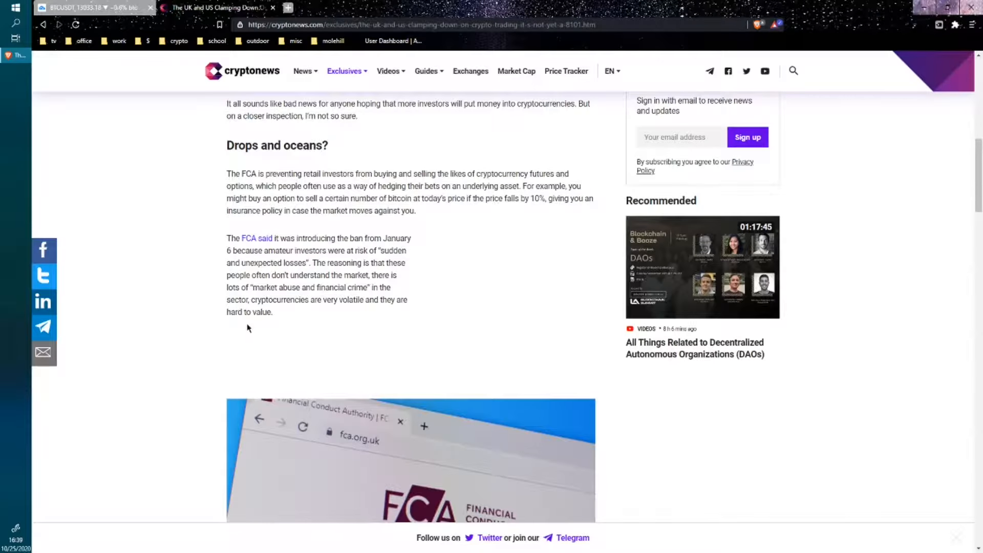
mouse_move(239, 322)
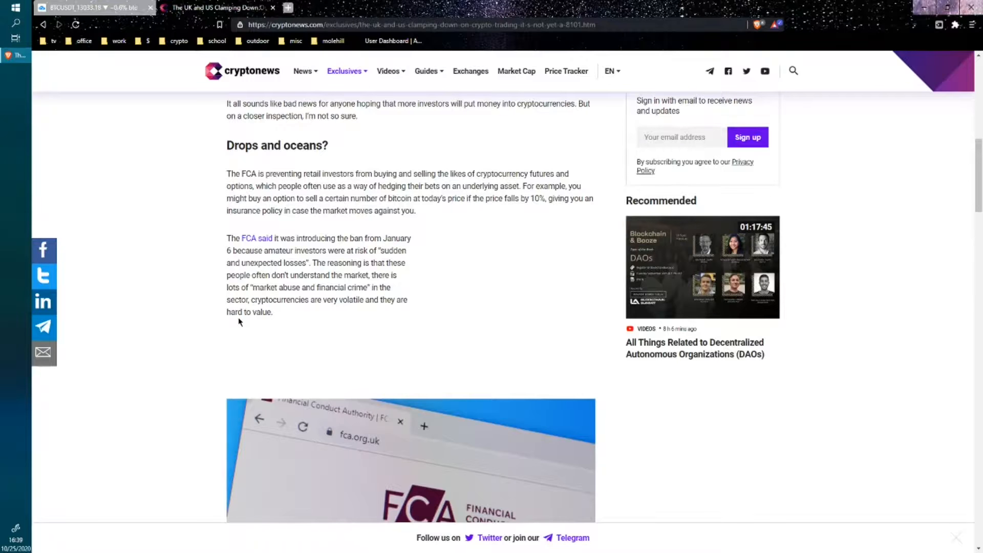
scroll(down, 3)
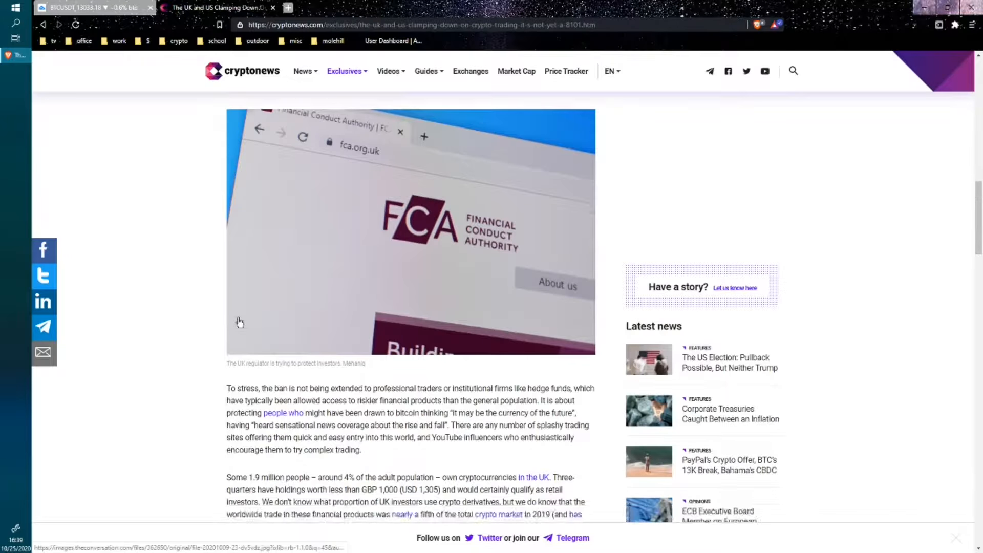
scroll(down, 3)
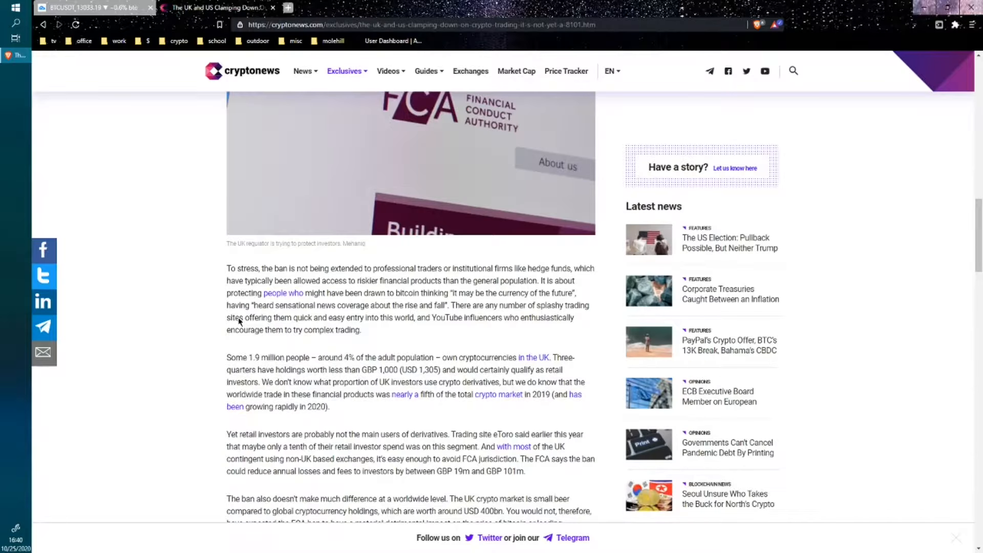
scroll(down, 3)
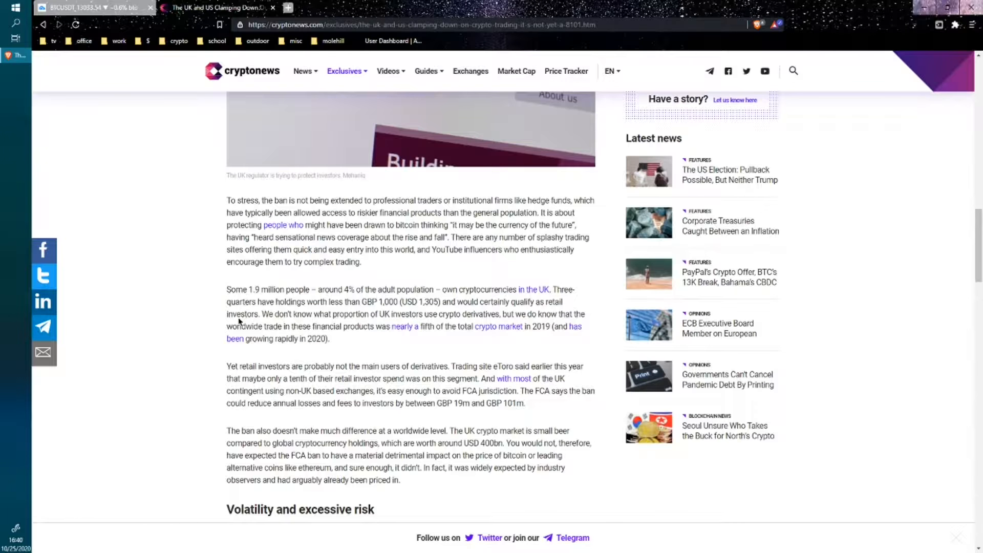
scroll(down, 3)
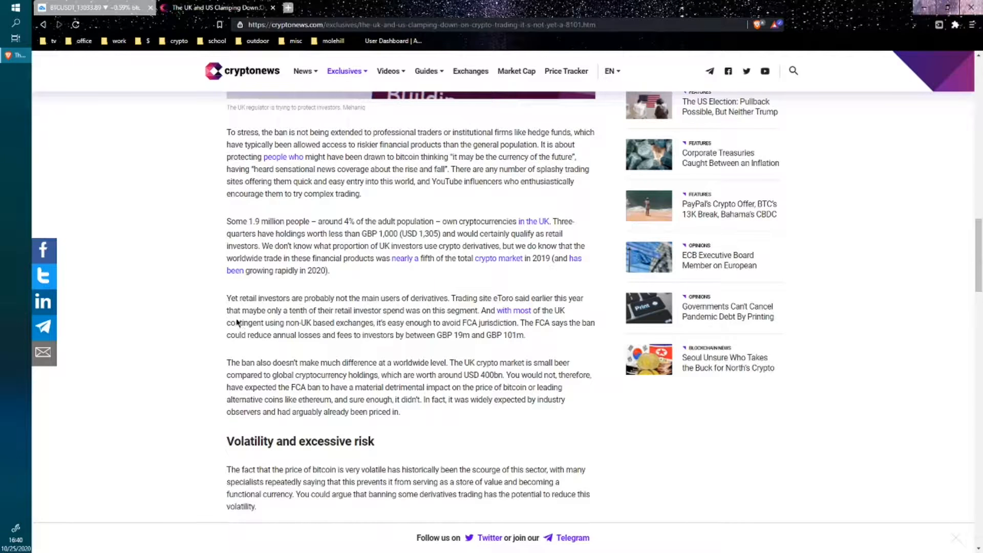
scroll(down, 3)
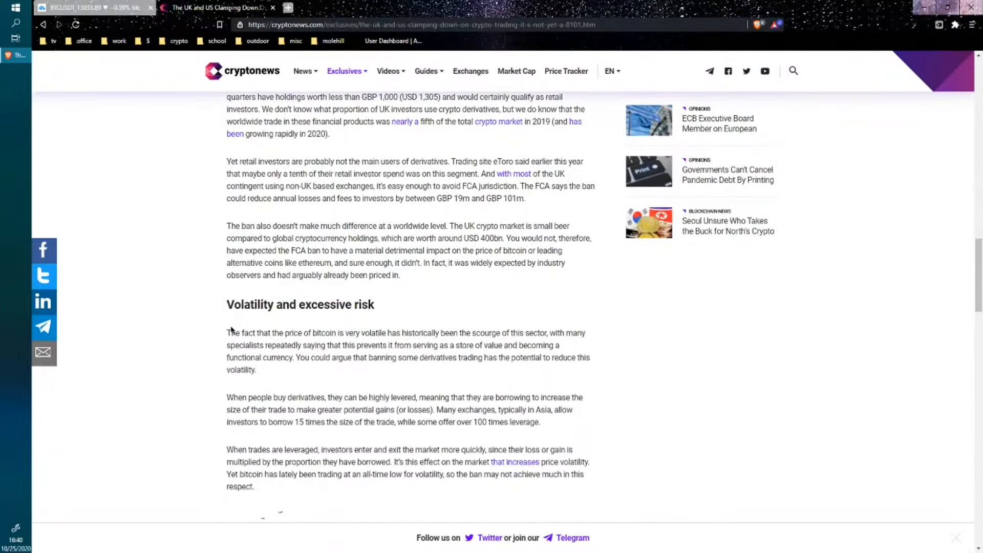
scroll(down, 3)
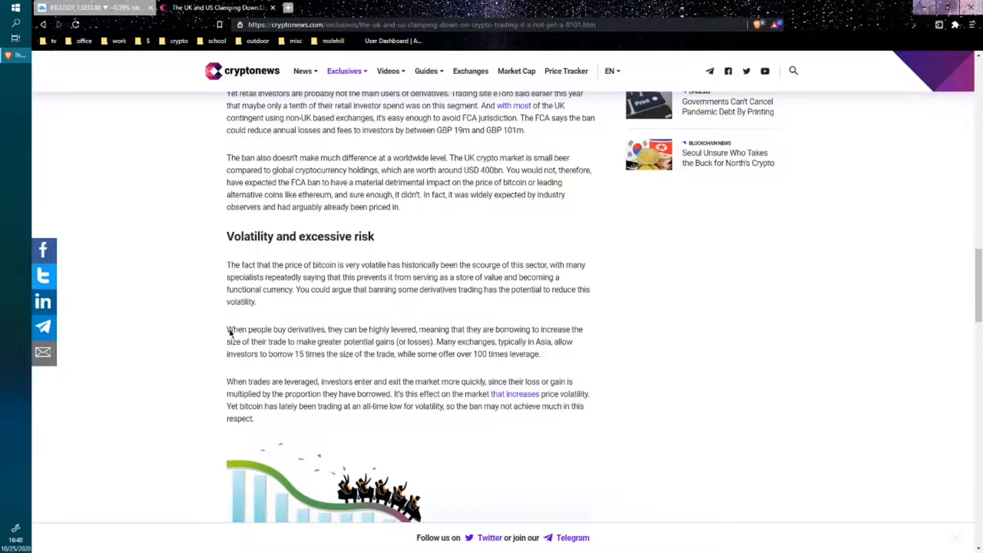
scroll(down, 3)
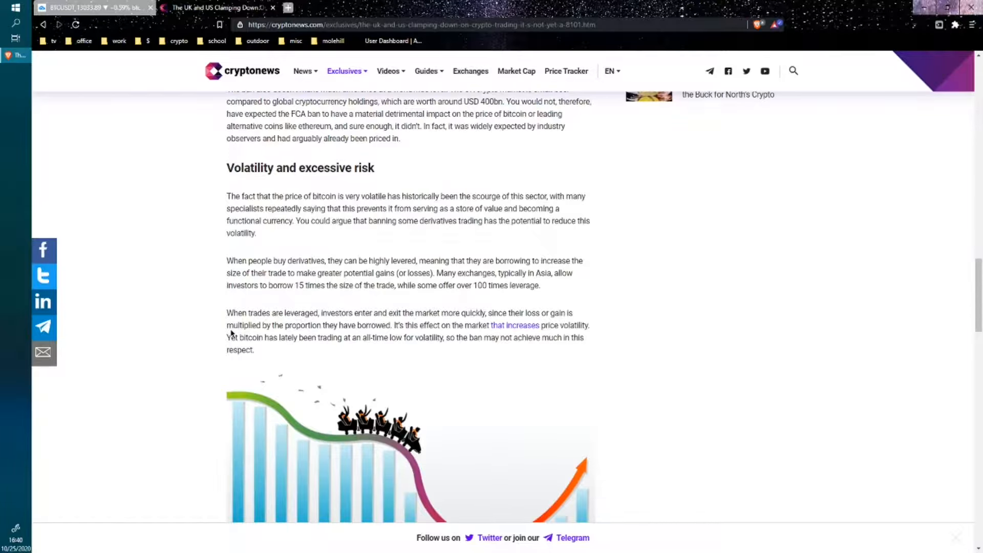
scroll(down, 3)
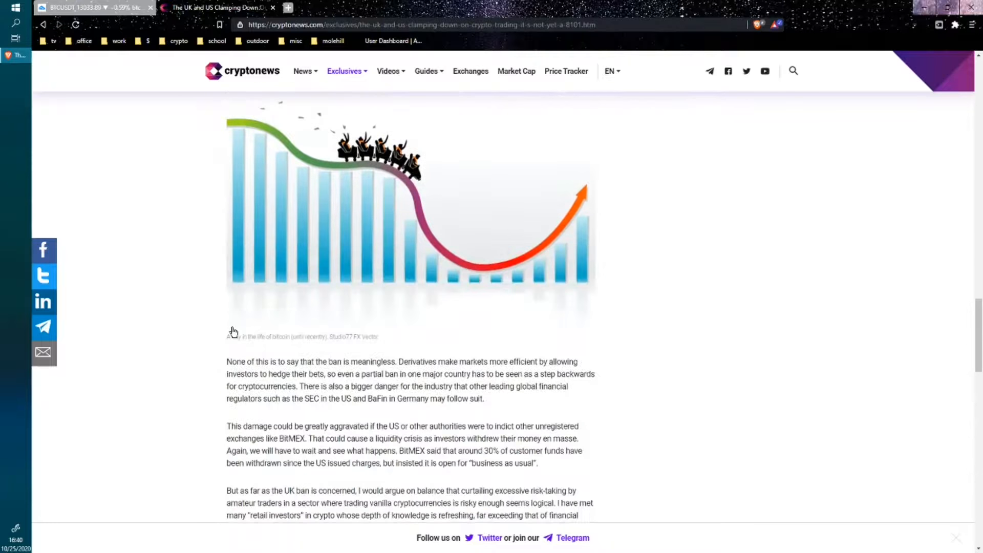
scroll(up, 3)
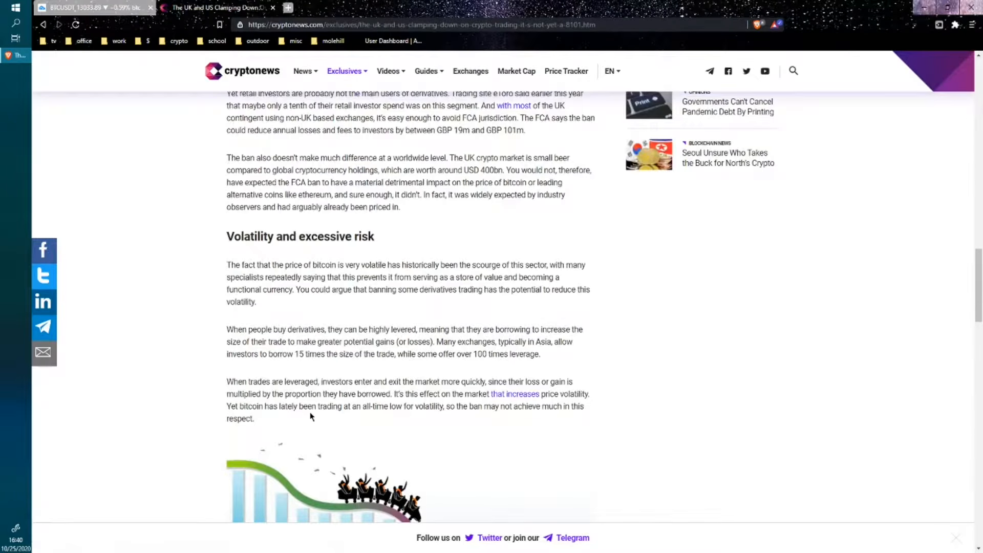
mouse_move(289, 331)
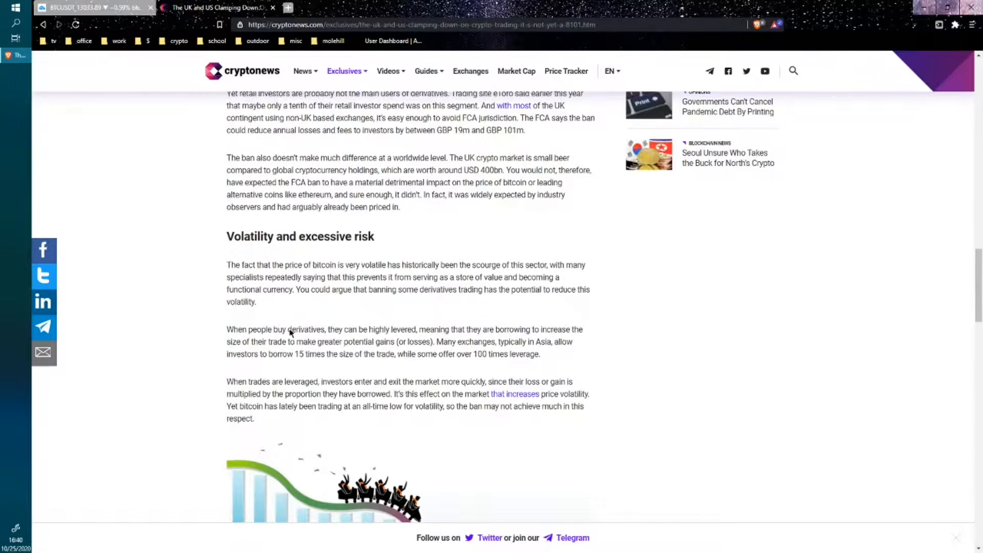
mouse_move(313, 323)
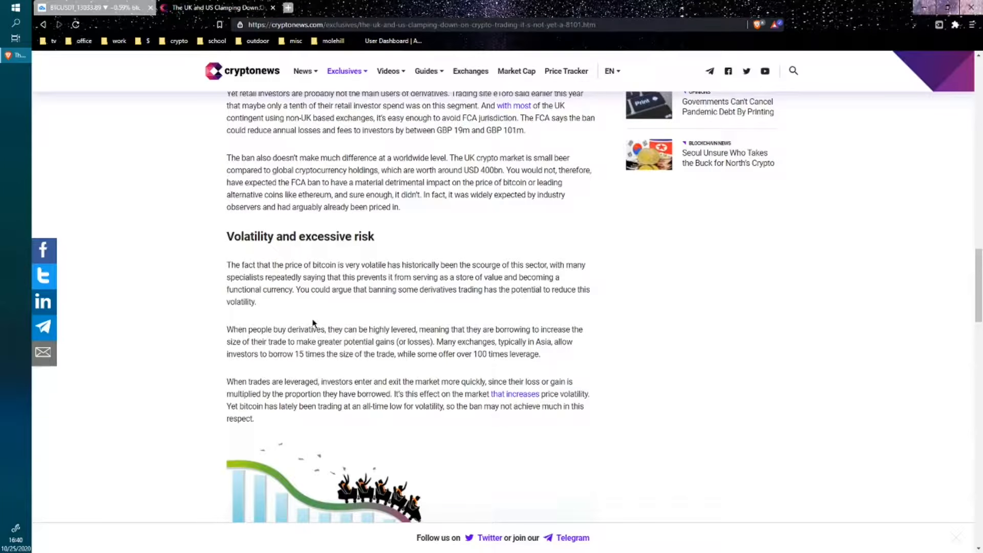
scroll(down, 3)
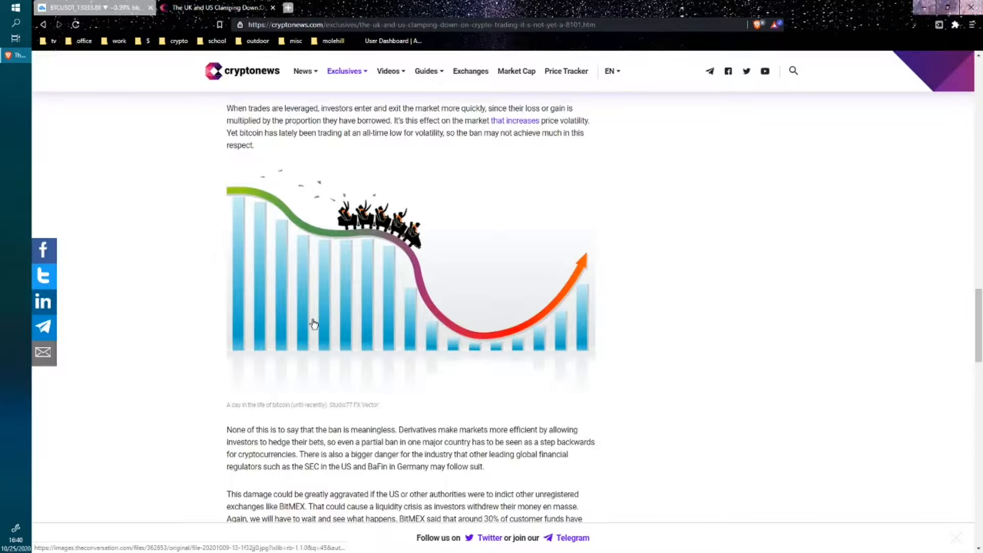
scroll(down, 3)
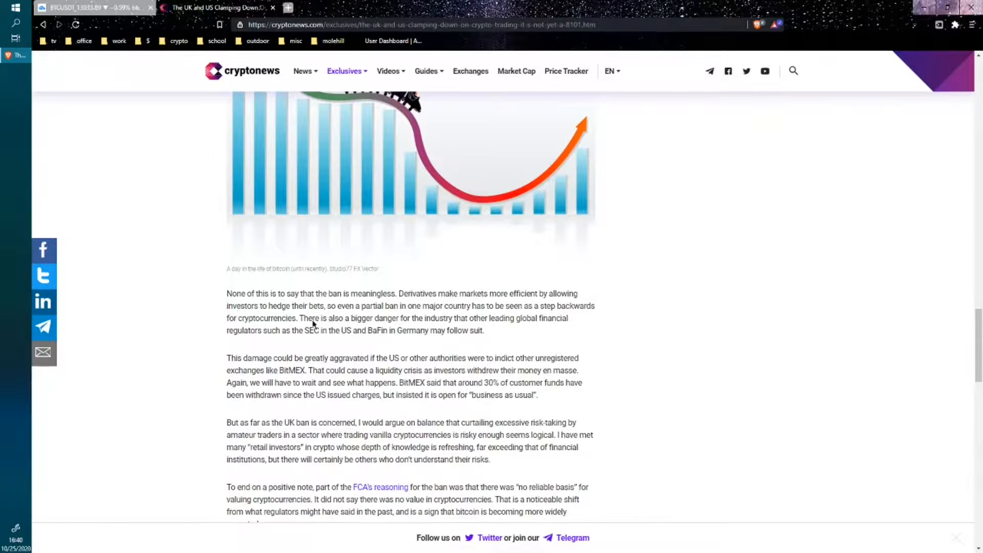
scroll(down, 3)
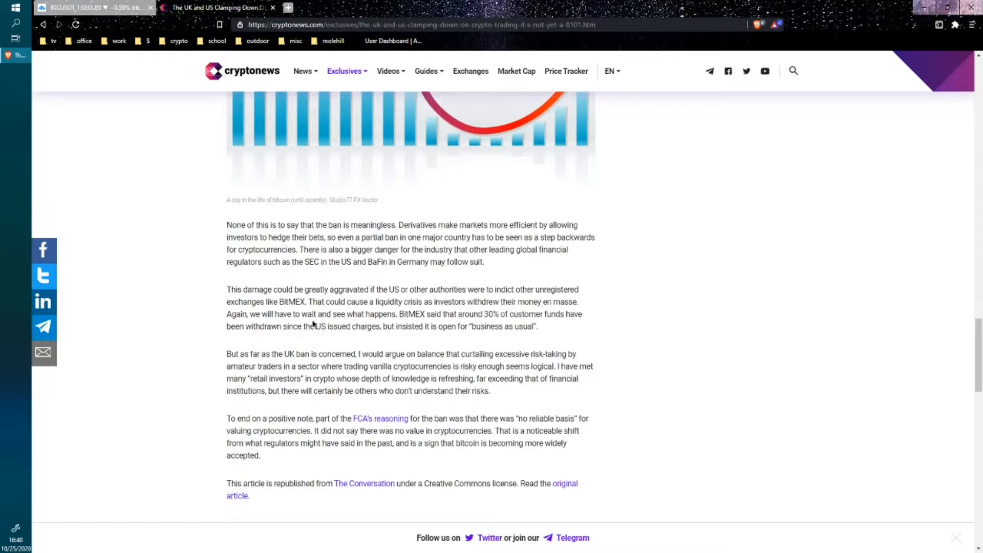
mouse_move(307, 343)
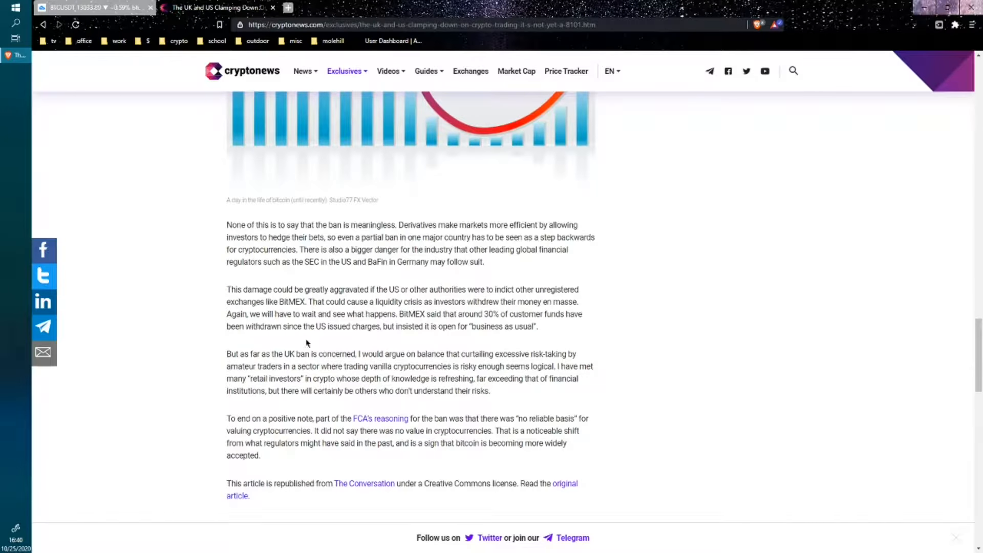
mouse_move(292, 339)
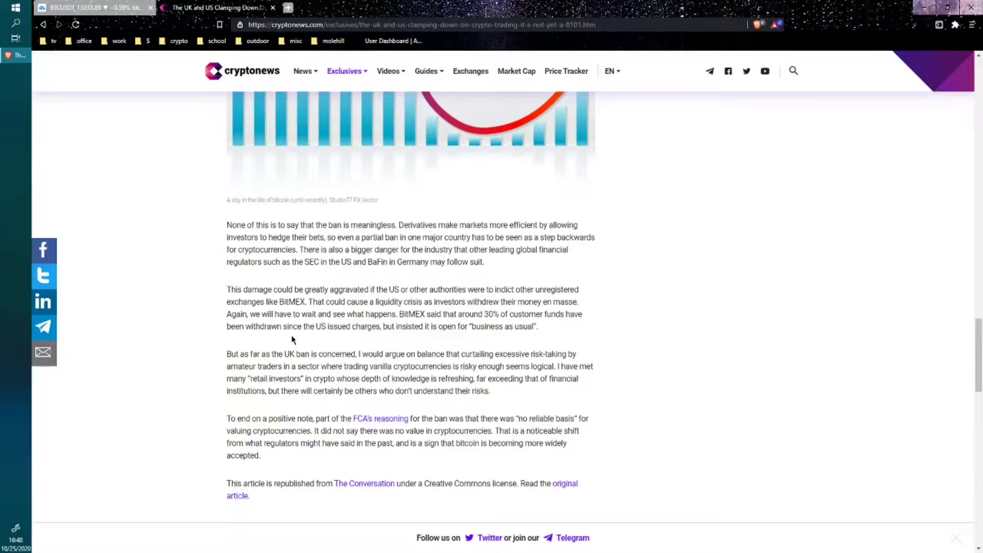
mouse_move(565, 224)
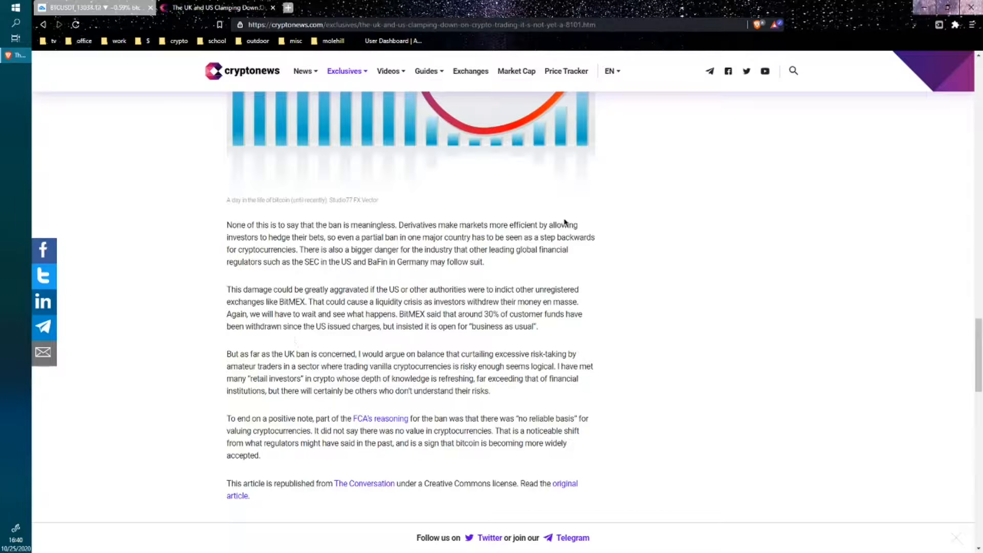
mouse_move(300, 270)
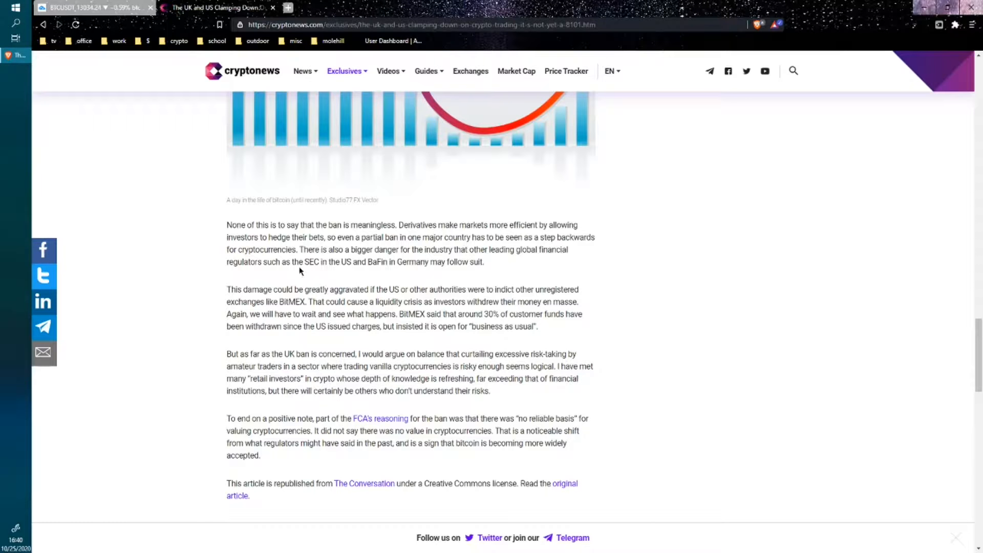
mouse_move(298, 375)
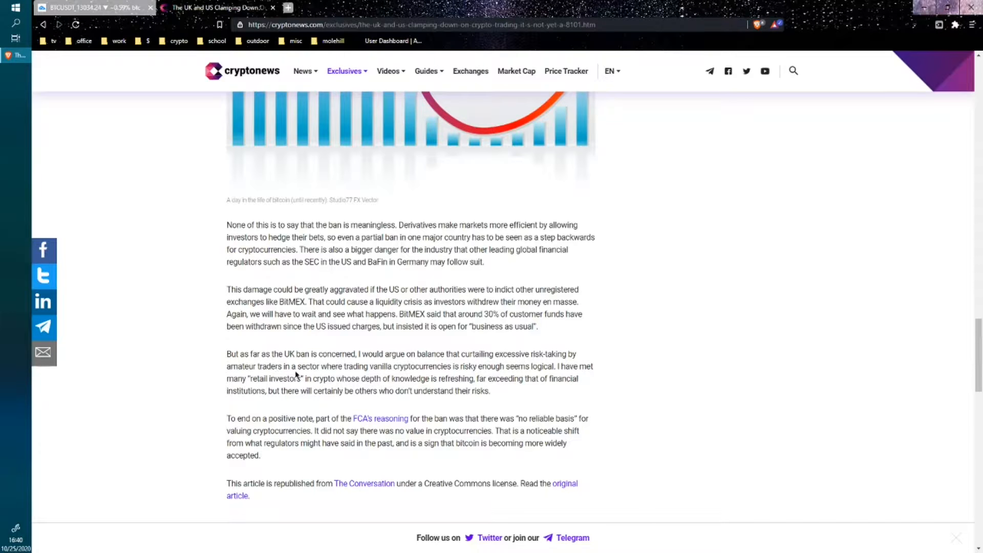
scroll(down, 3)
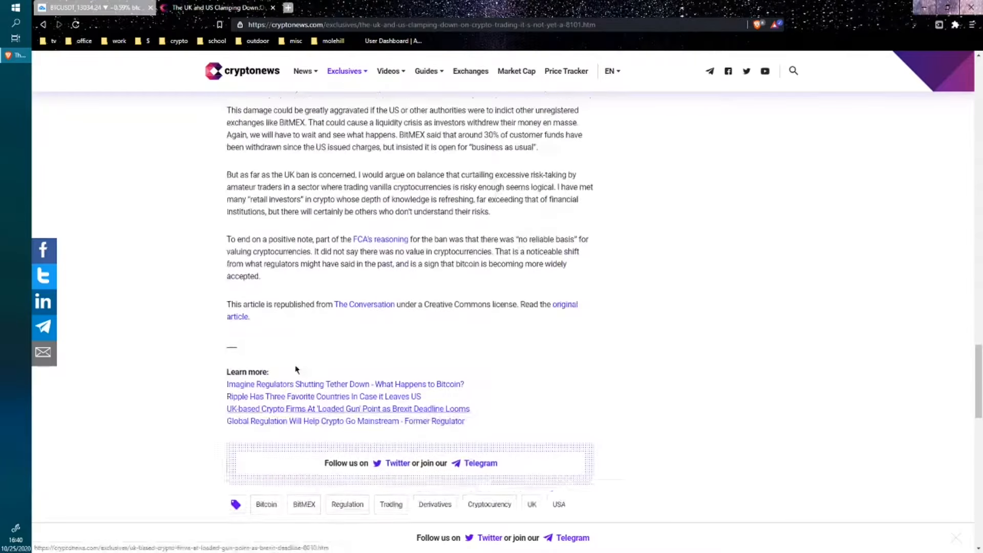
scroll(up, 3)
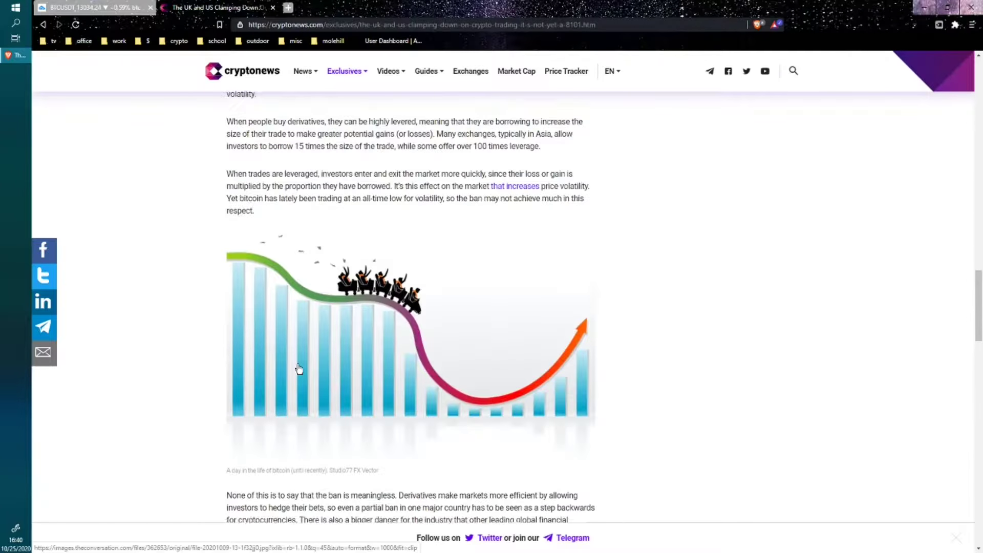
scroll(up, 3)
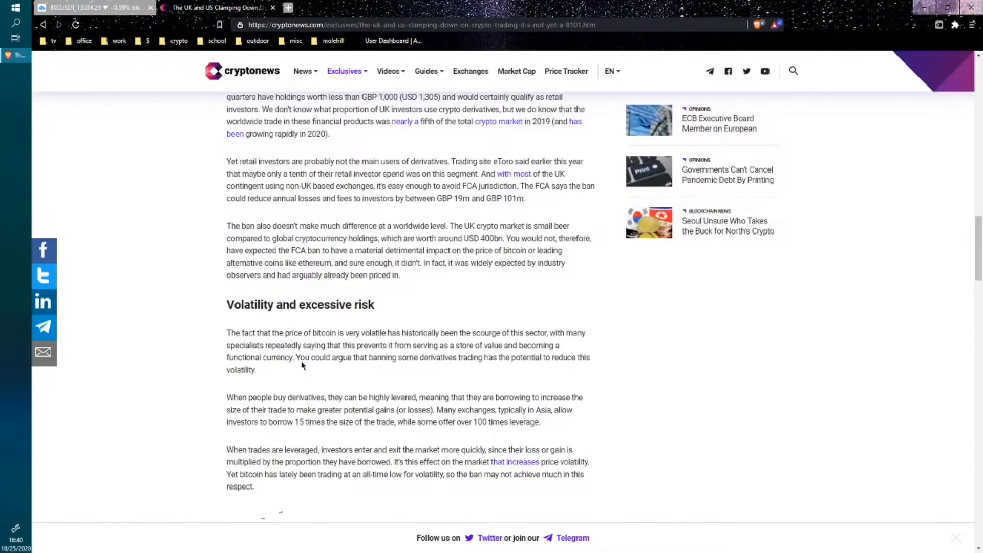
scroll(up, 3)
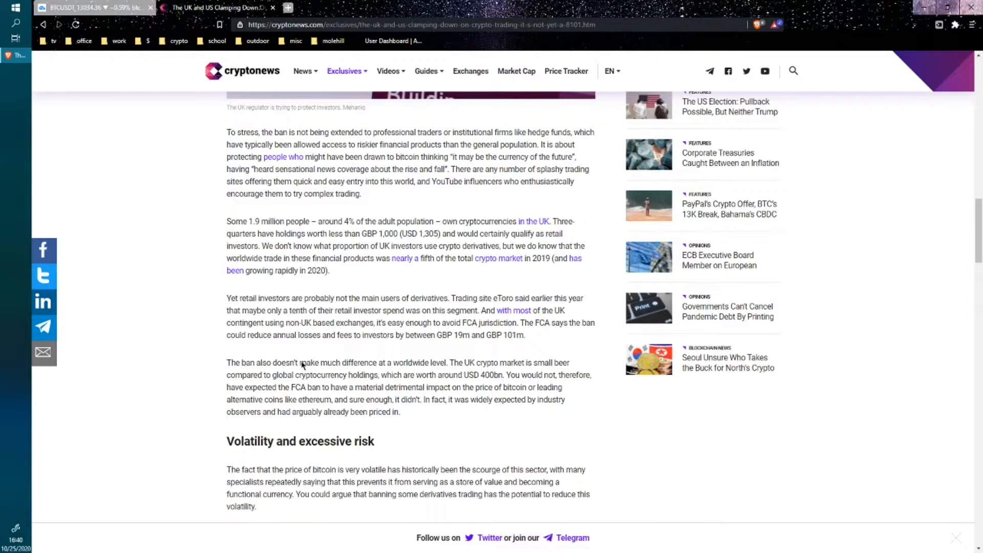
scroll(down, 3)
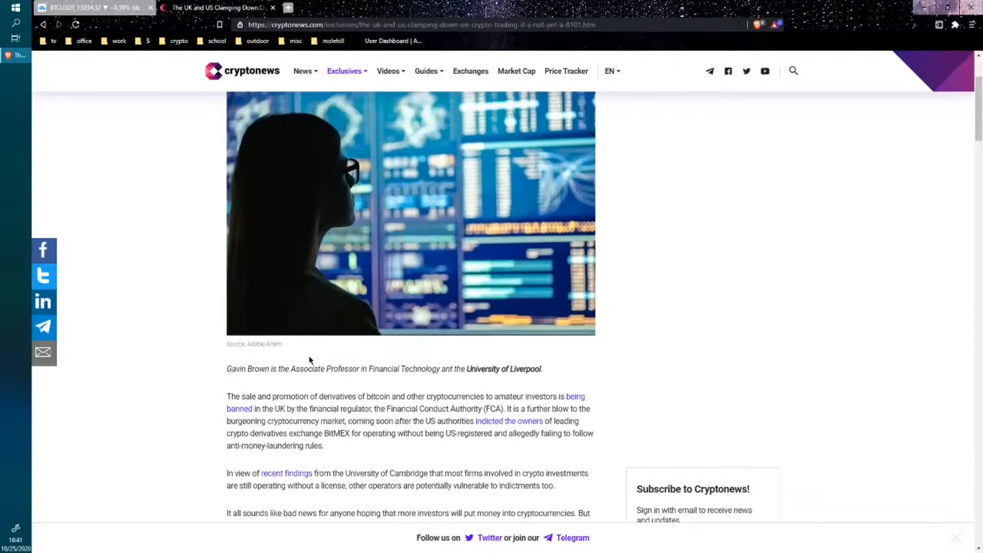
scroll(up, 3)
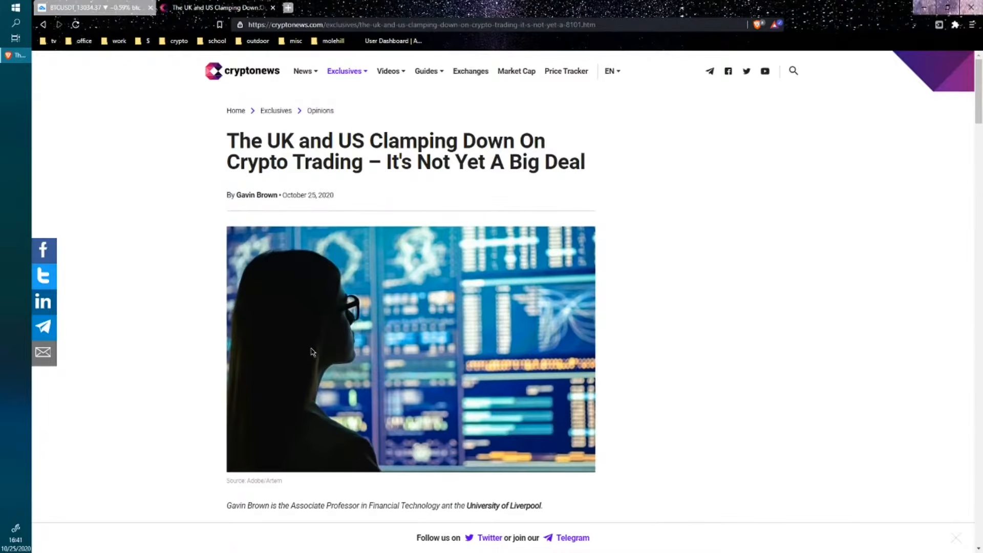
scroll(down, 3)
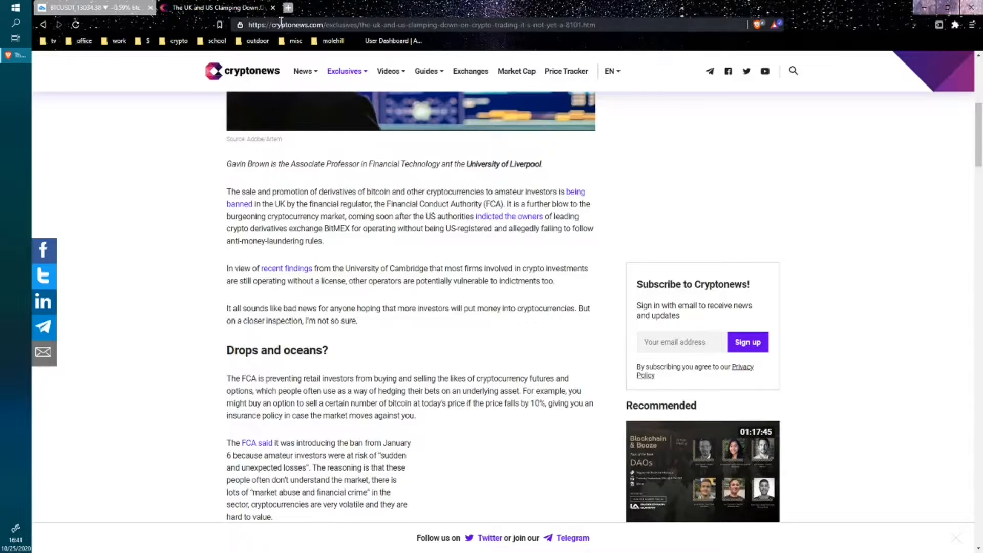
Return to the BTCUSDT chart and unhide the second Ichimoku indicator's cloud
click(91, 8)
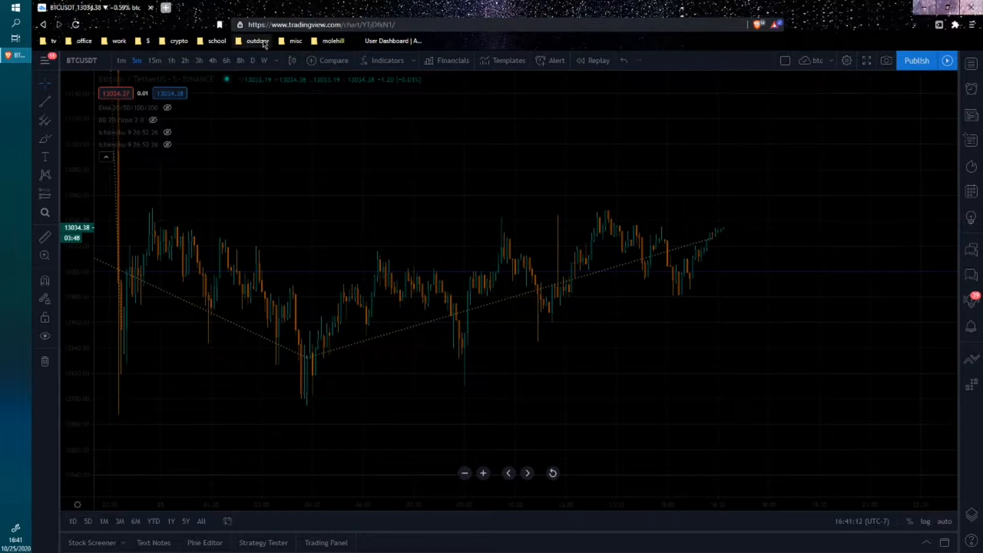
mouse_move(677, 310)
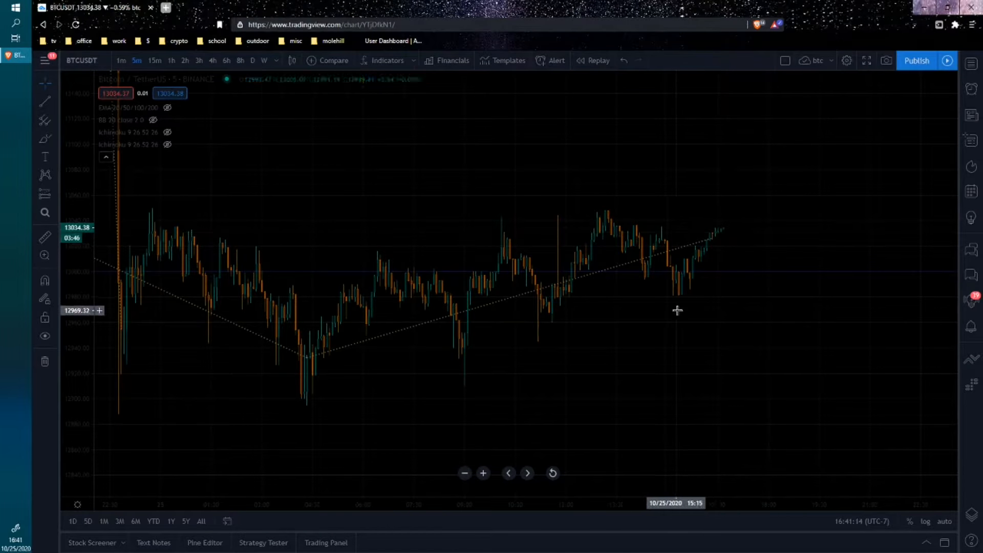
mouse_move(143, 145)
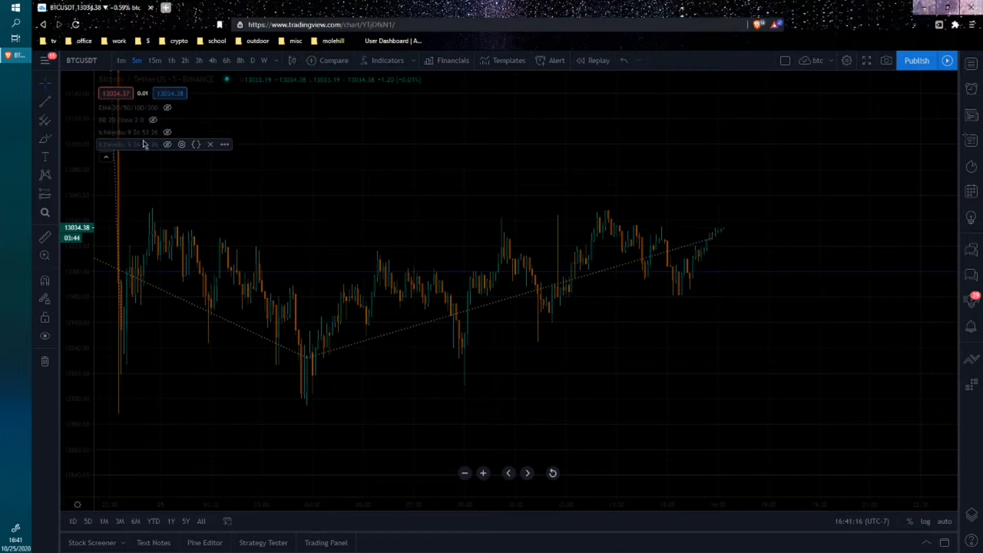
click(167, 144)
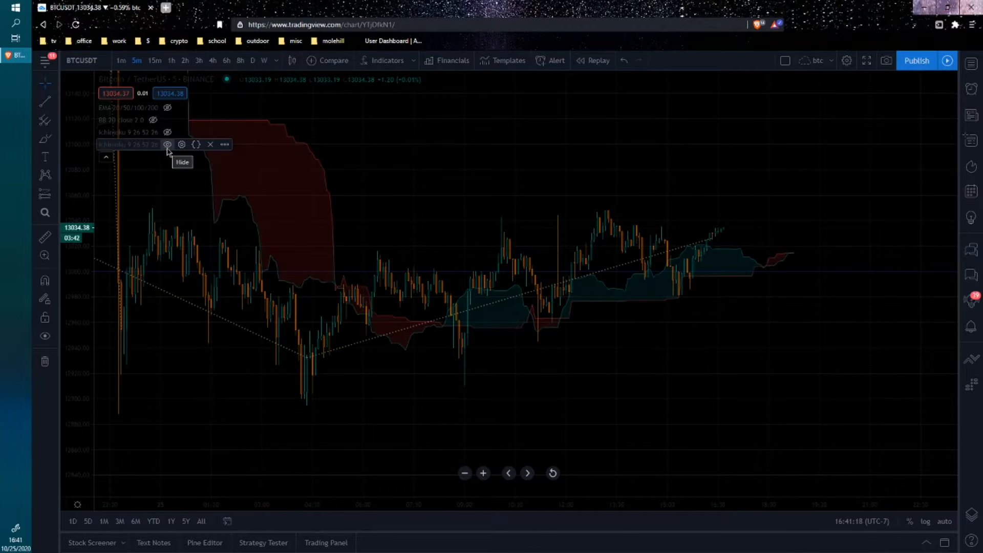
mouse_move(786, 262)
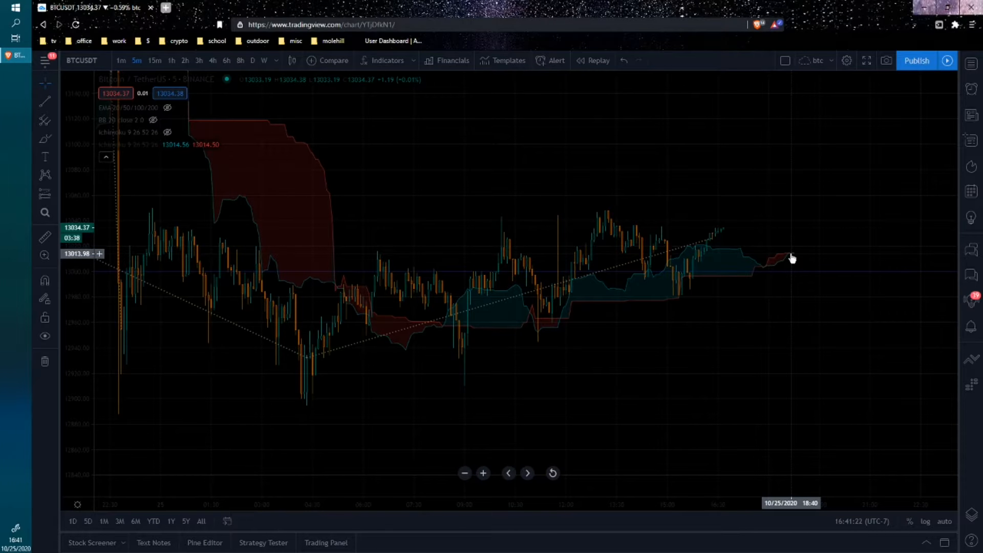
mouse_move(676, 286)
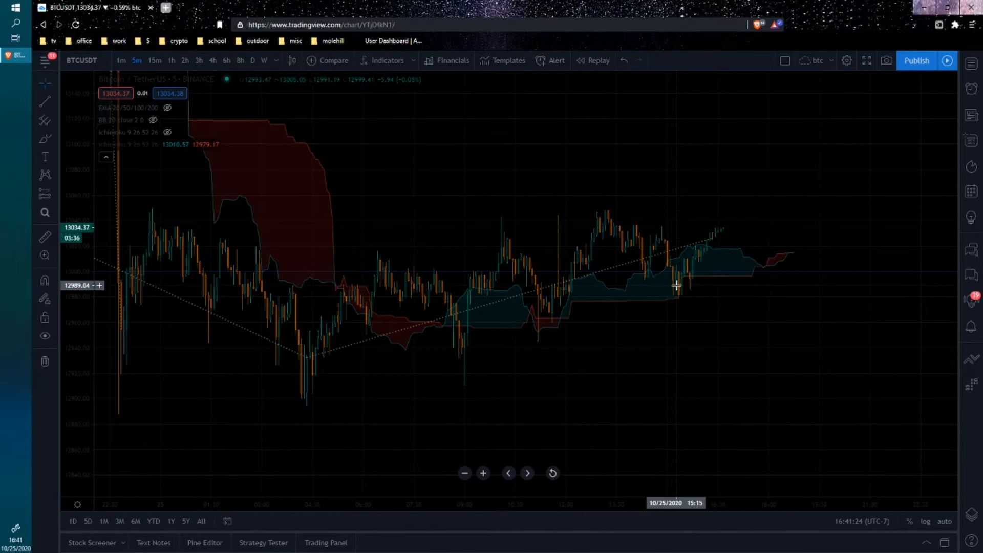
mouse_move(718, 218)
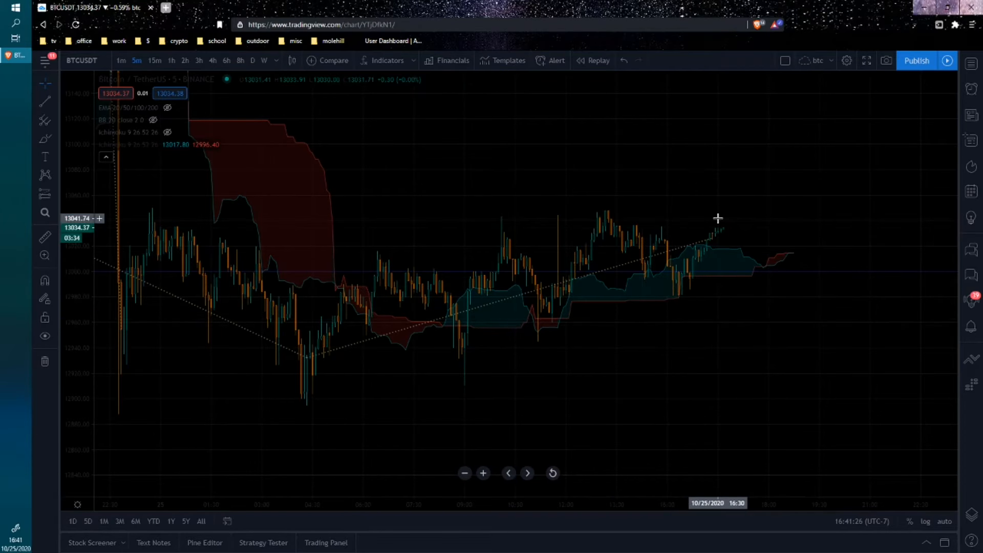